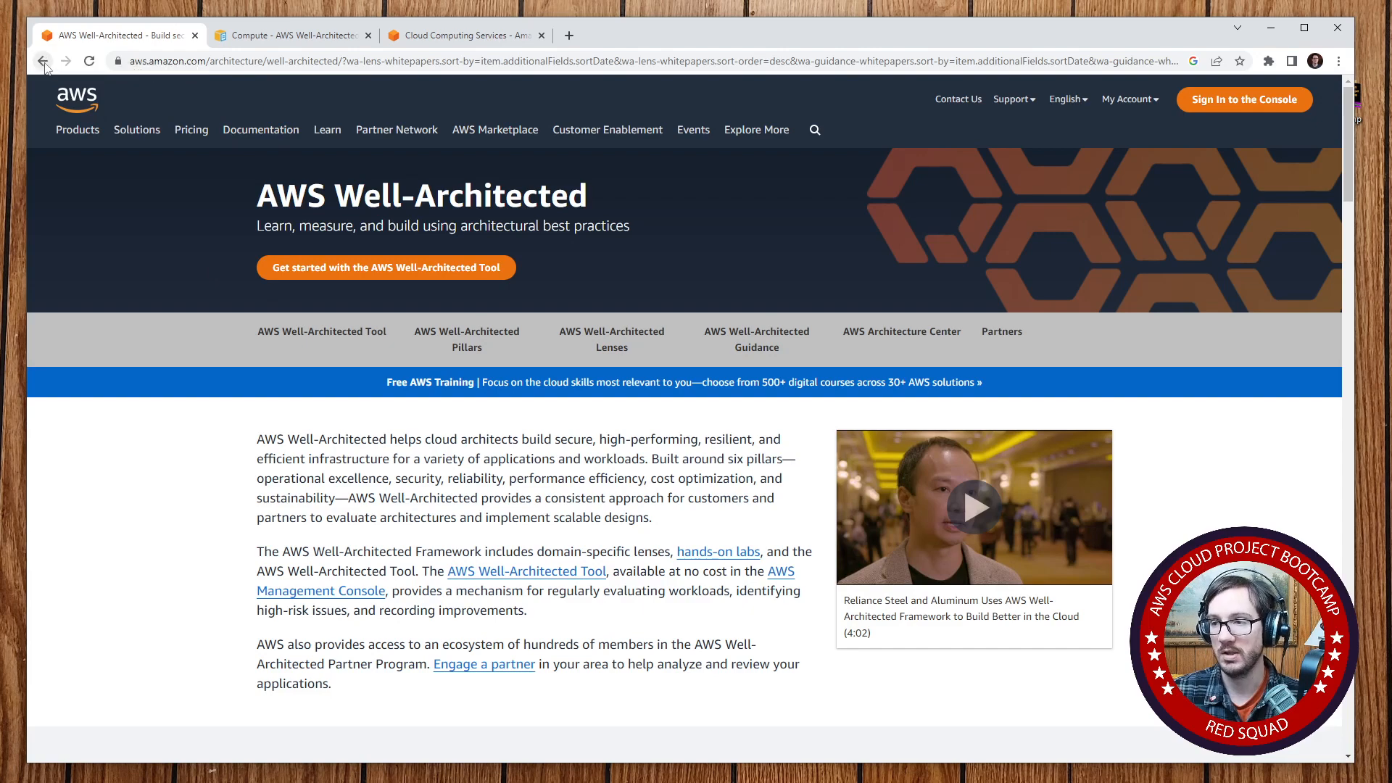
Return to the search results, open the AWS Well-Architected result and scroll through it
click(43, 60)
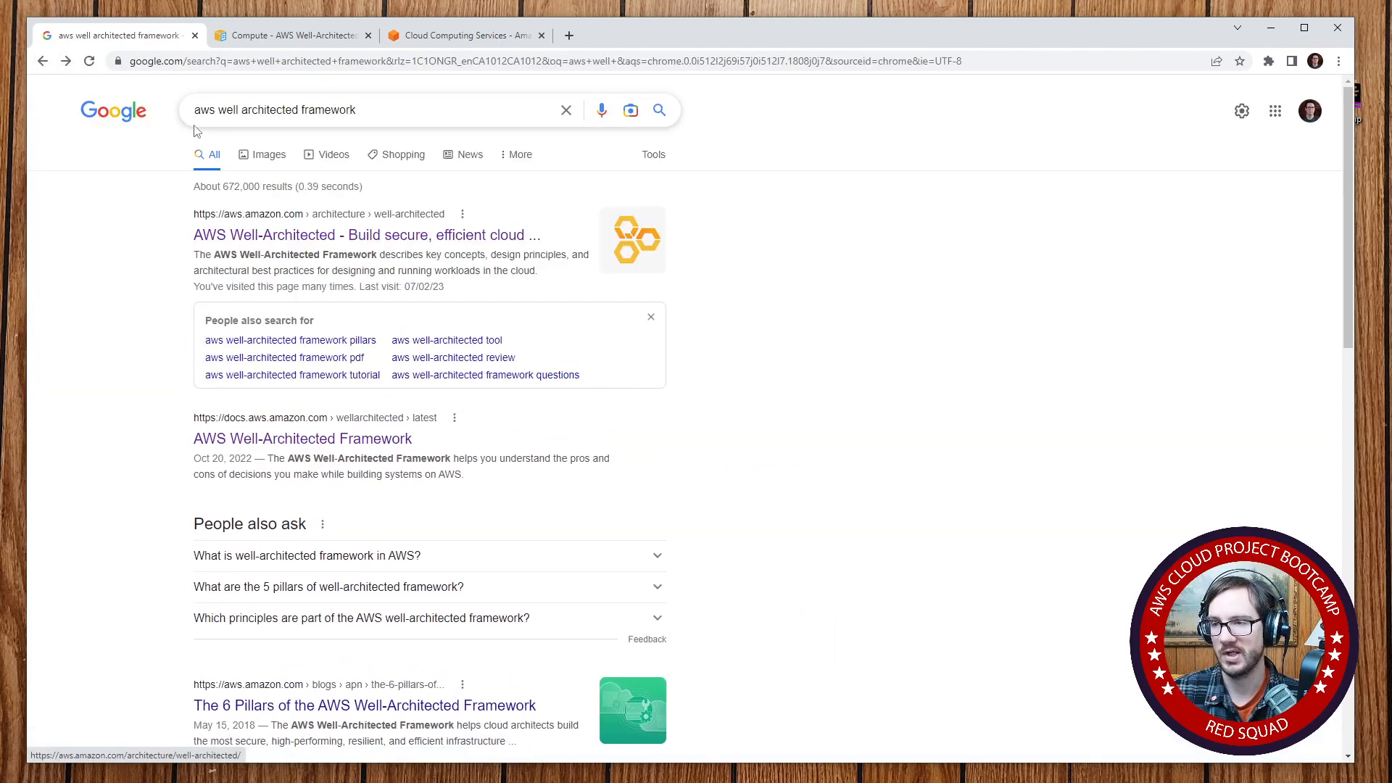
click(365, 234)
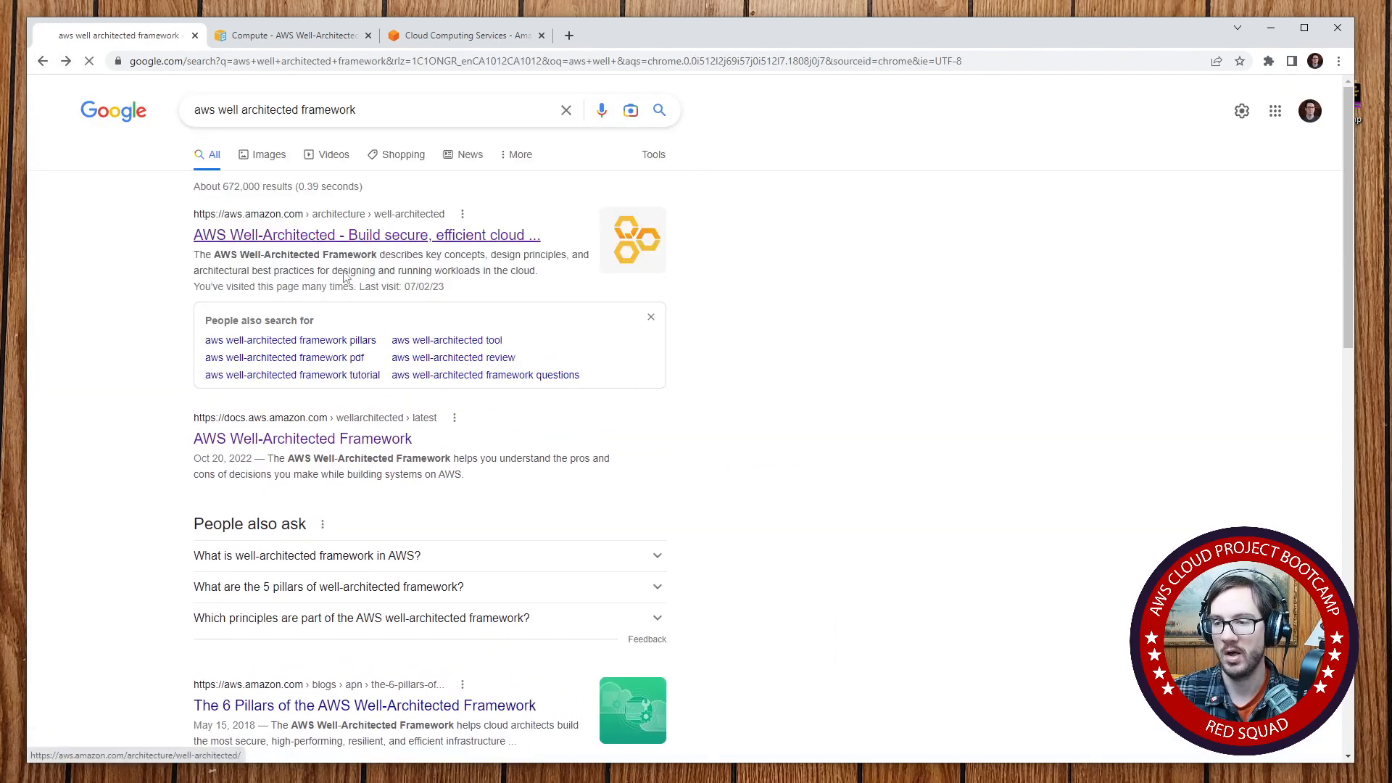
click(366, 234)
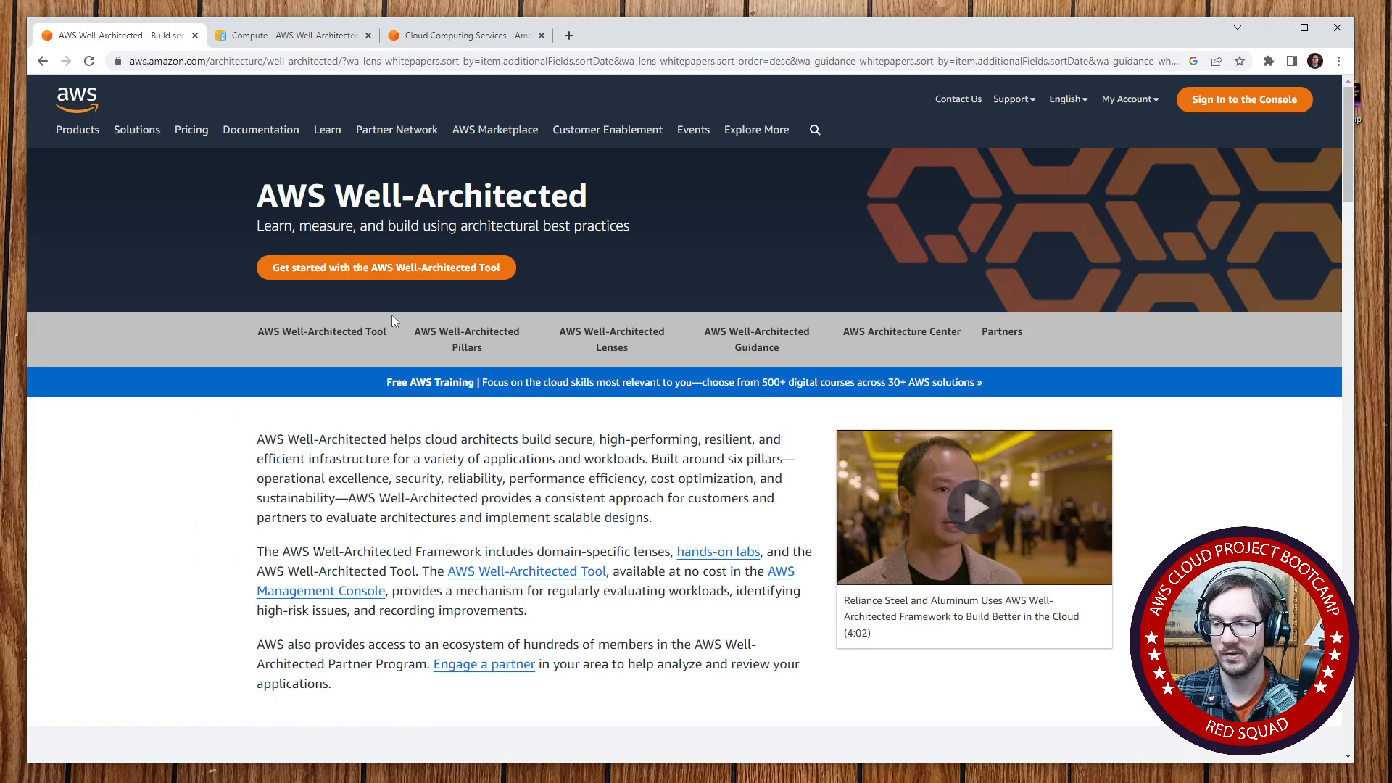
scroll(down, 3)
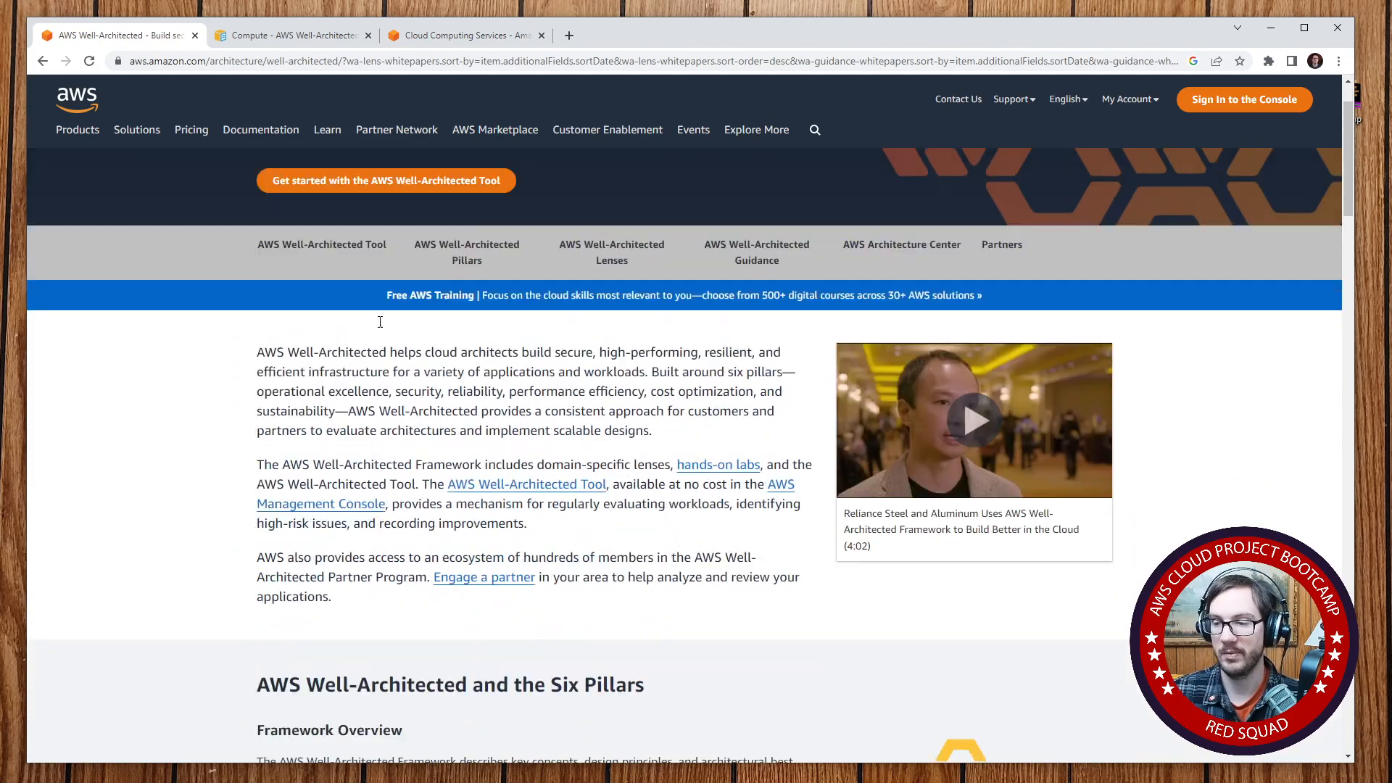
scroll(down, 3)
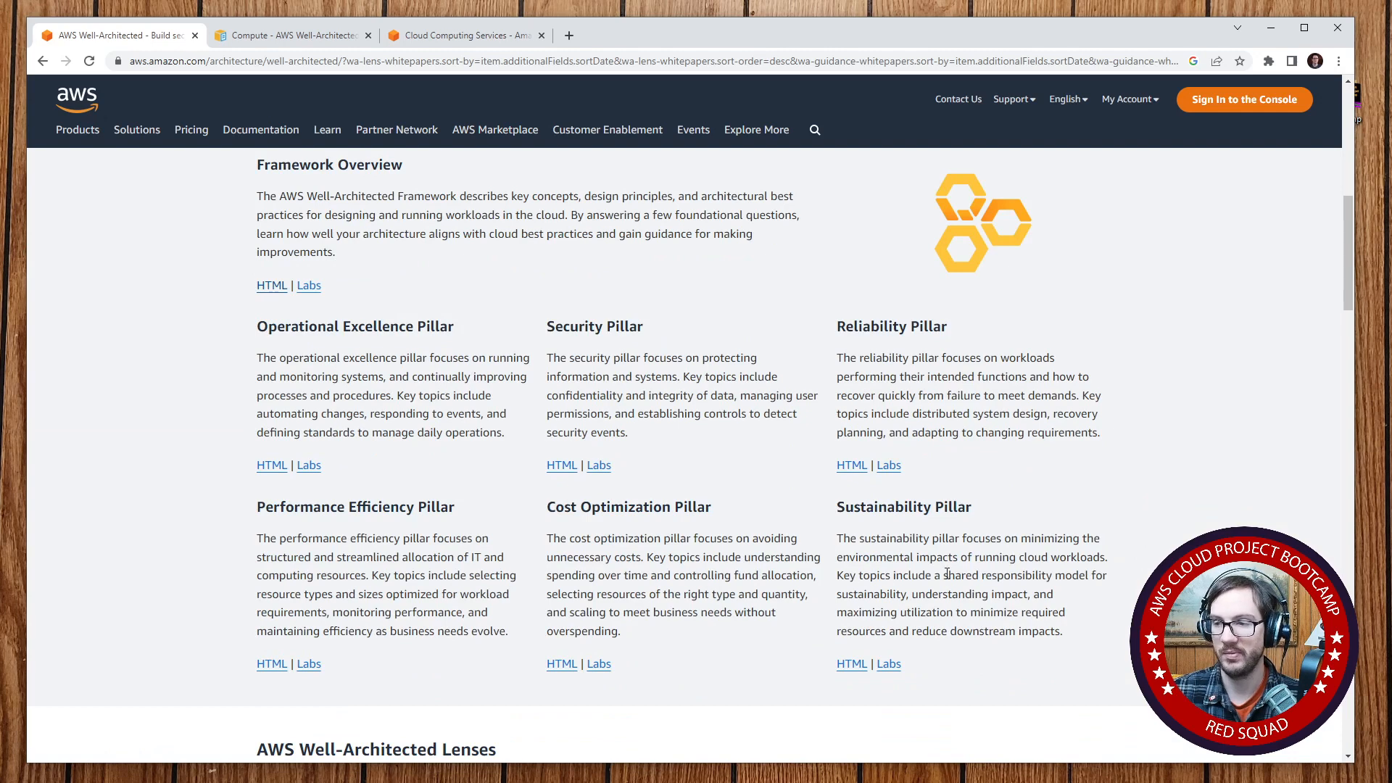
mouse_move(435, 482)
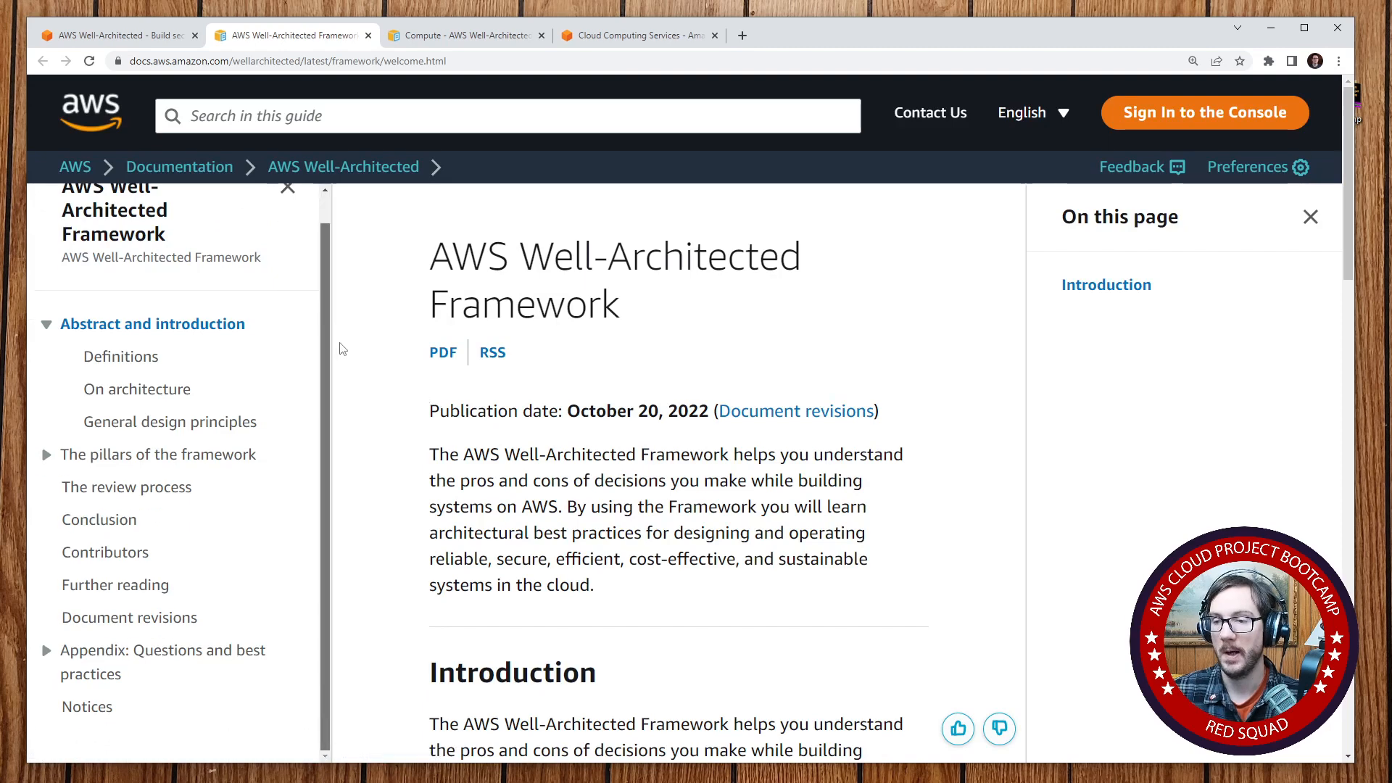
mouse_move(210, 478)
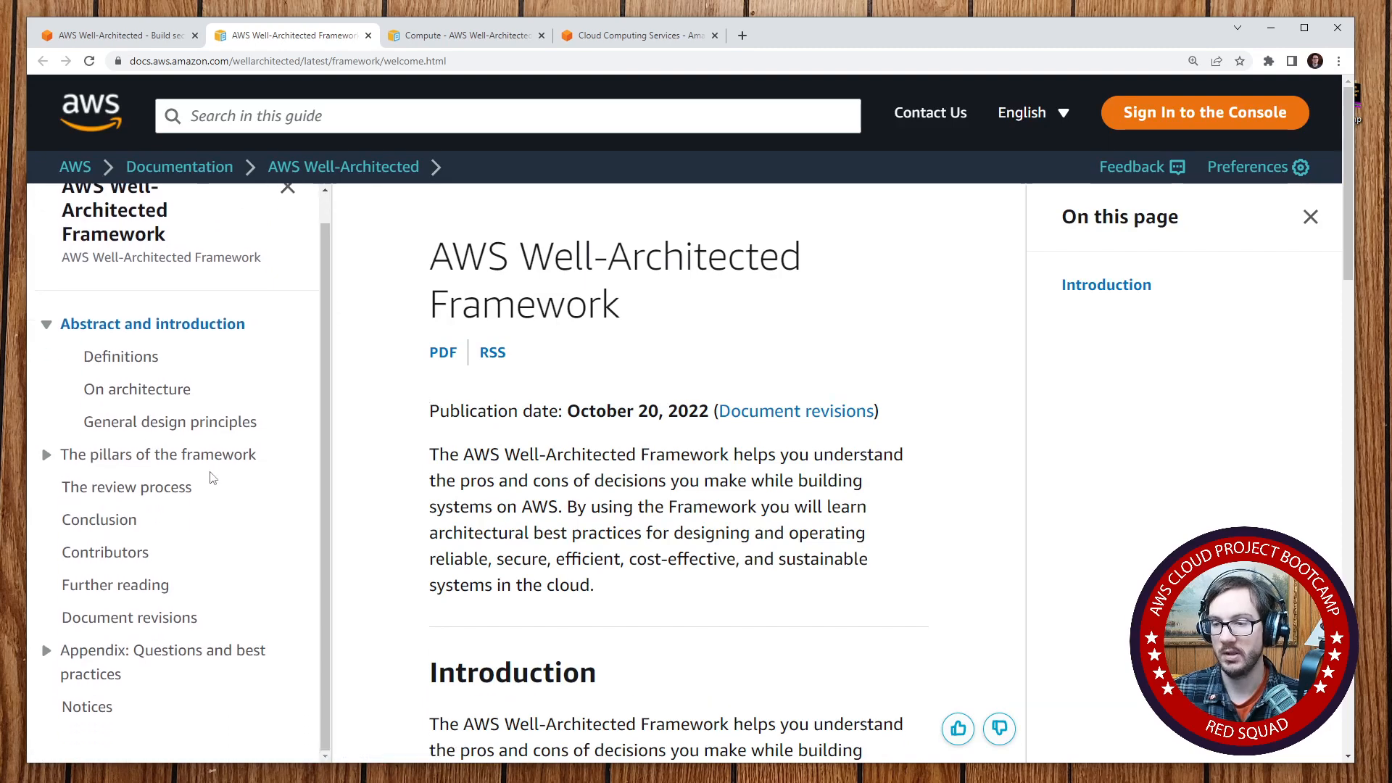
Browse the framework pillars to the Compute best practices page, review it, and close the duplicate tab
click(158, 454)
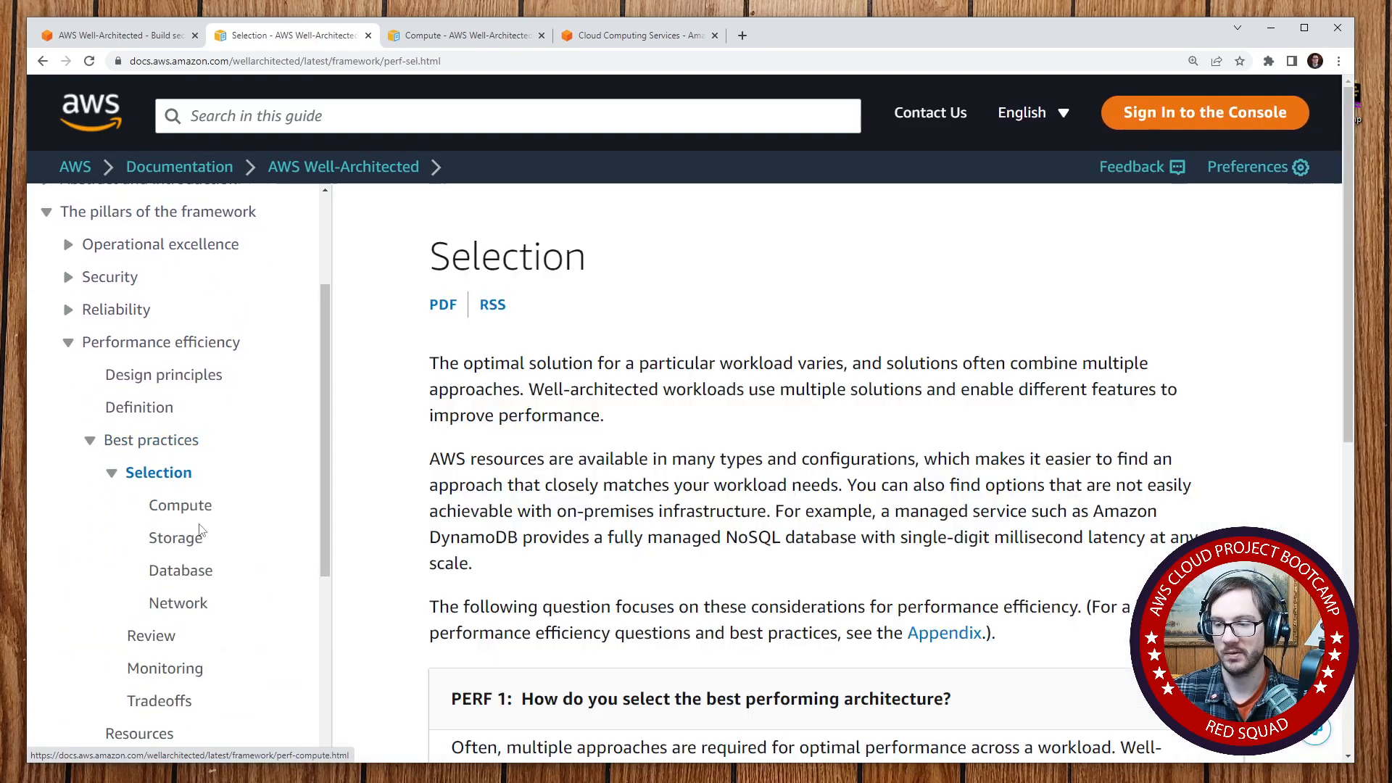
click(179, 505)
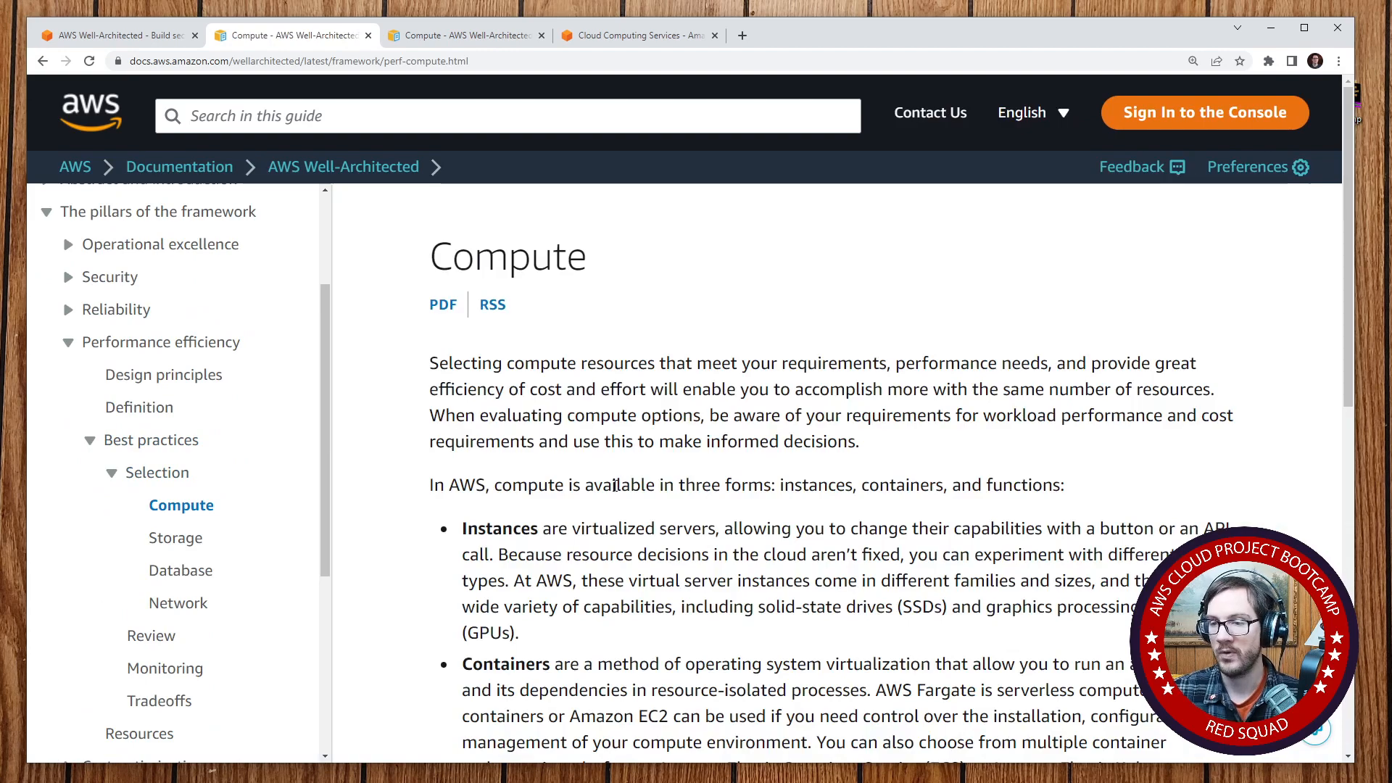
scroll(down, 3)
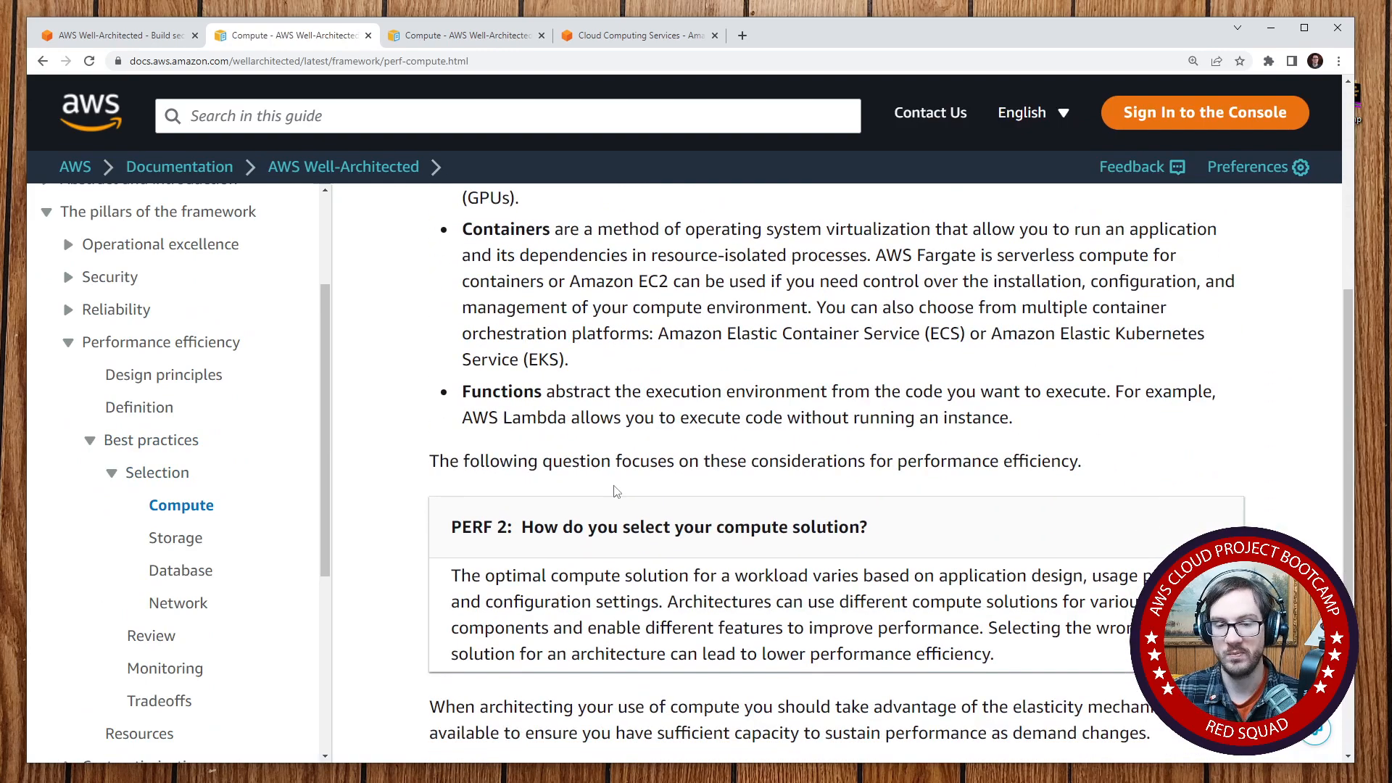
drag(522, 527, 867, 526)
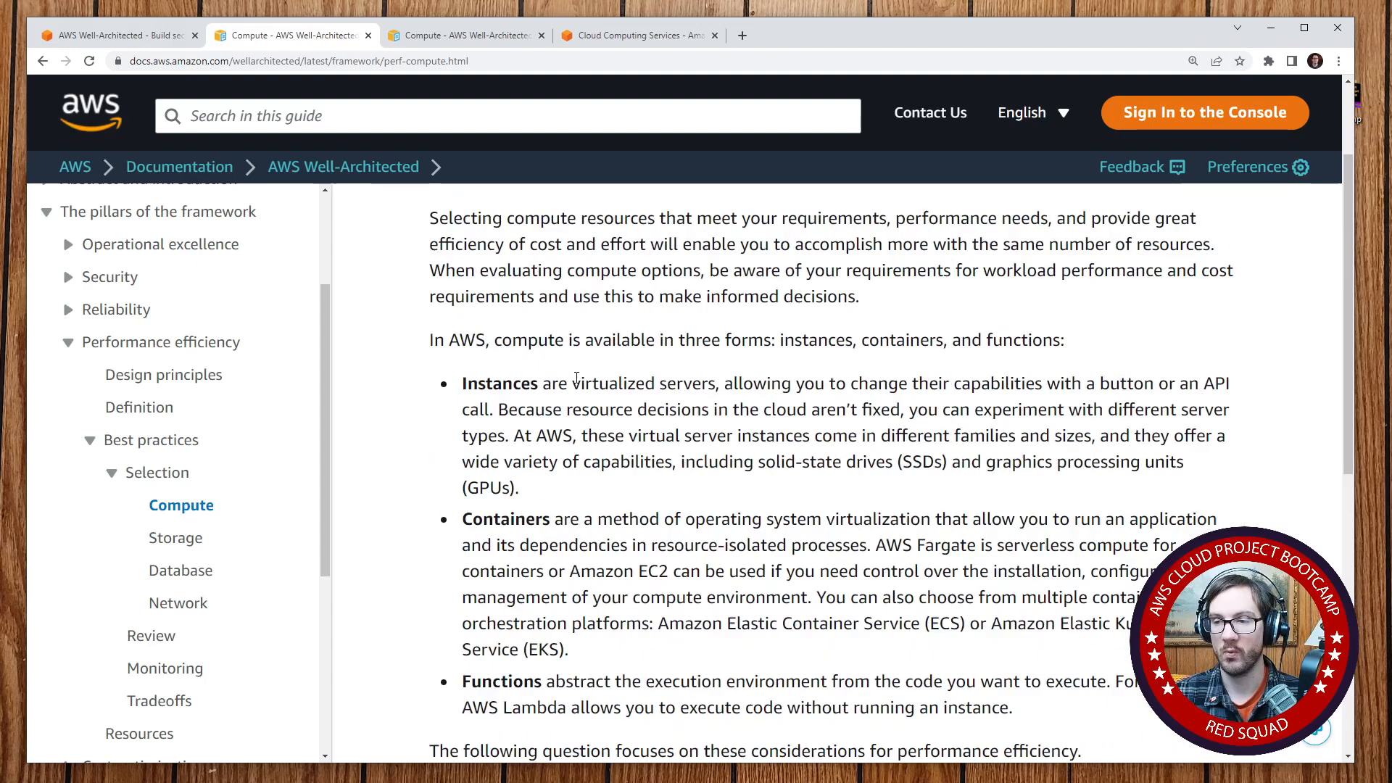
click(43, 61)
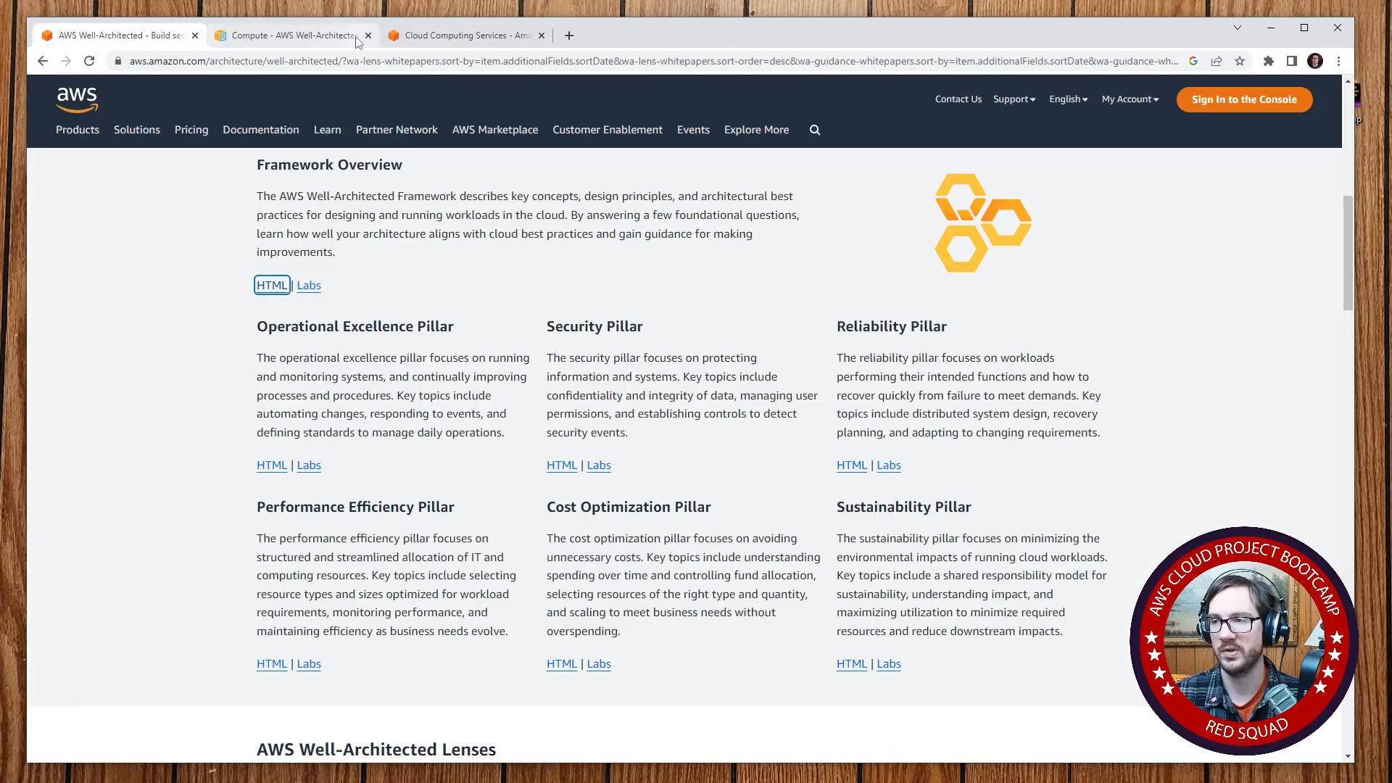
Browse the Well-Architected Labs site, close it, and return to the Compute documentation
click(309, 285)
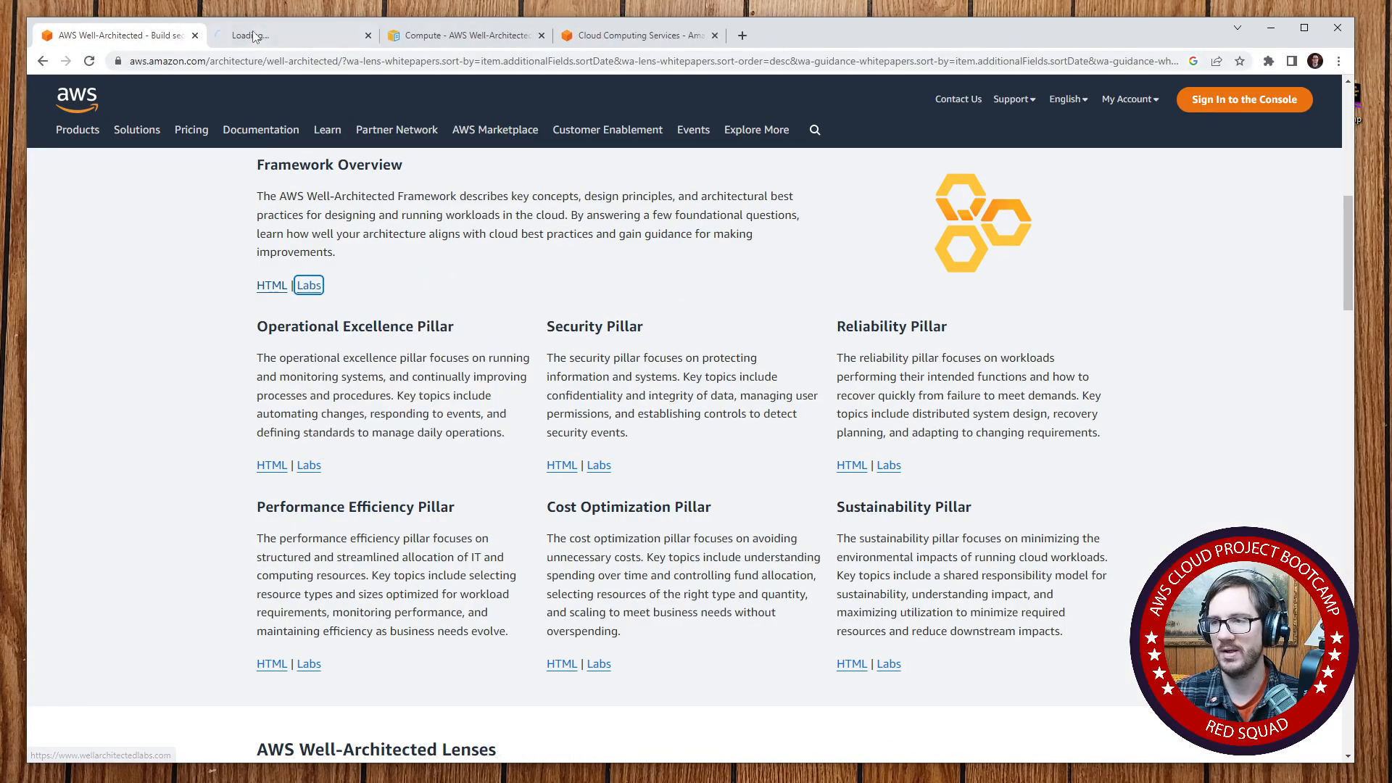
click(308, 285)
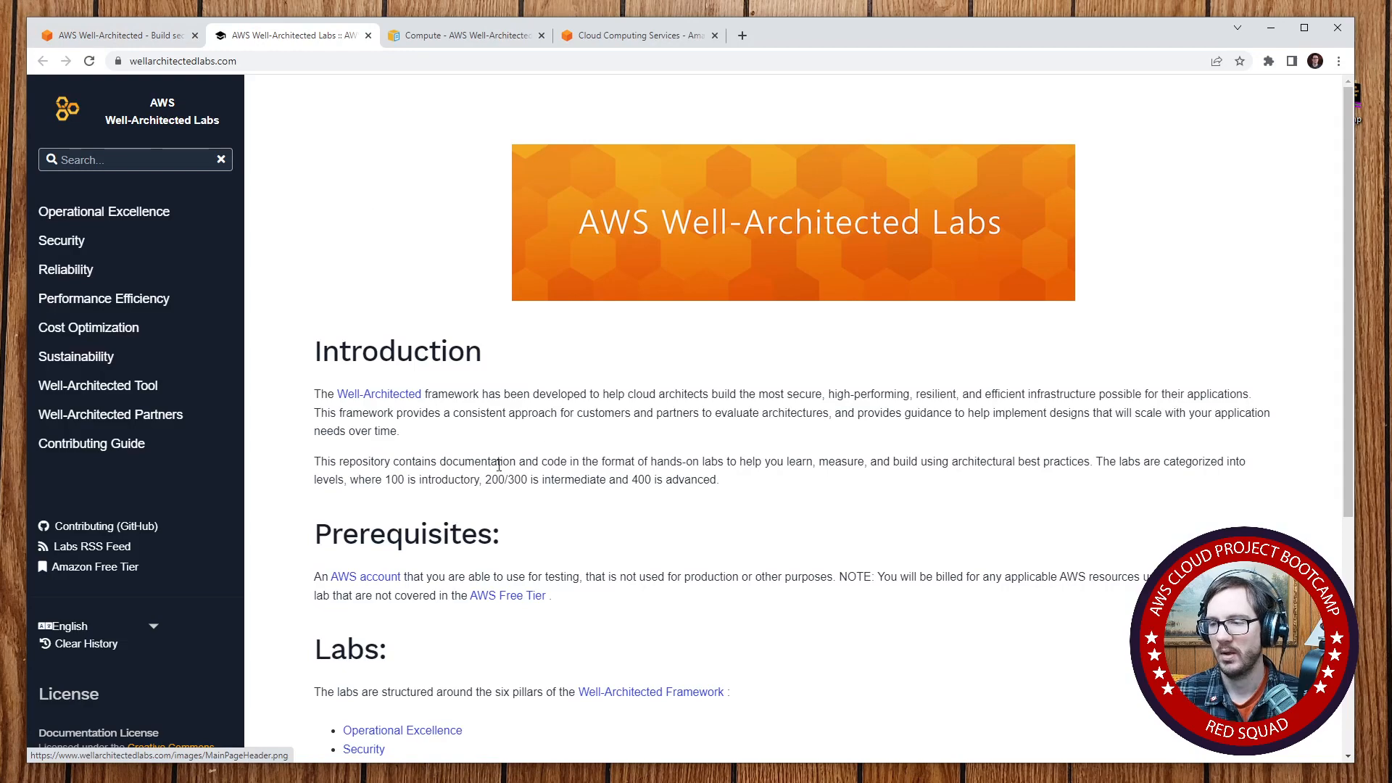
scroll(down, 3)
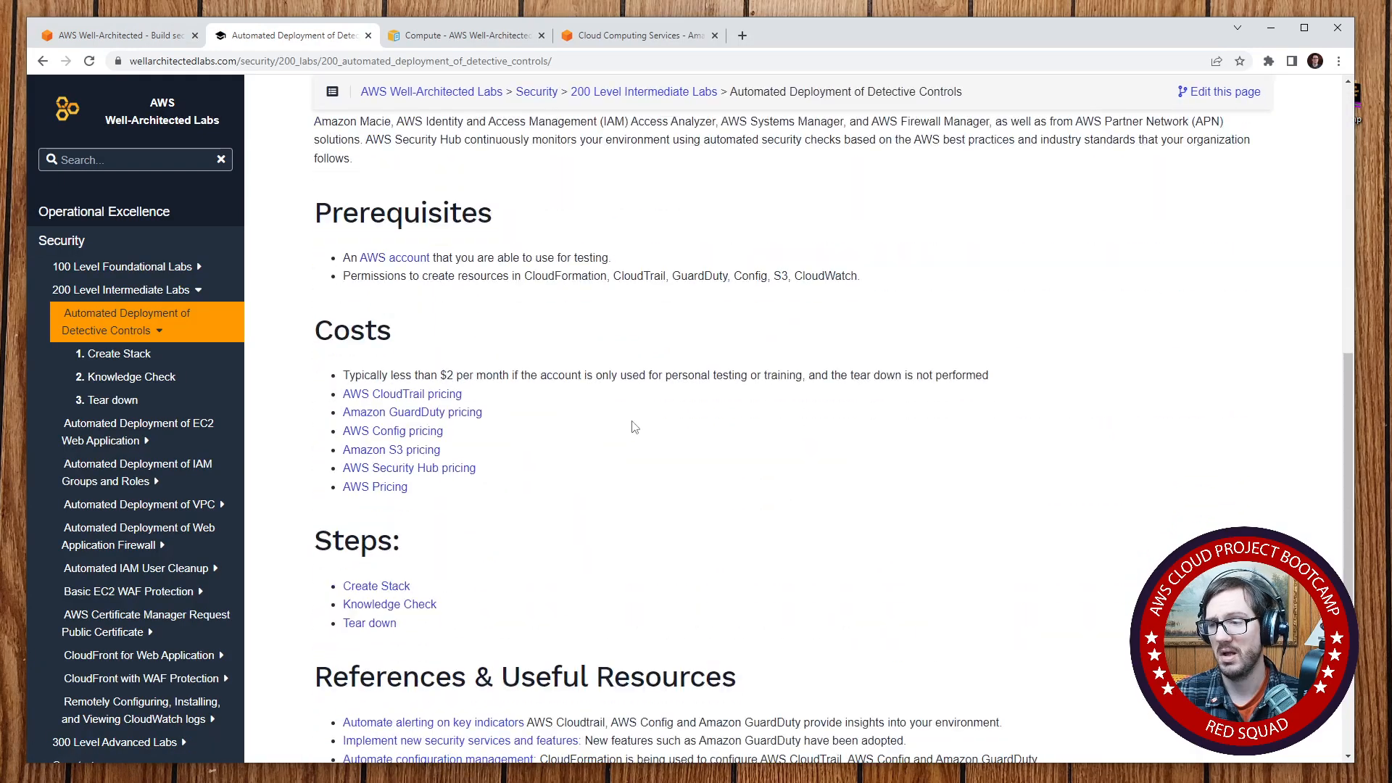
click(42, 61)
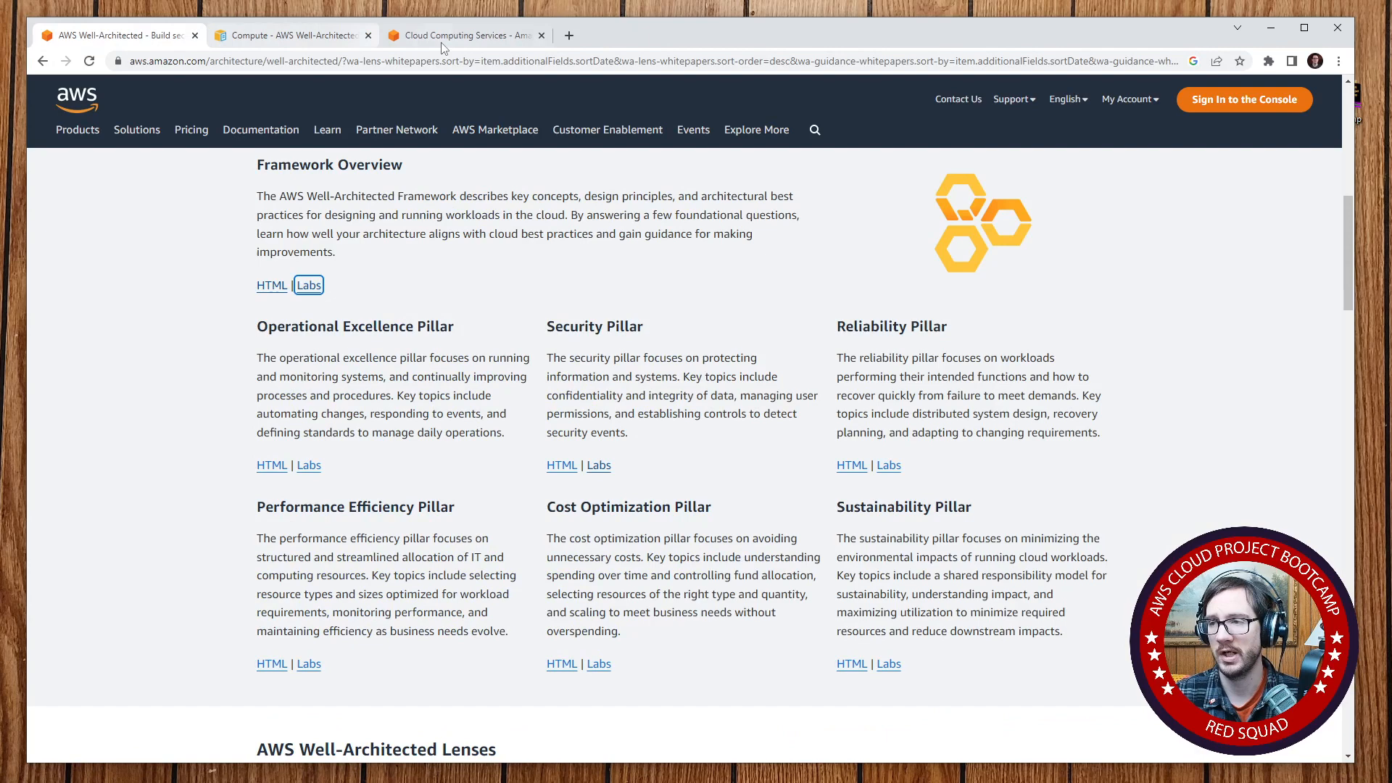
click(293, 35)
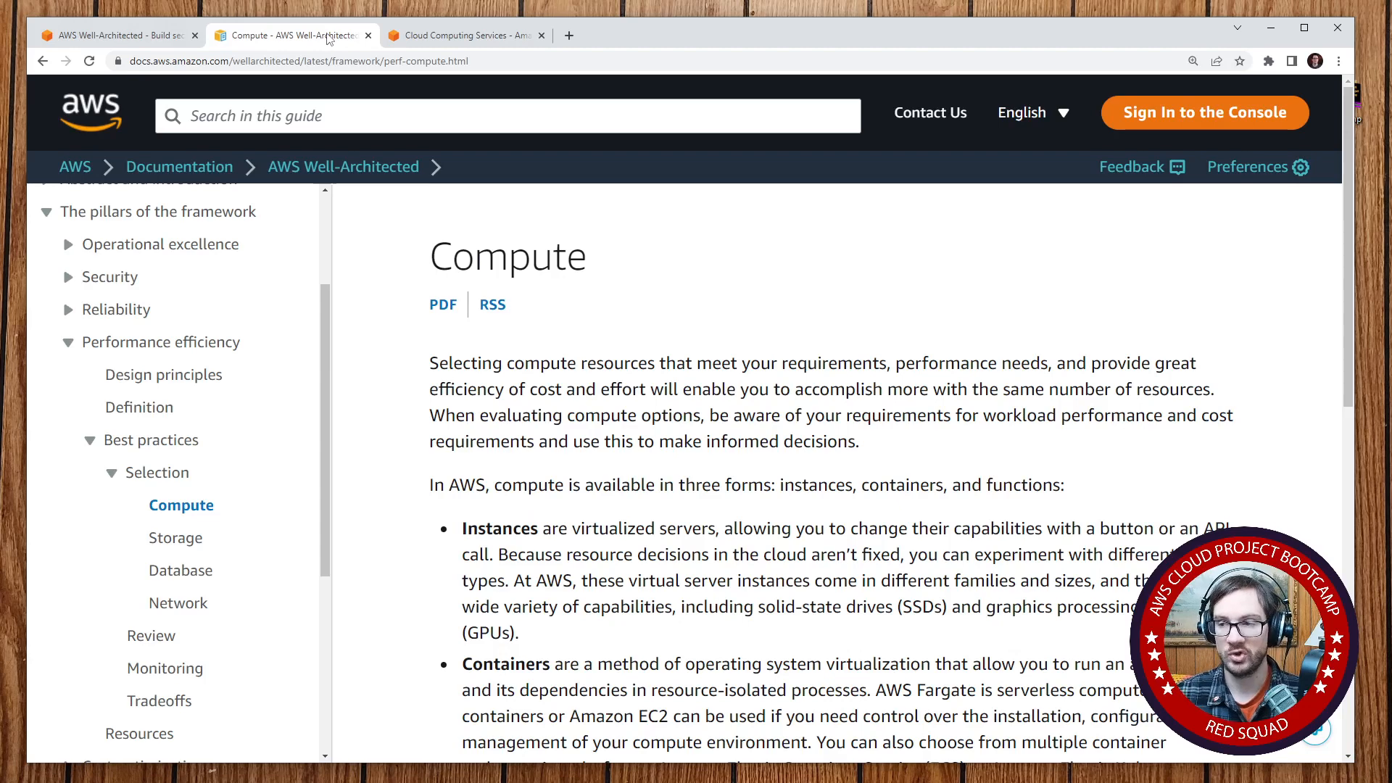
Sign in to the console and search 'well-architected' to open the AWS Well-Architected Tool
click(462, 35)
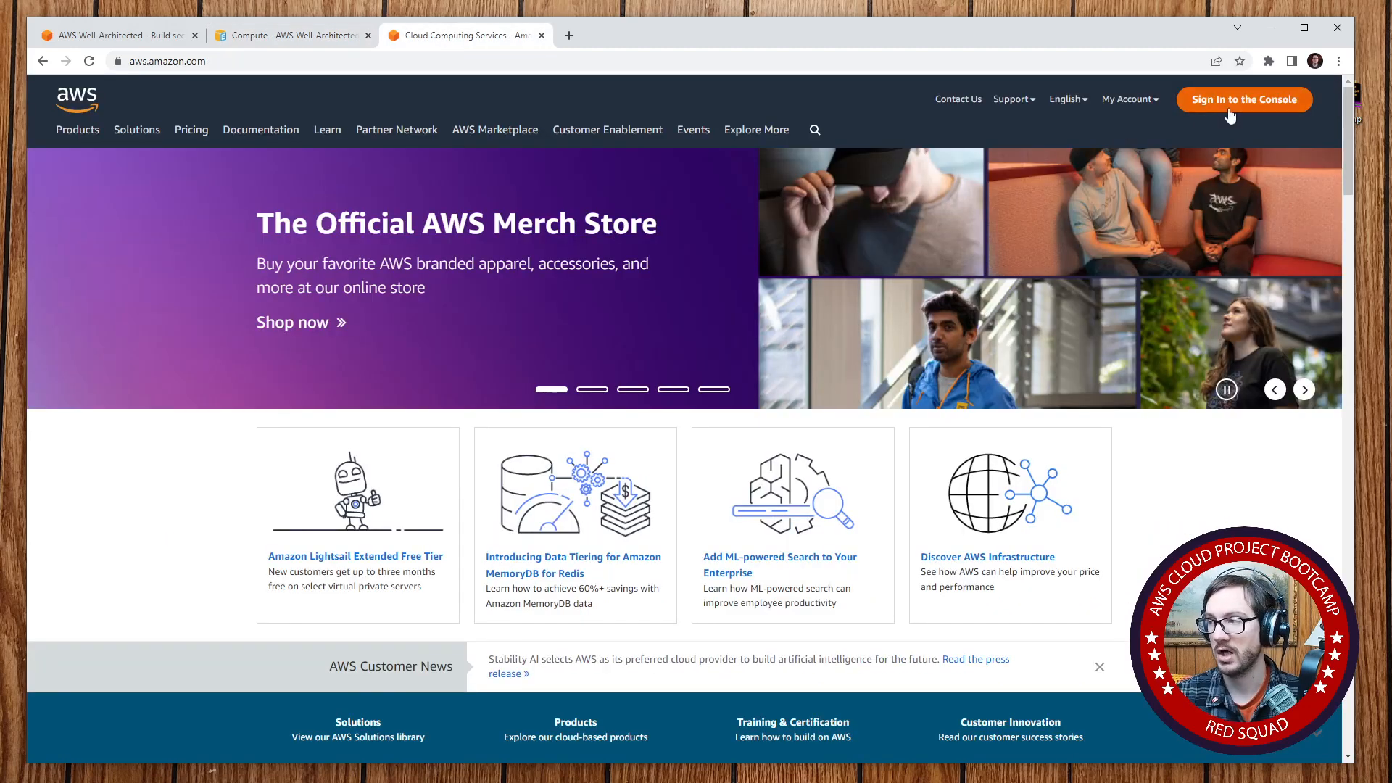
click(1244, 99)
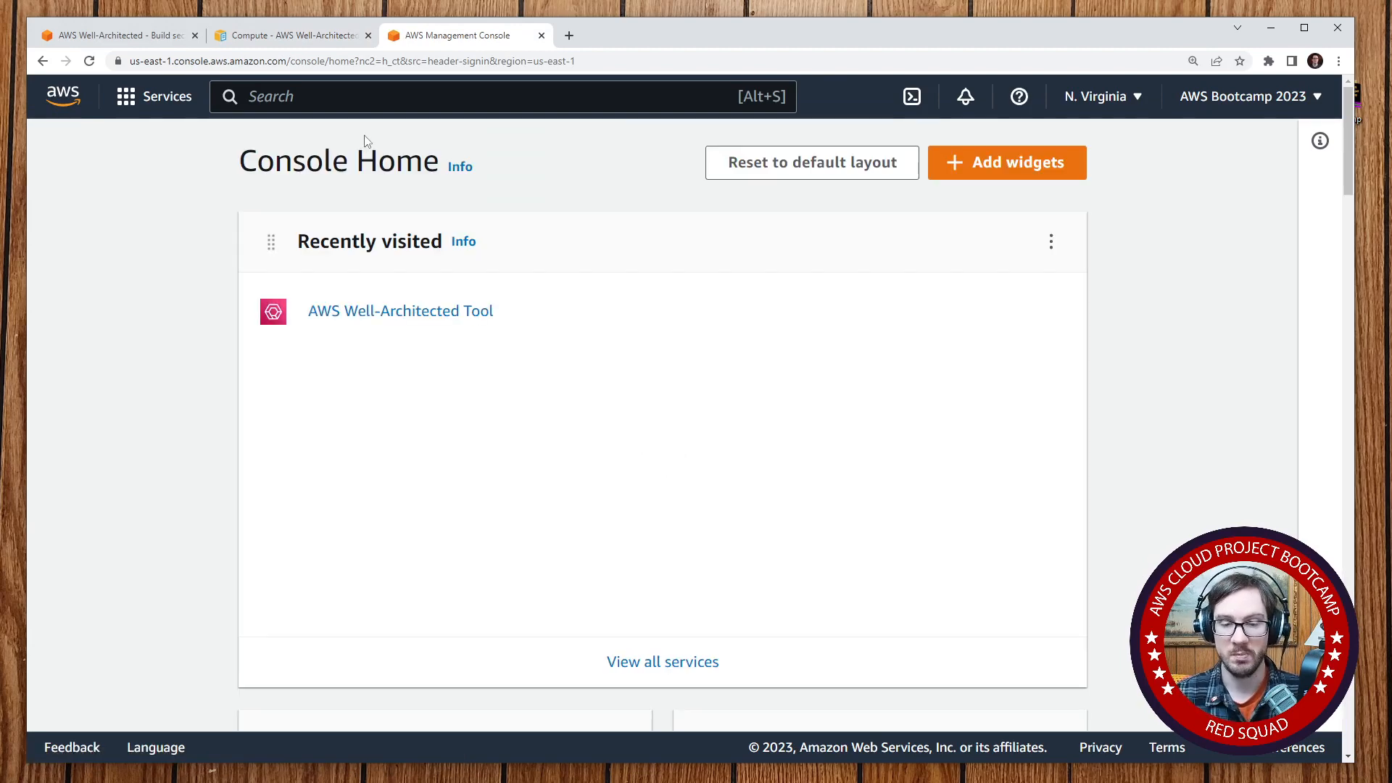
mouse_move(382, 225)
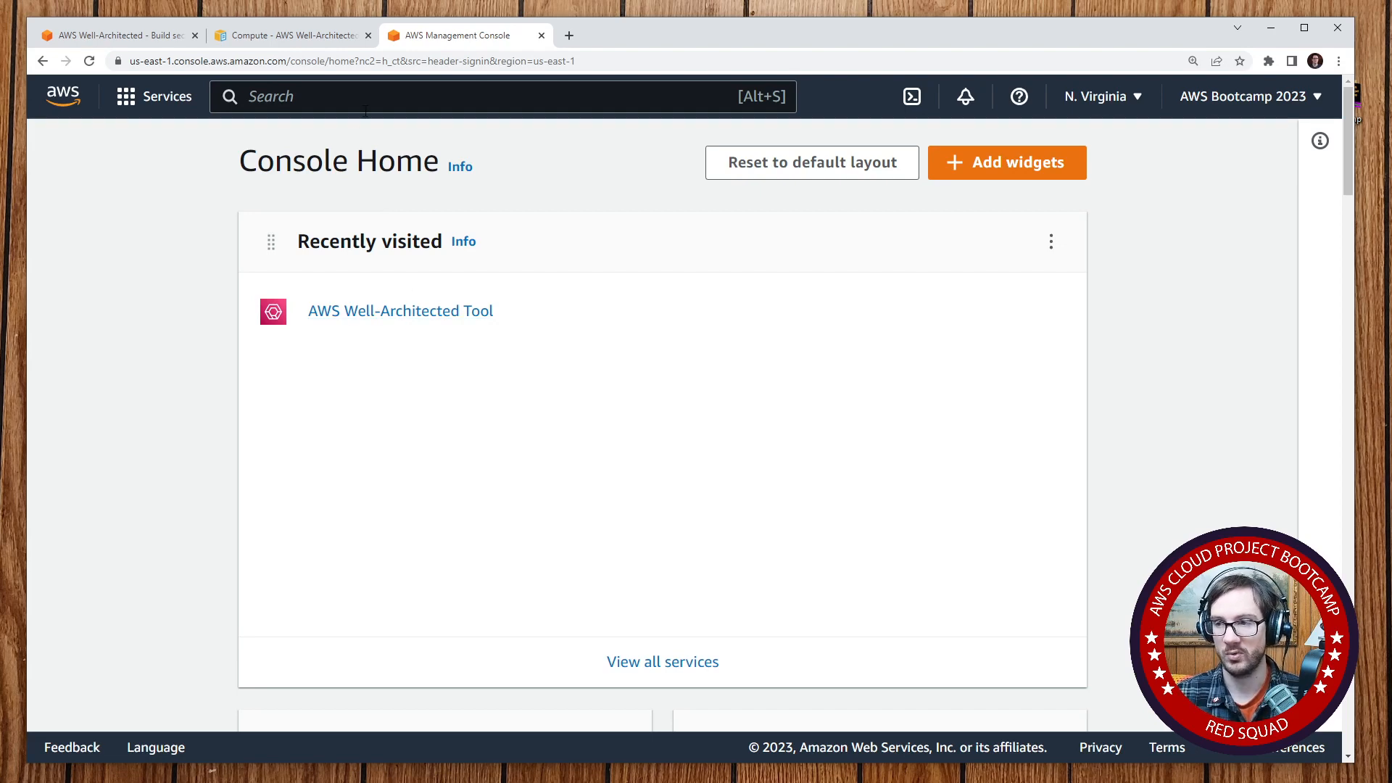
text(well-architected)
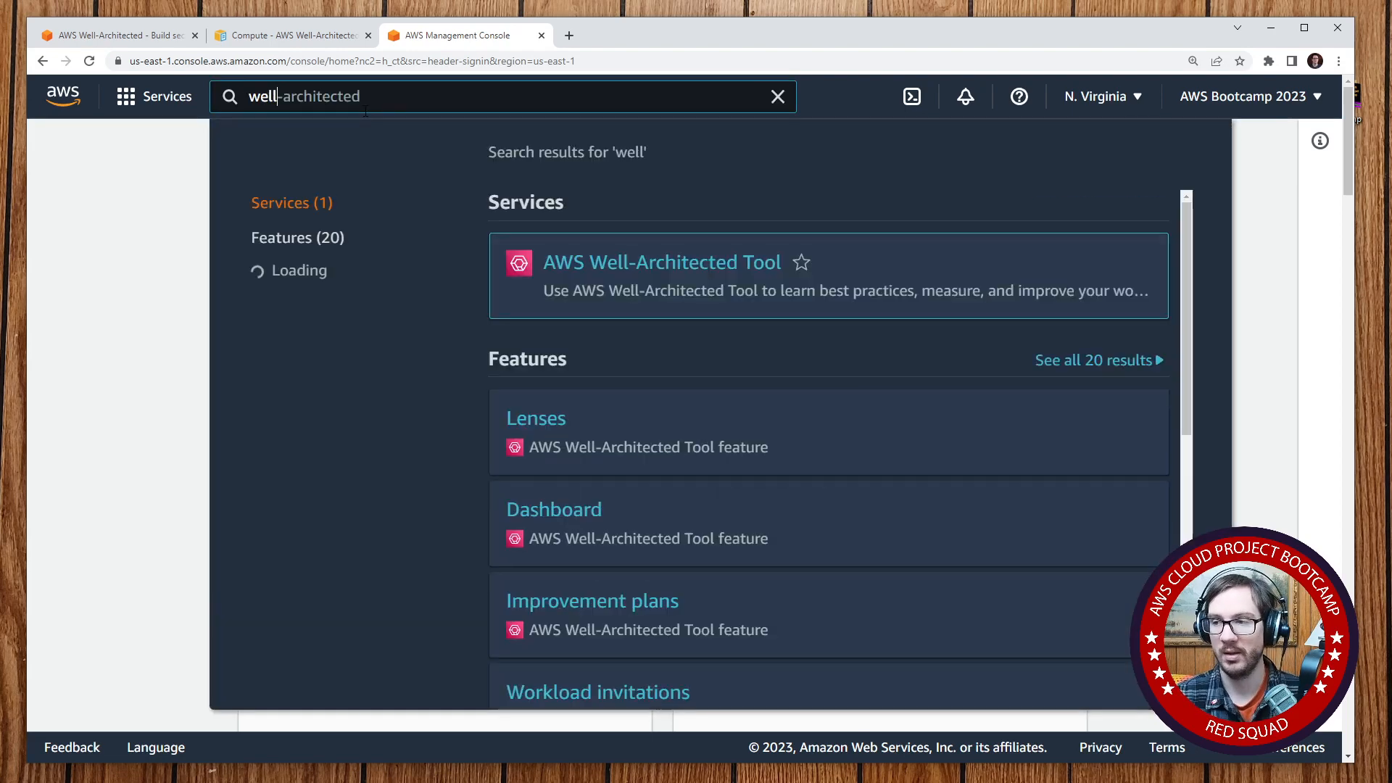
click(660, 262)
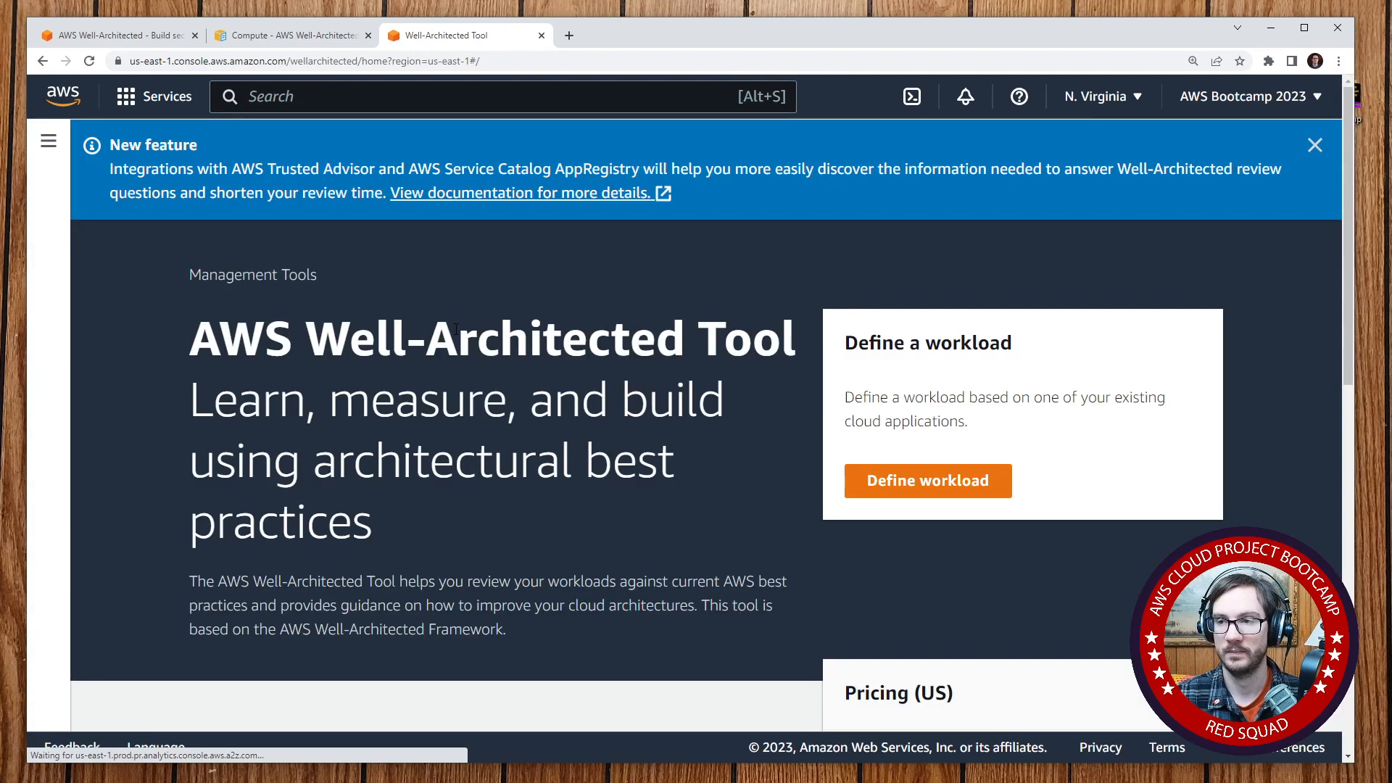
Start defining a workload, enter the name 'Cruddur', and move to the Description field
click(926, 480)
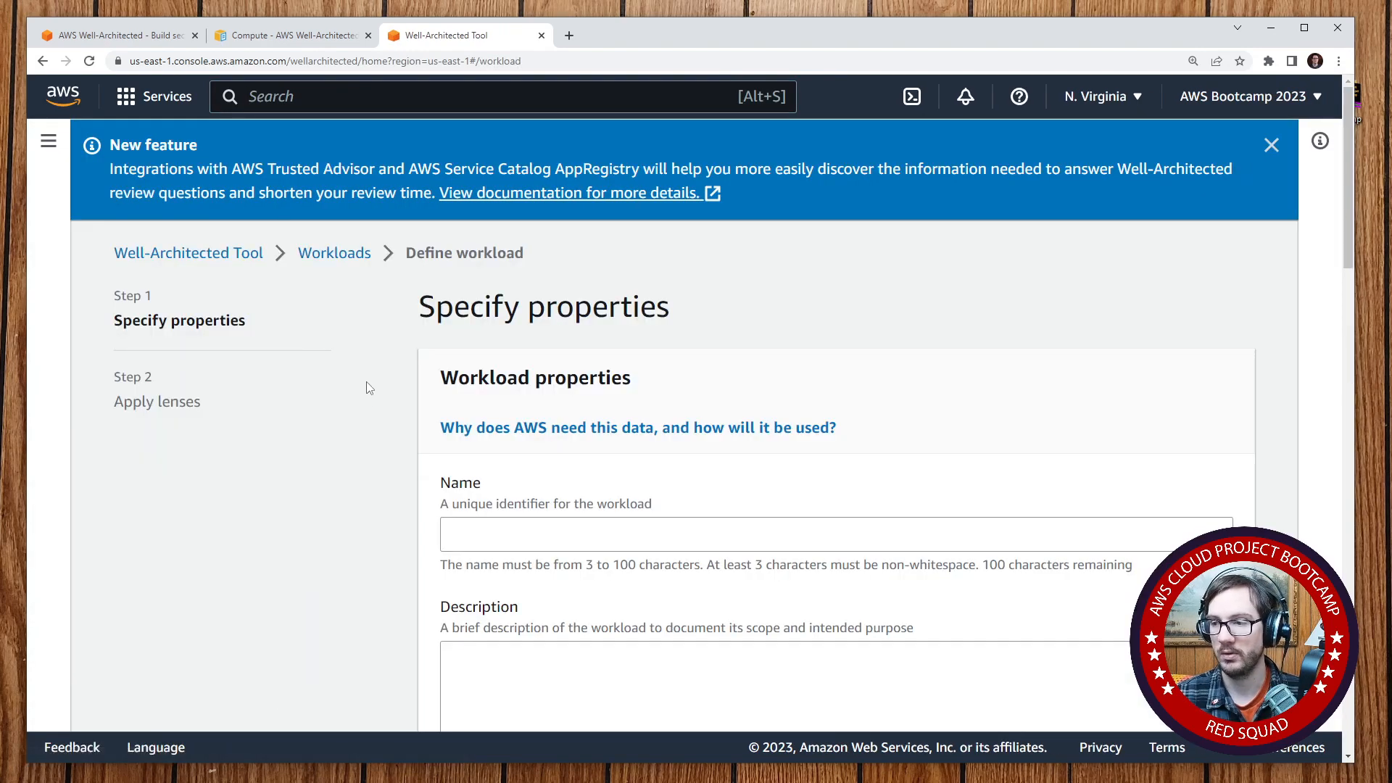
click(835, 533)
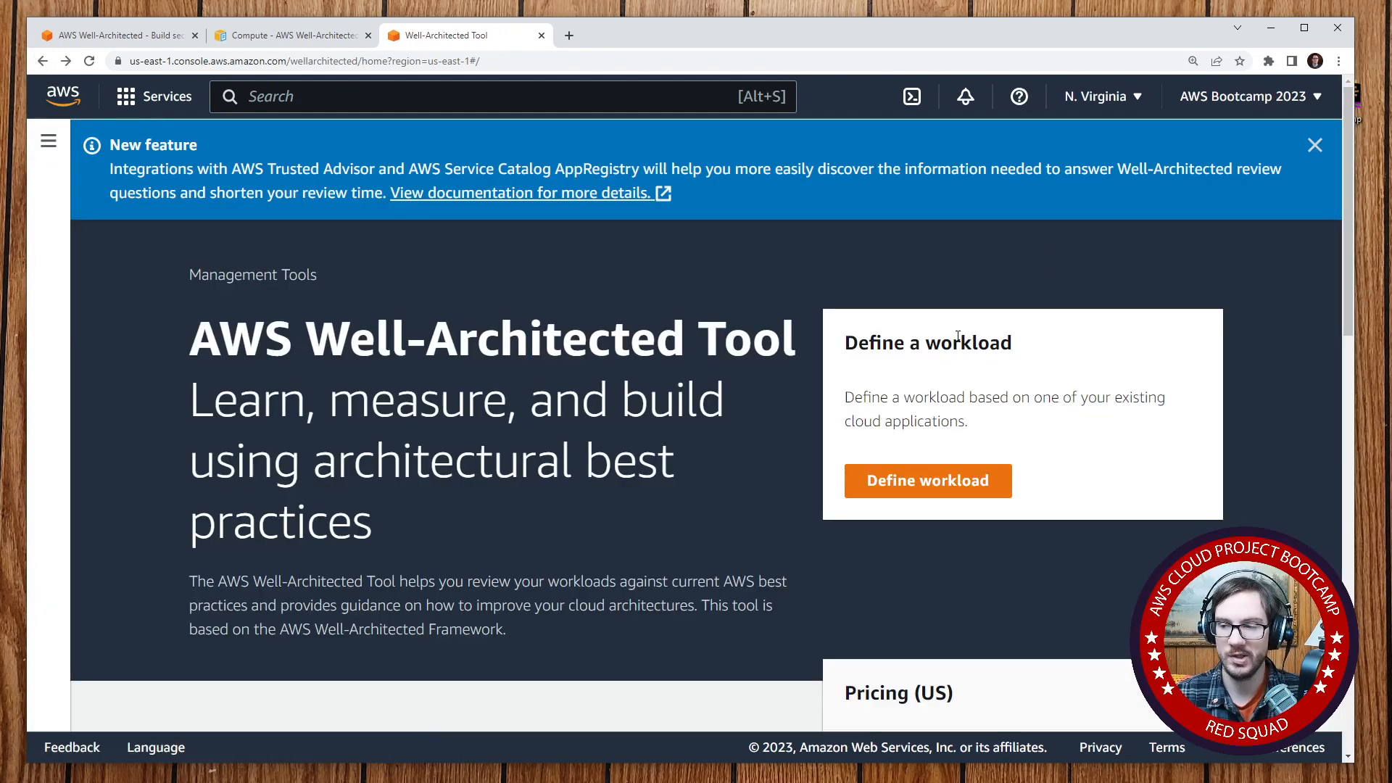
click(48, 140)
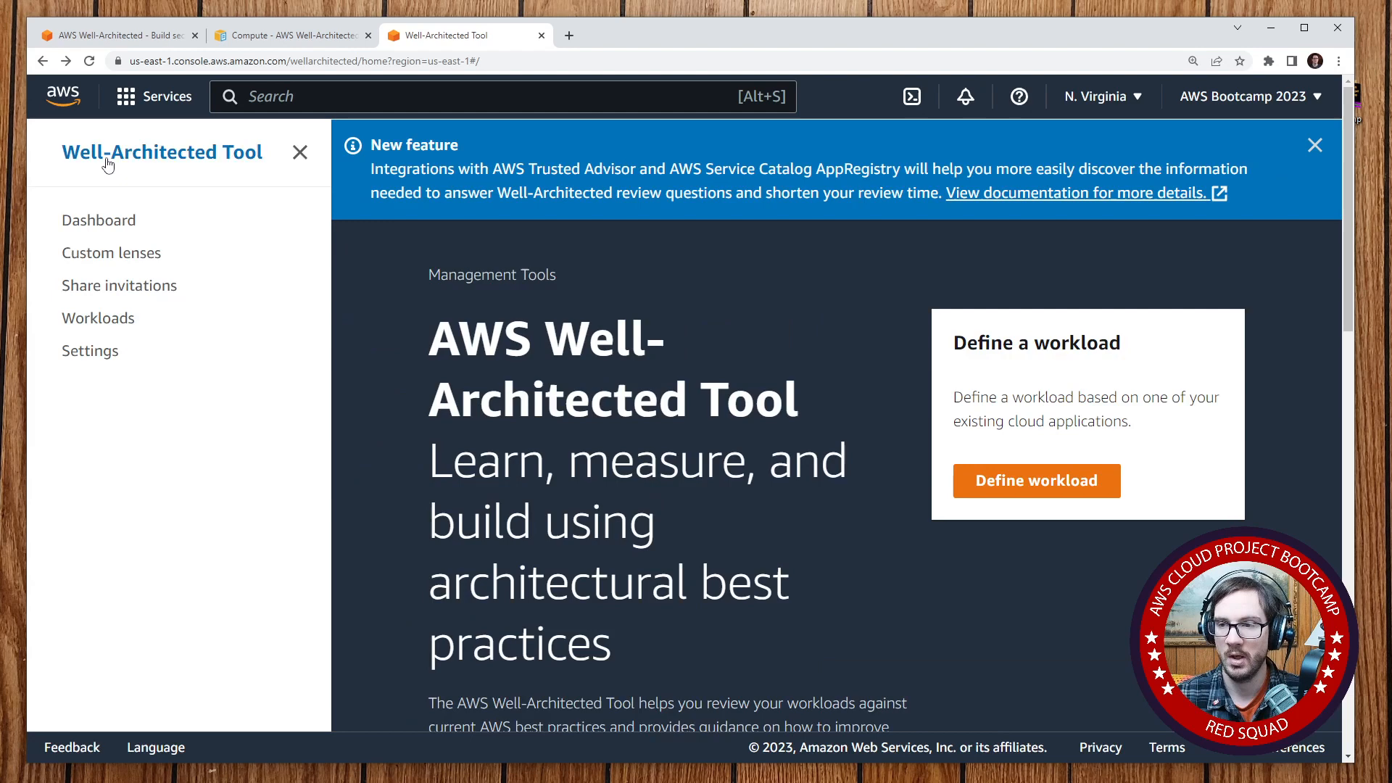
mouse_move(119, 285)
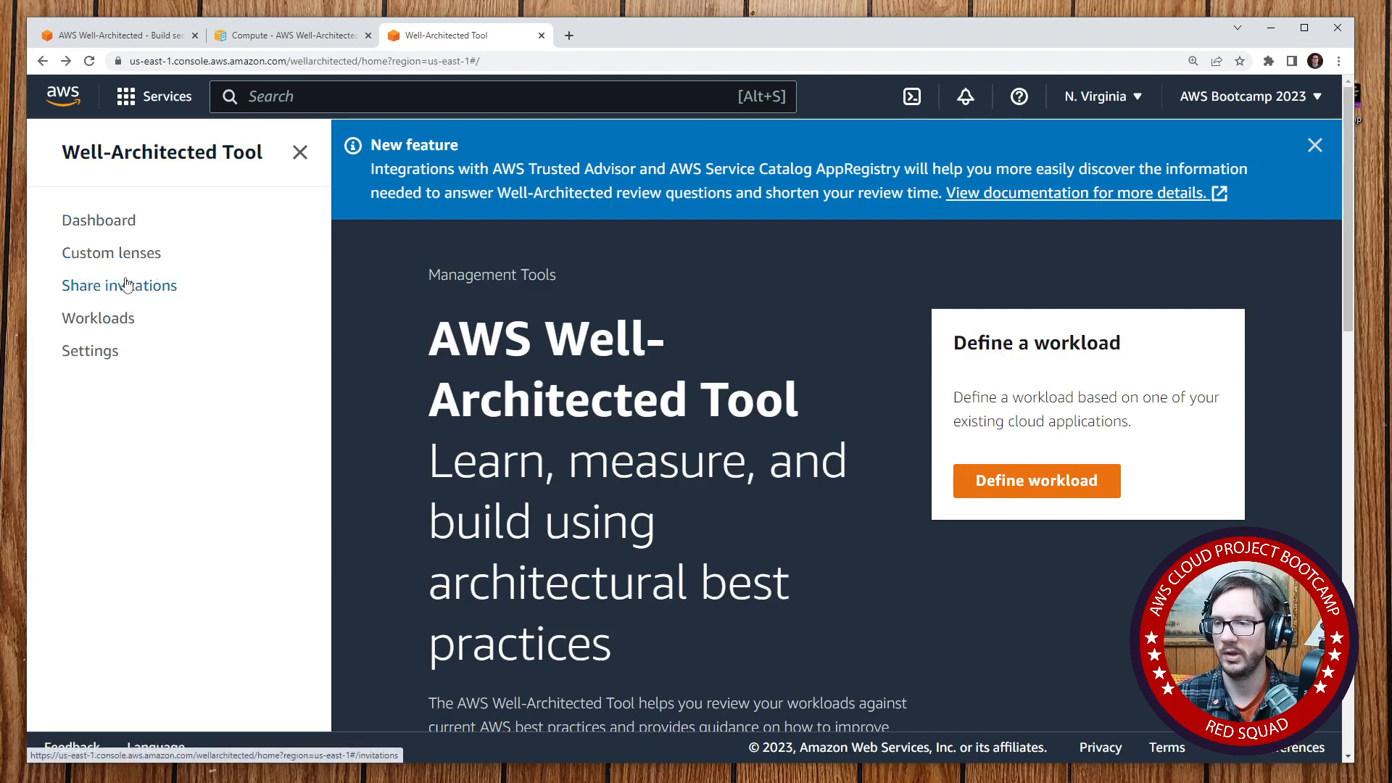
mouse_move(98, 318)
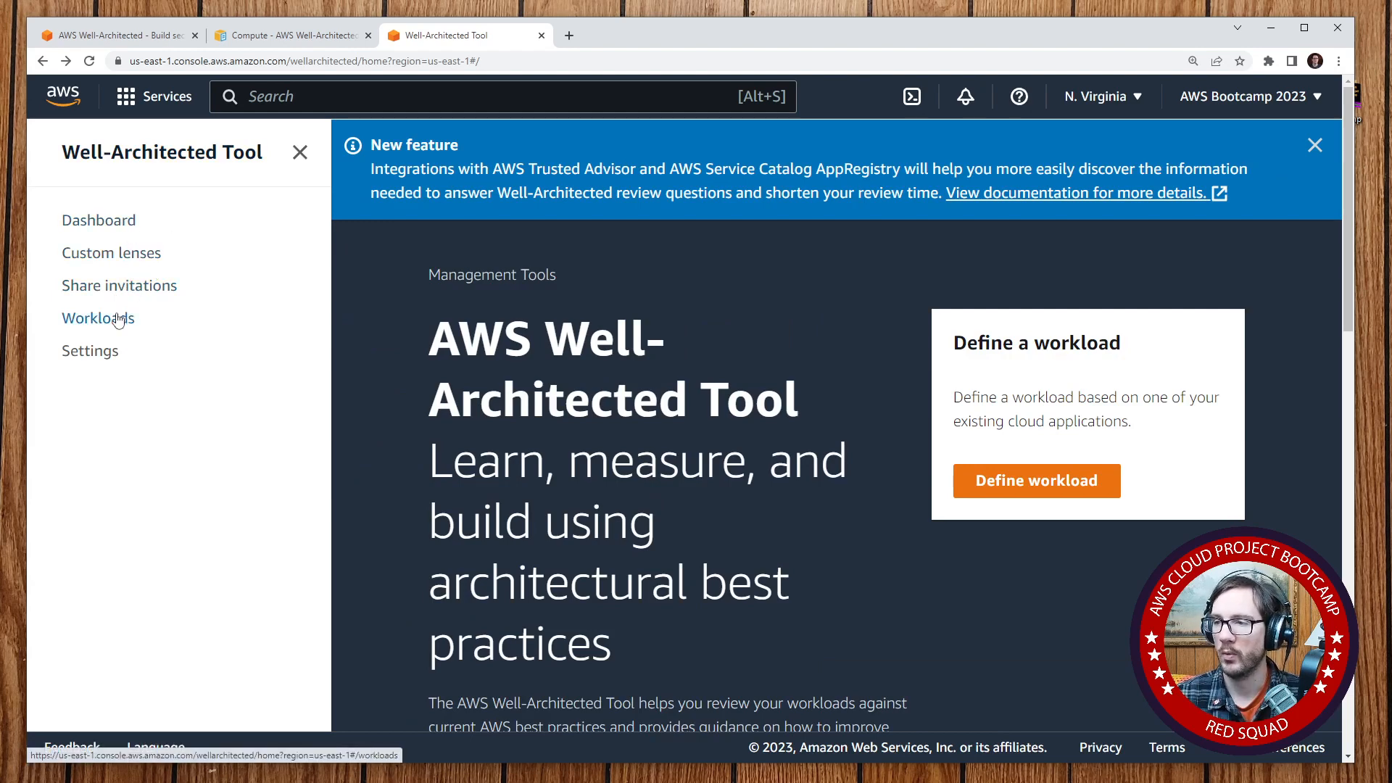
click(1035, 480)
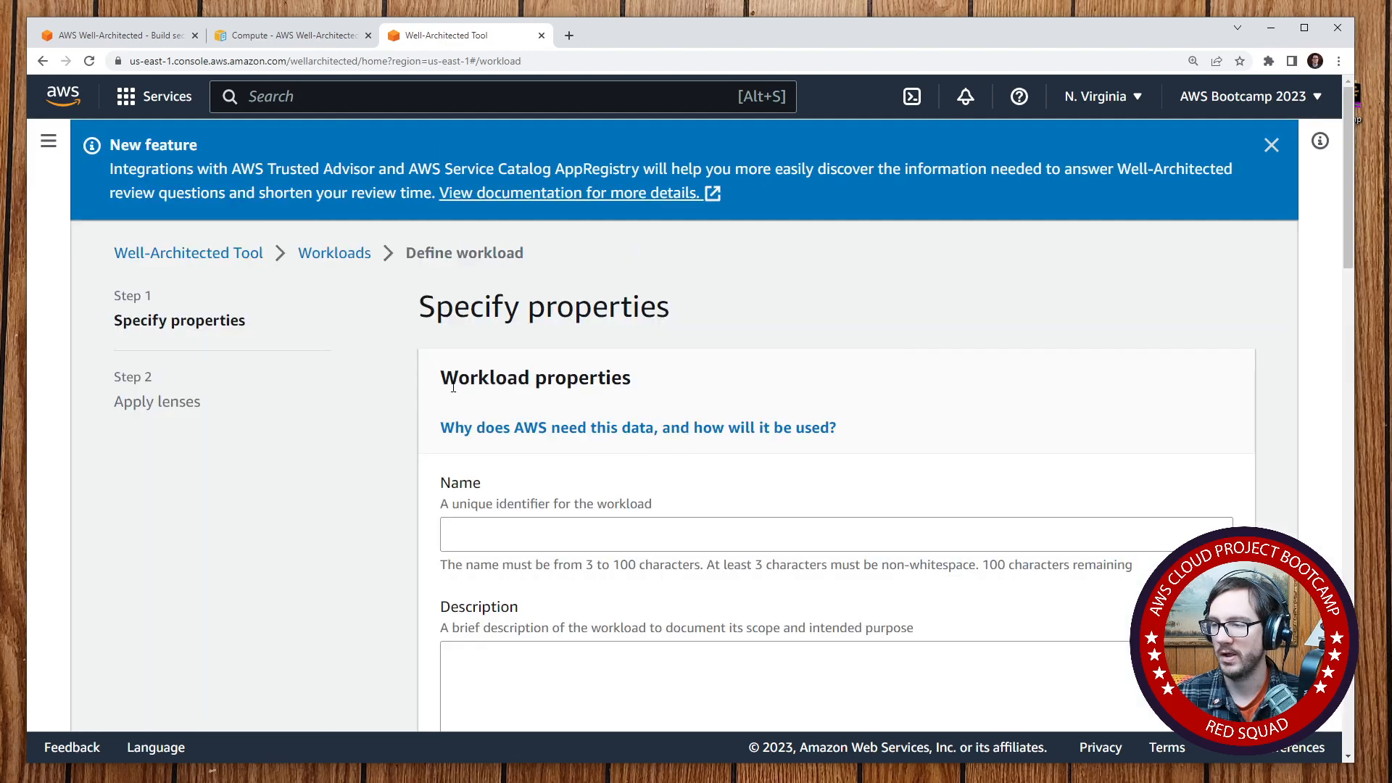
text(Crud)
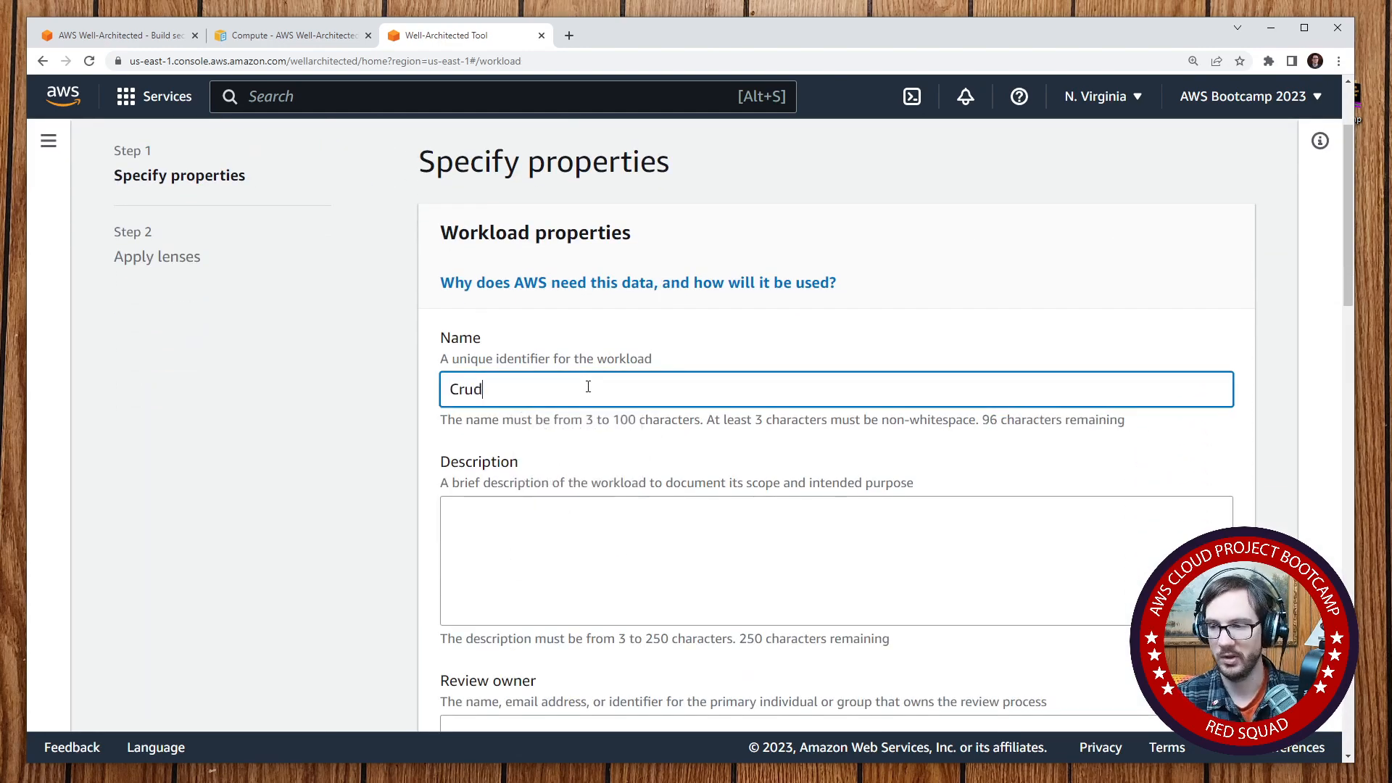
text(dur)
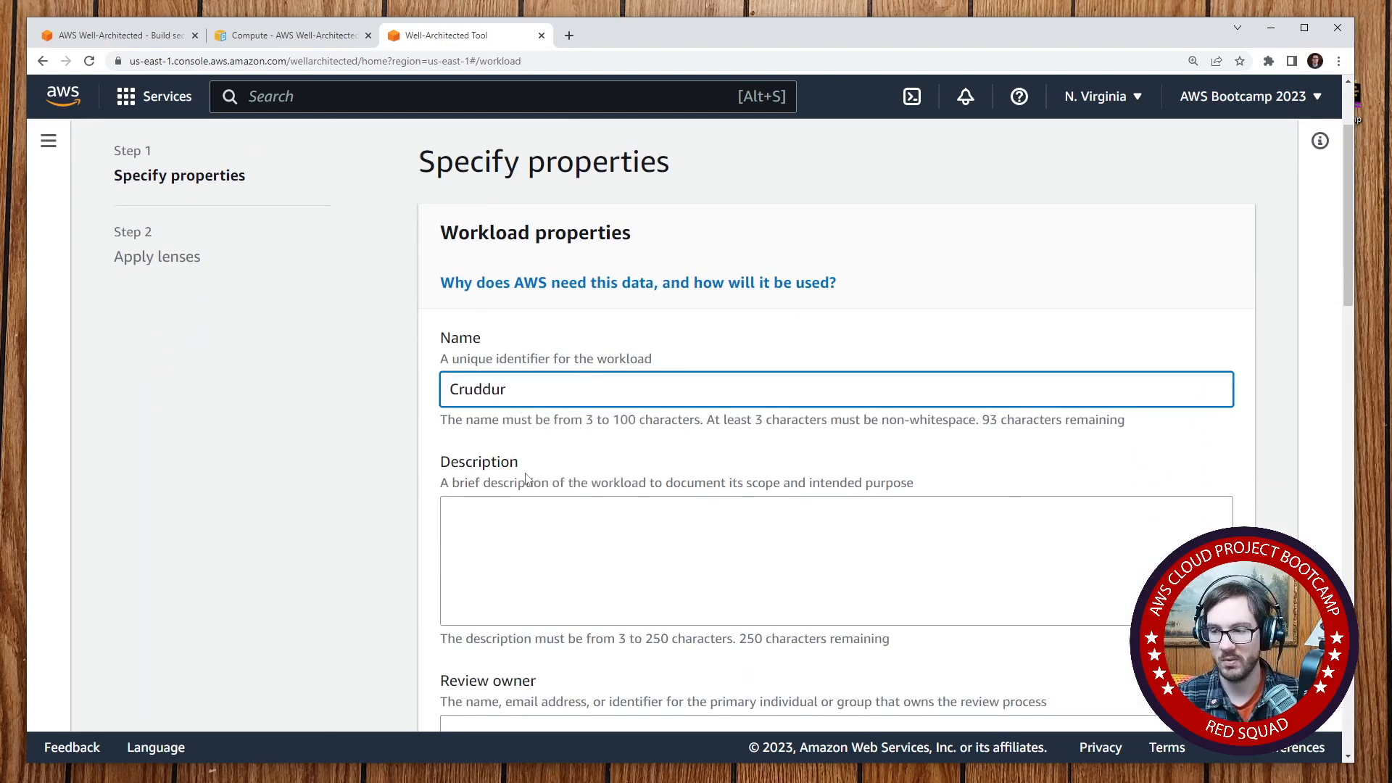
click(835, 559)
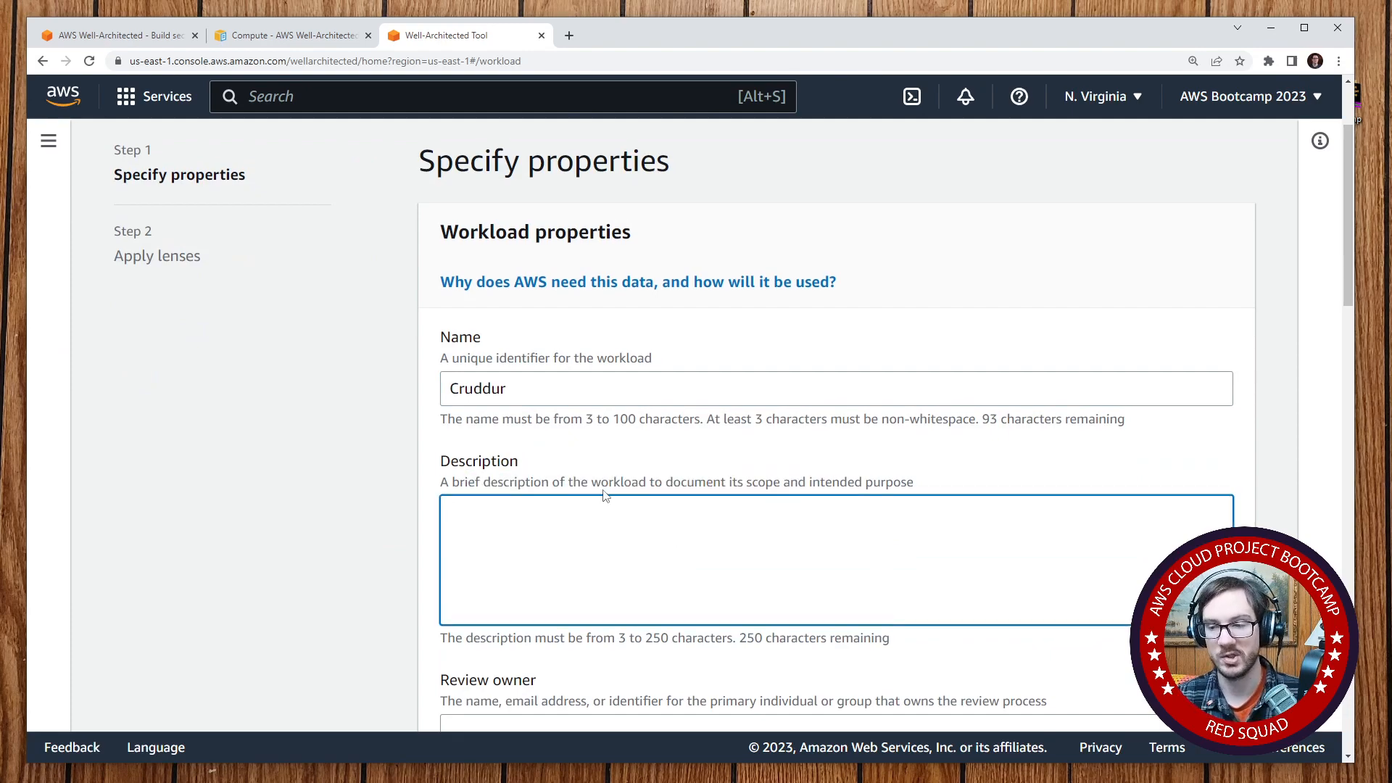
scroll(down, 3)
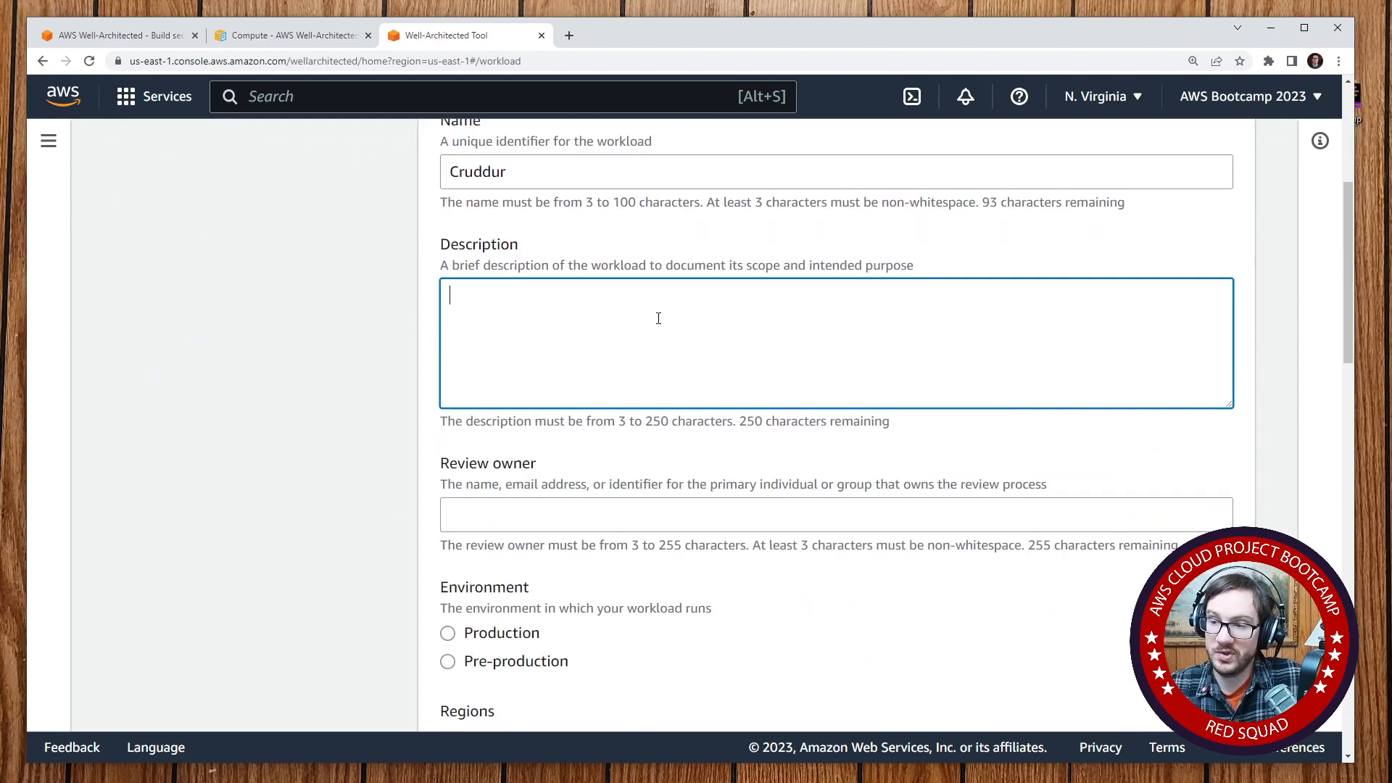
Browse the Operational Excellence '100 - Inventory and Patch Management' lab, then return to the workload form
click(115, 35)
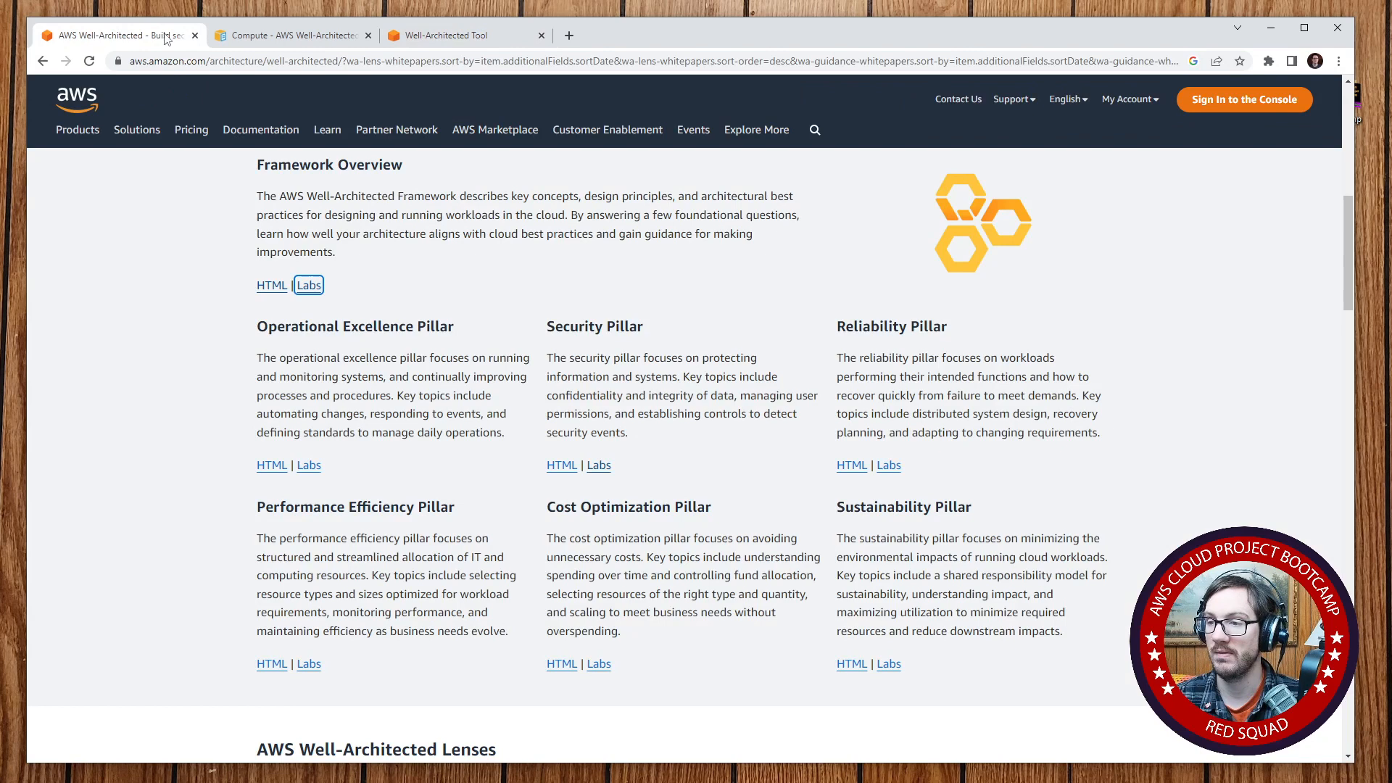
click(308, 285)
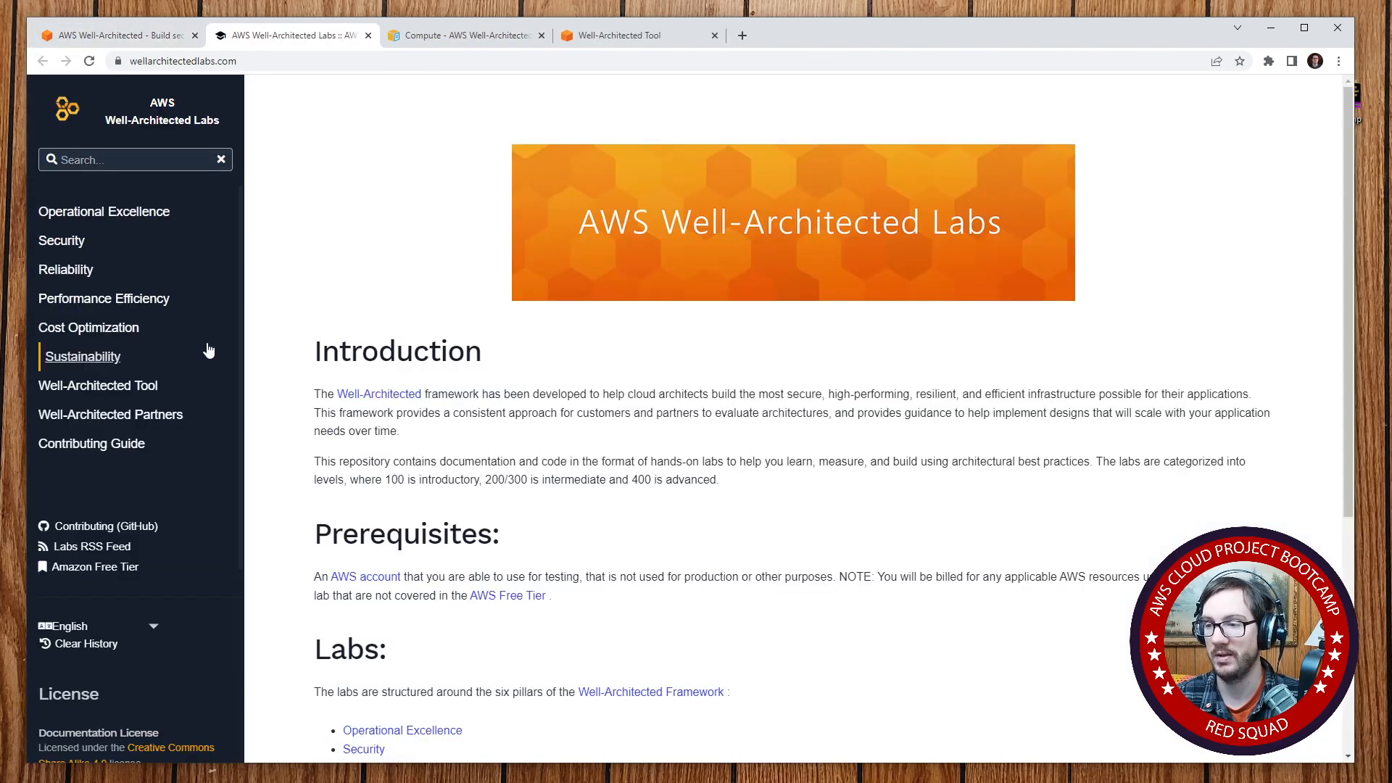
click(103, 211)
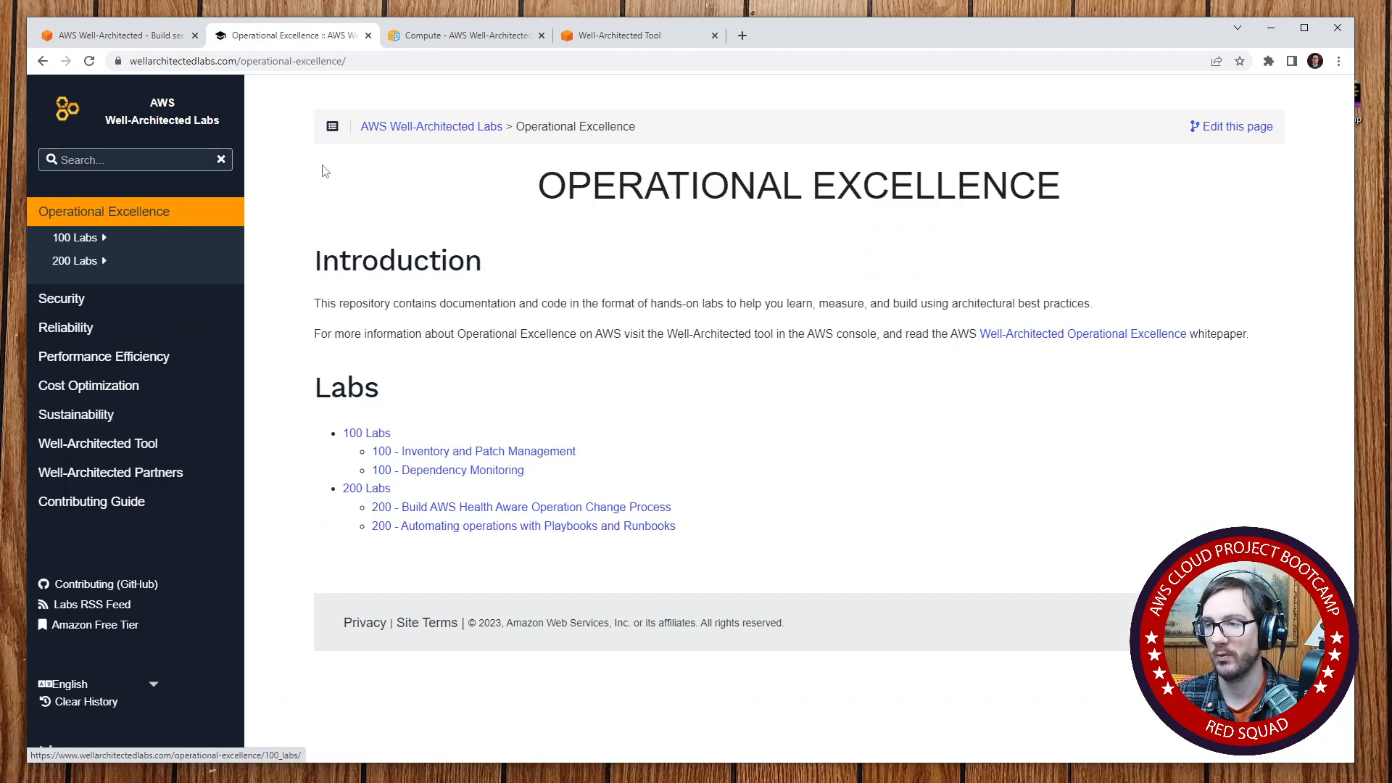
click(474, 451)
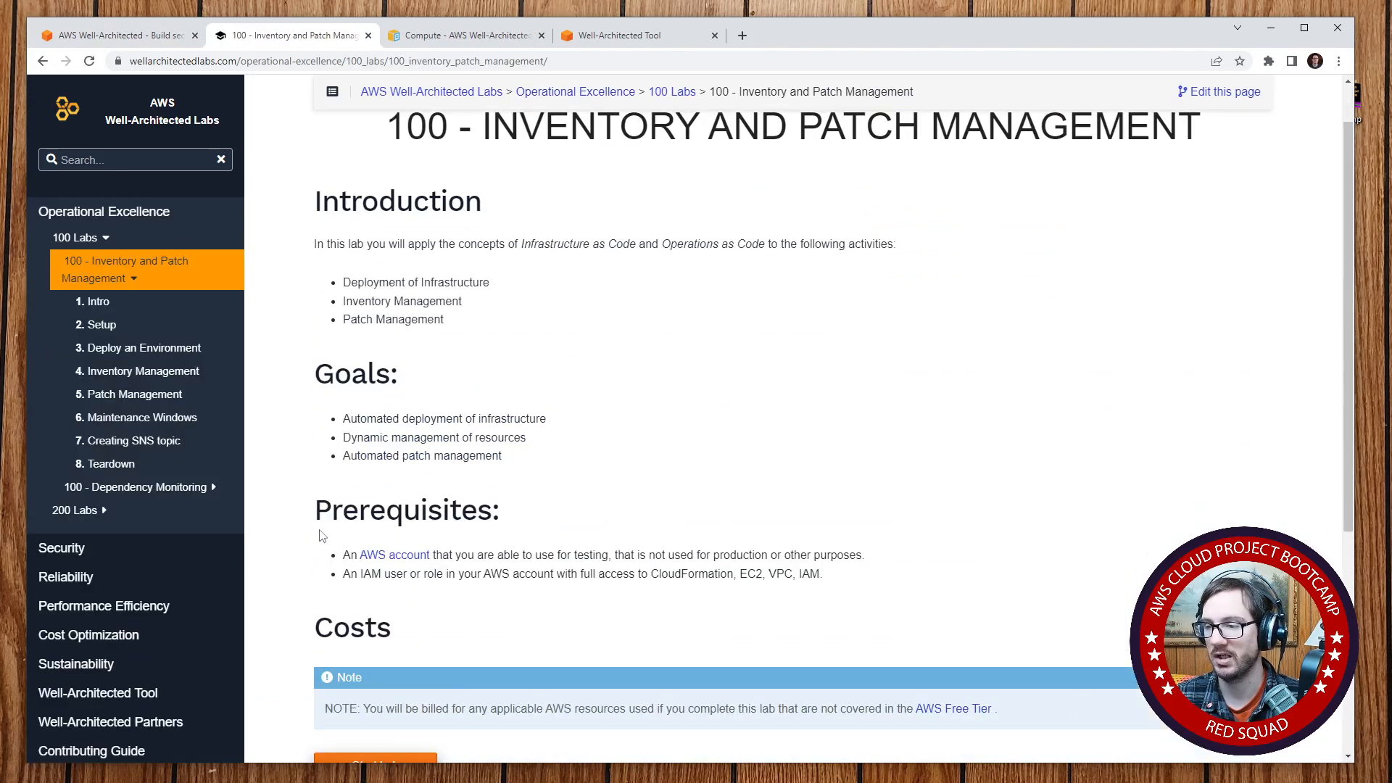
scroll(down, 3)
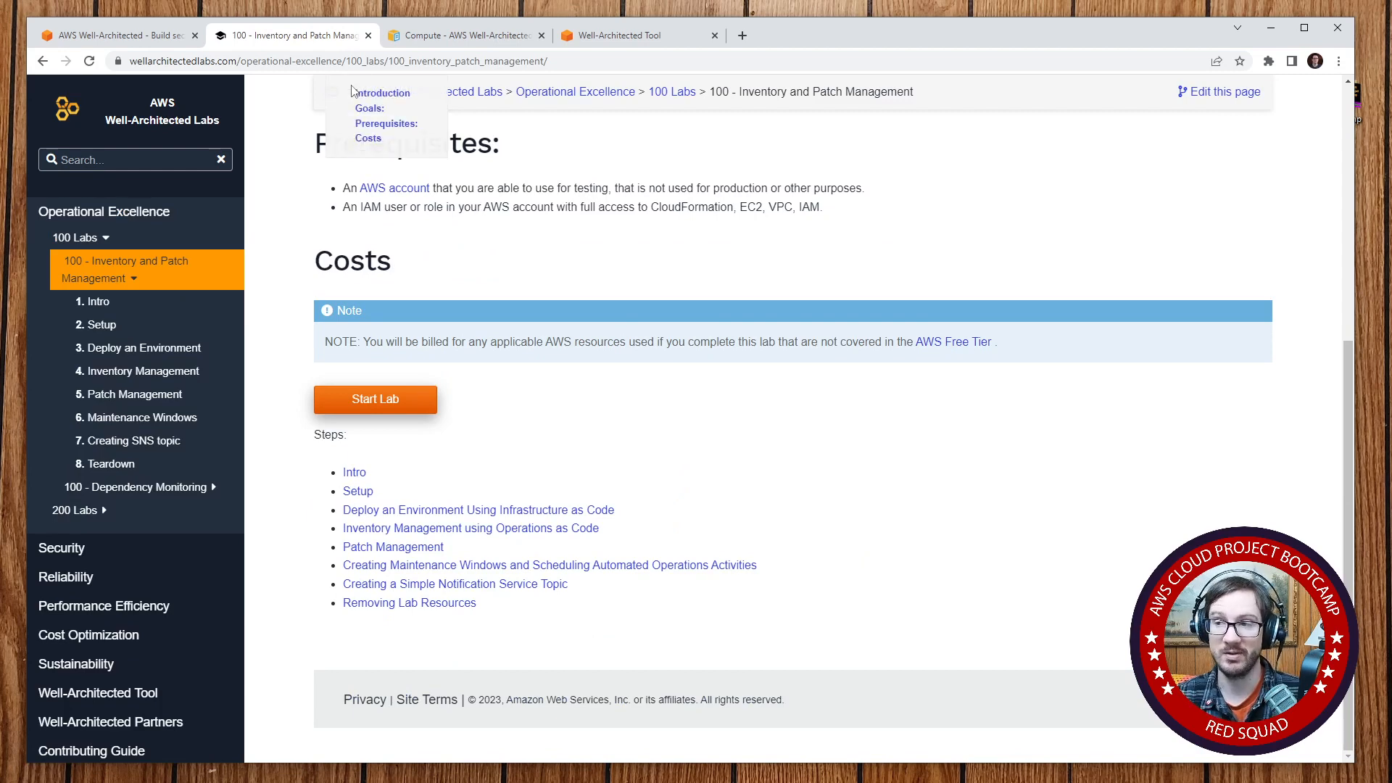
click(622, 36)
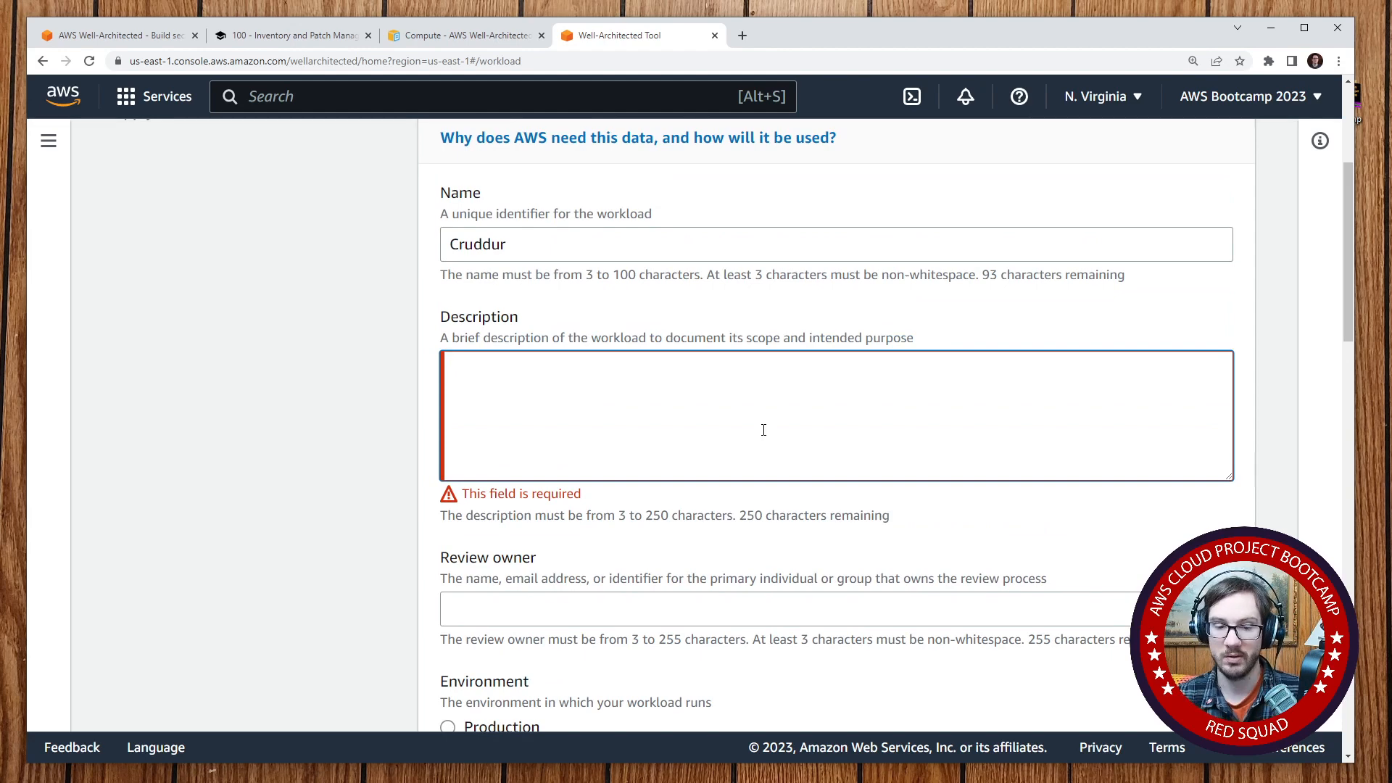
Describe the workload as a social micro-blogging platform running on AWS in a single region
text(Yhr vl)
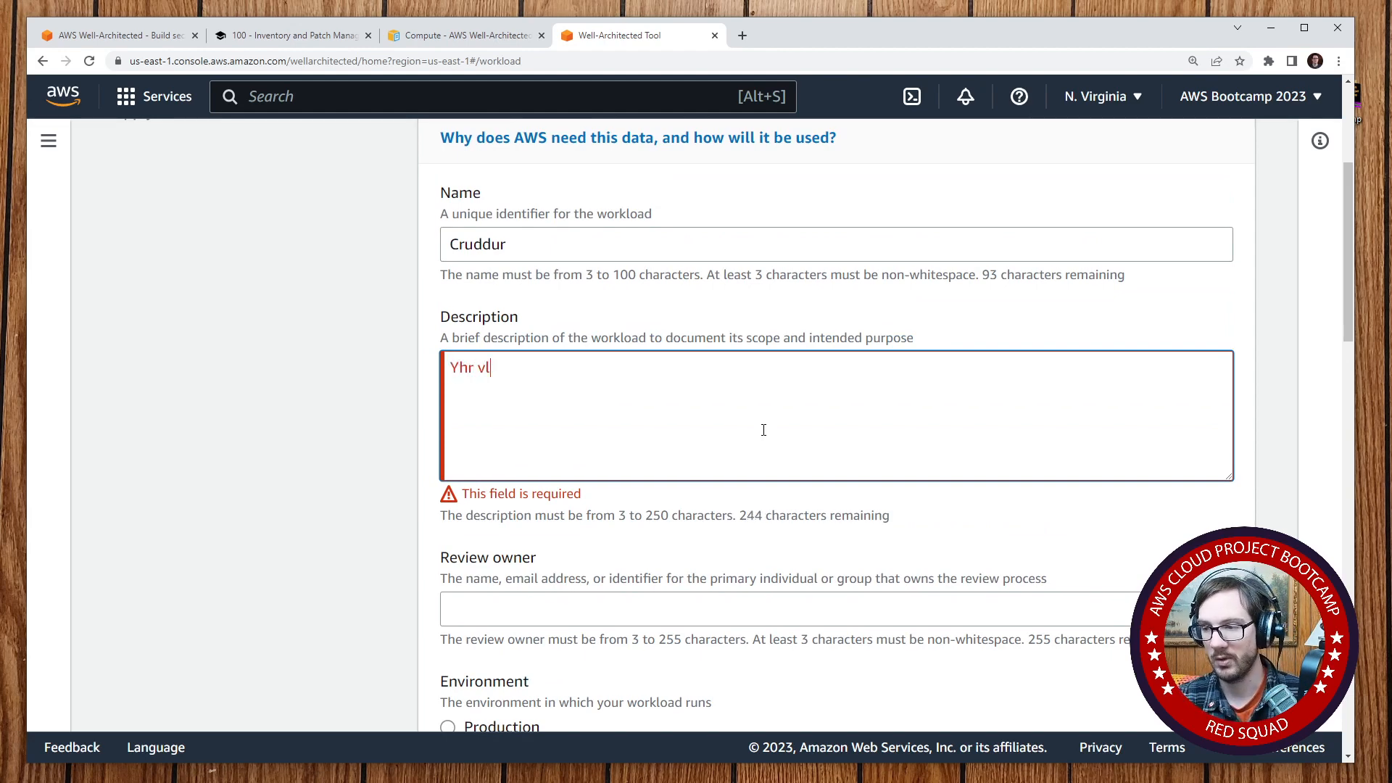
text(The workload)
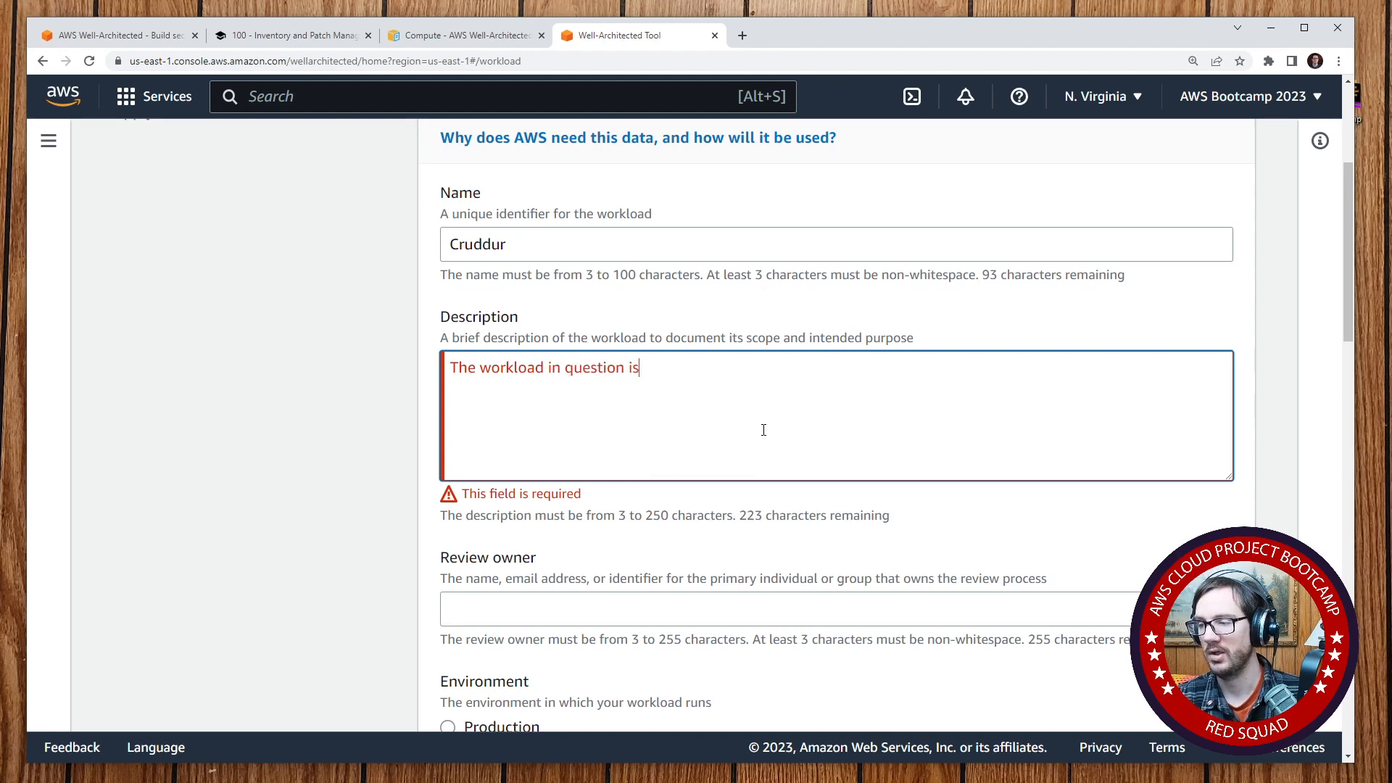
text(being)
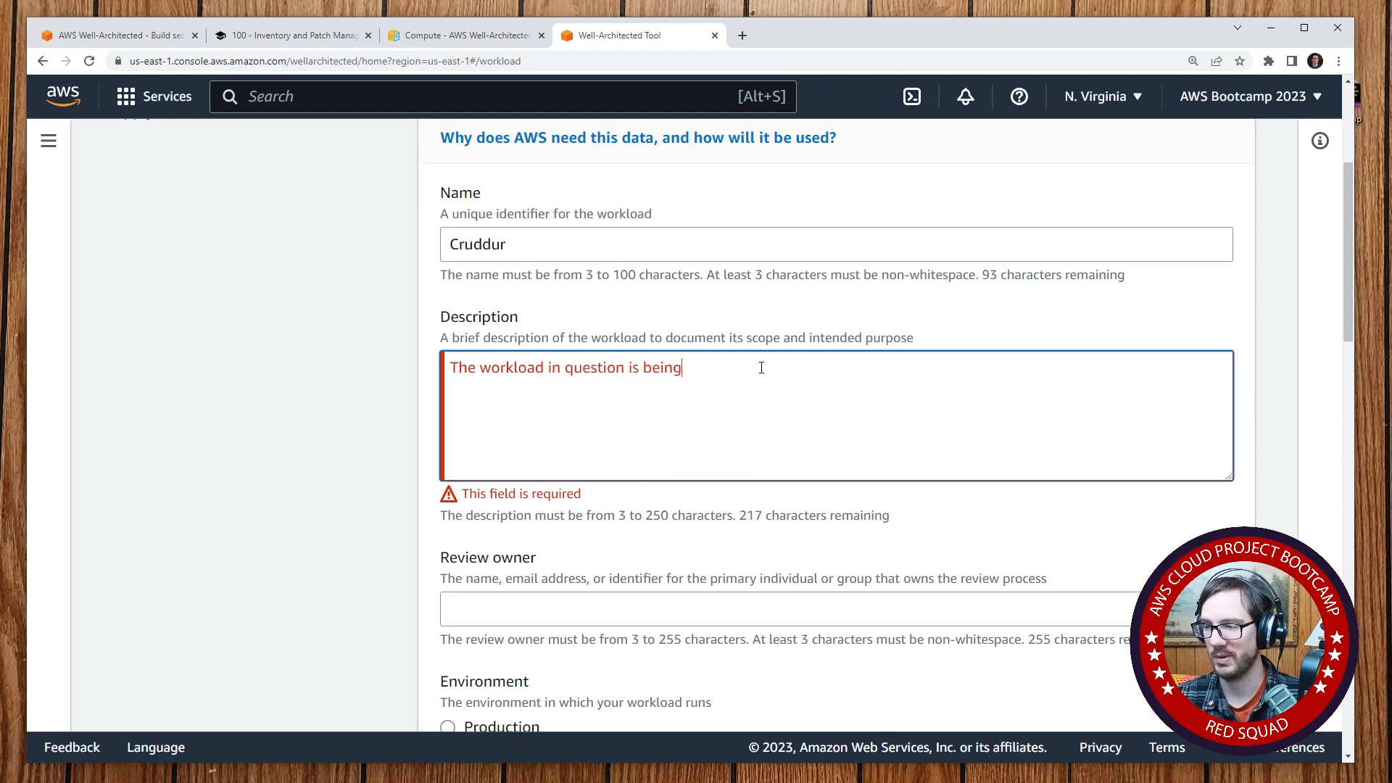
key(Backspace)
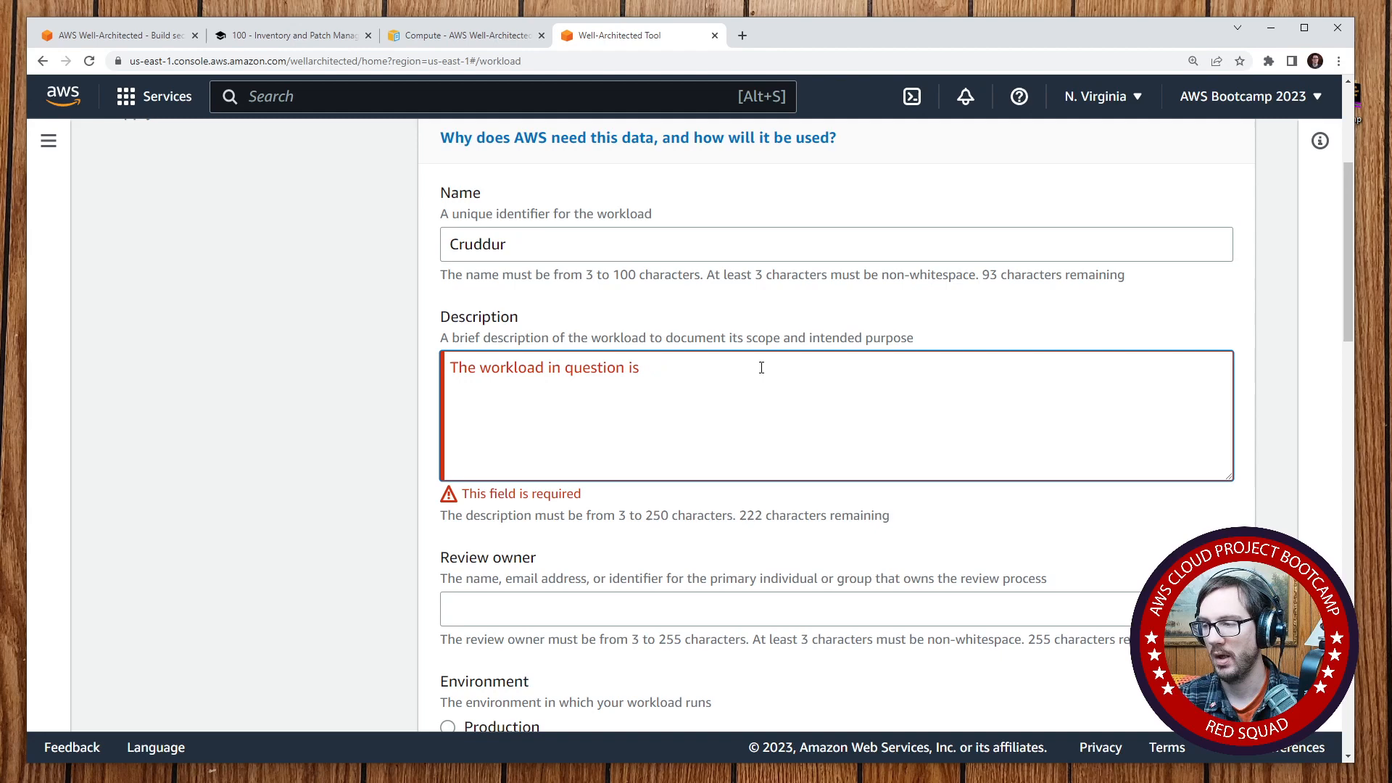
text(for running a)
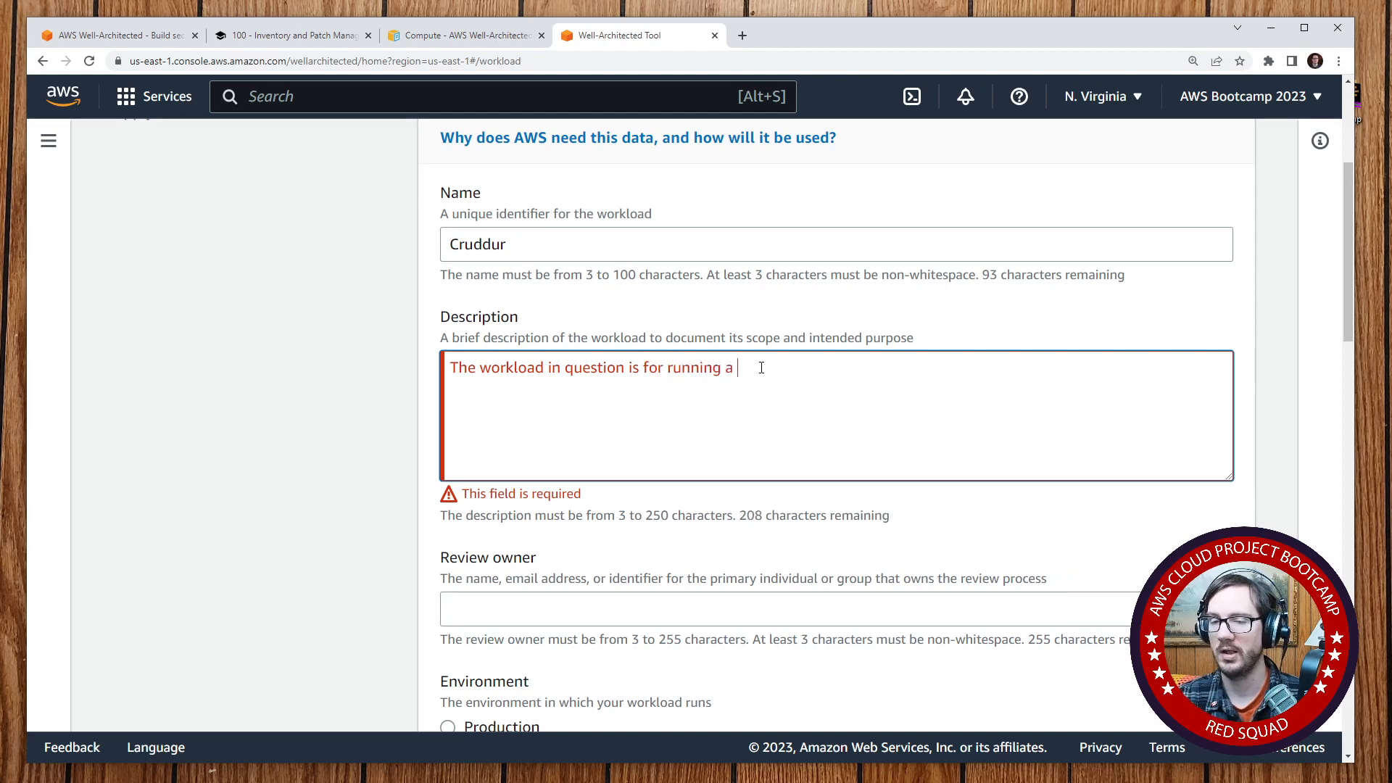
text(social)
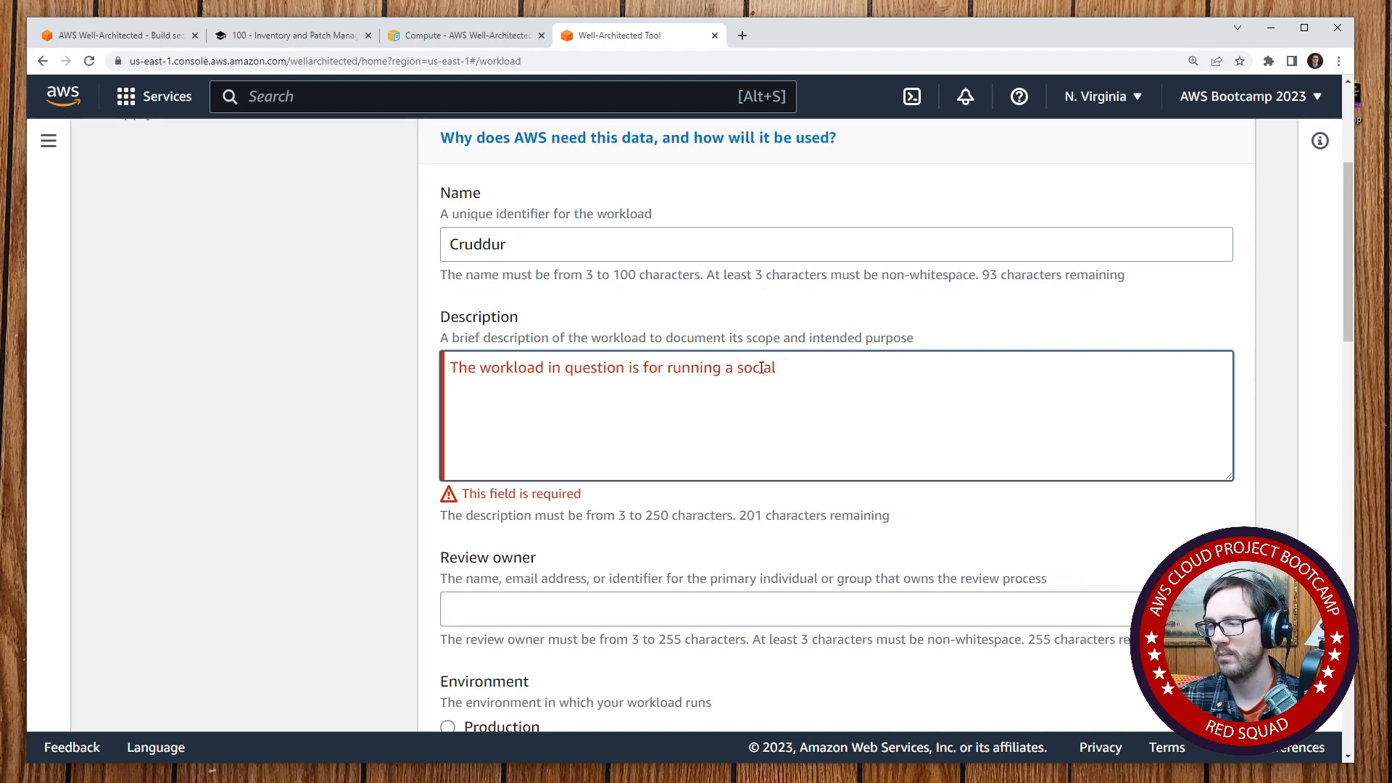
text(midr)
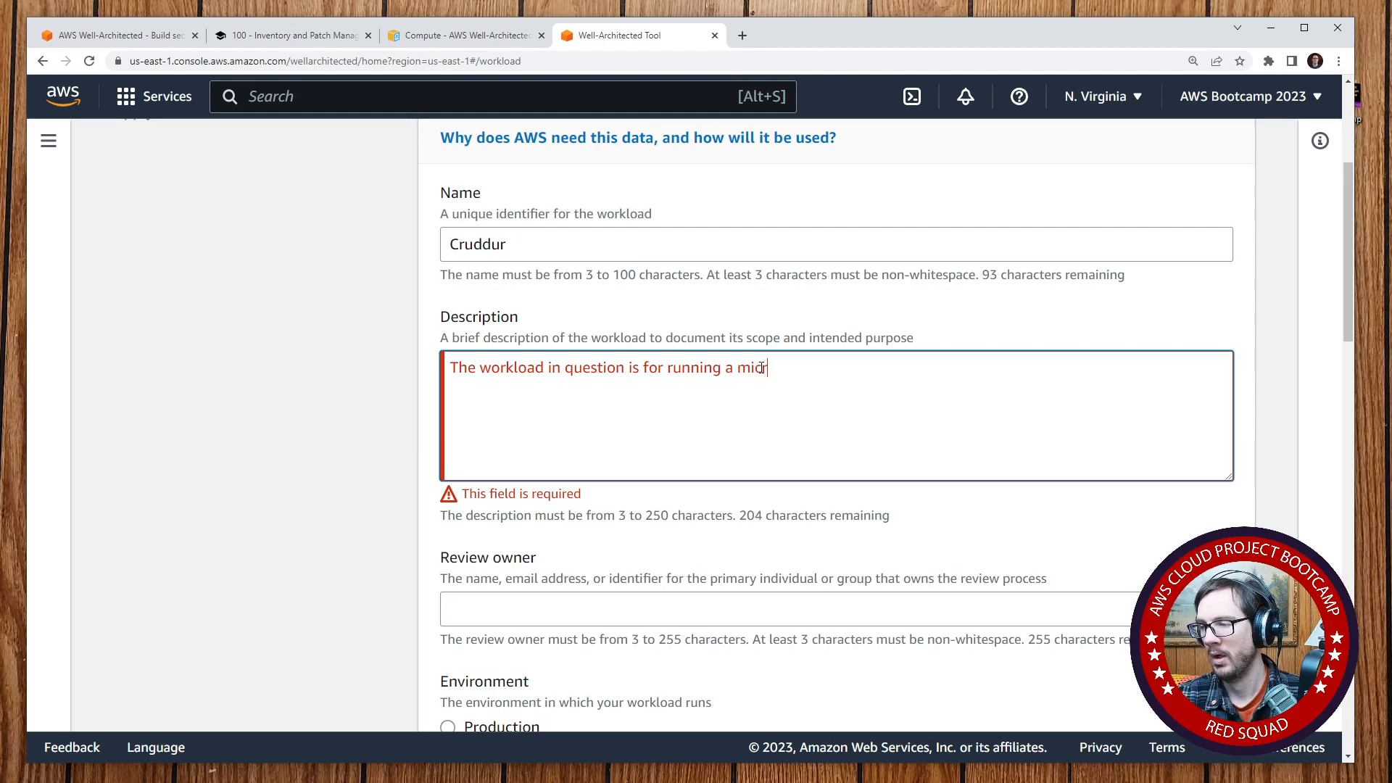
text(o-blogging platform on AWS single a)
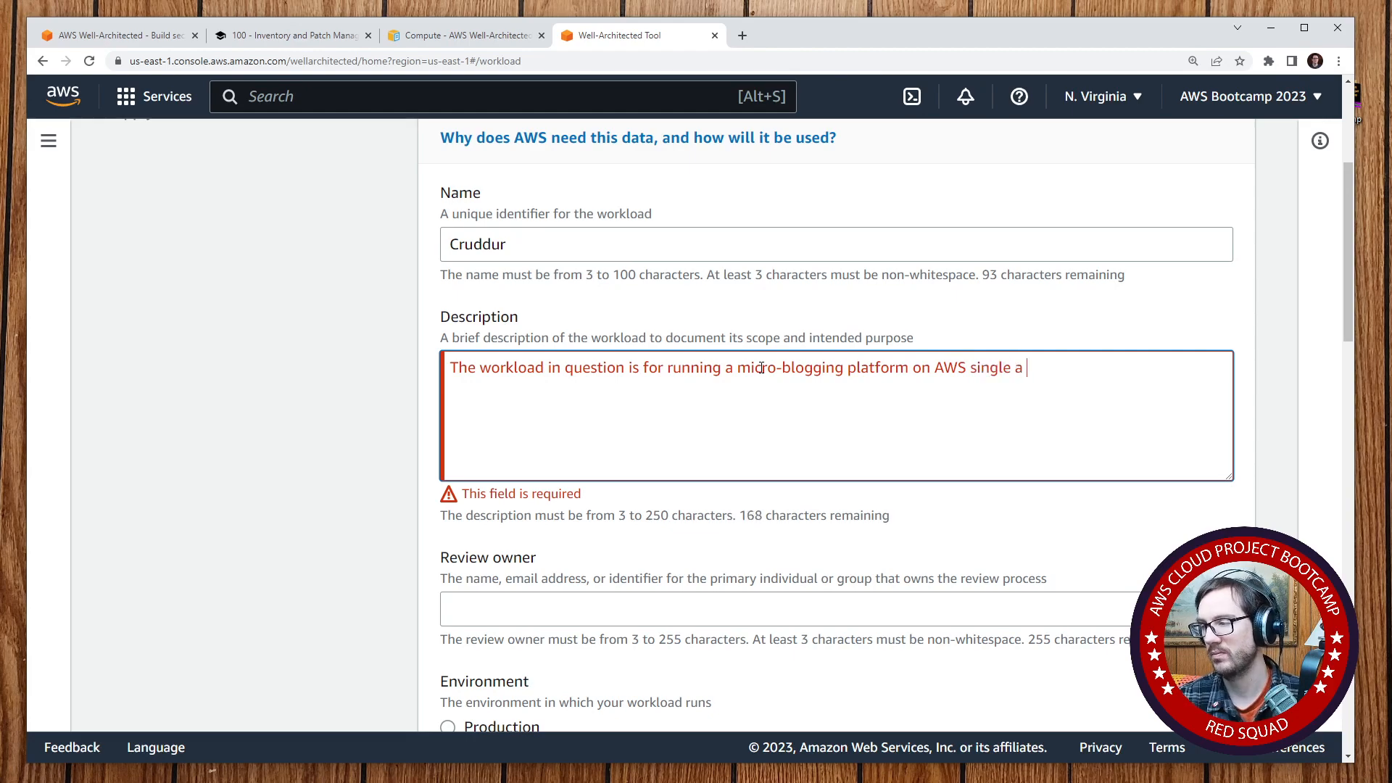
text(region.)
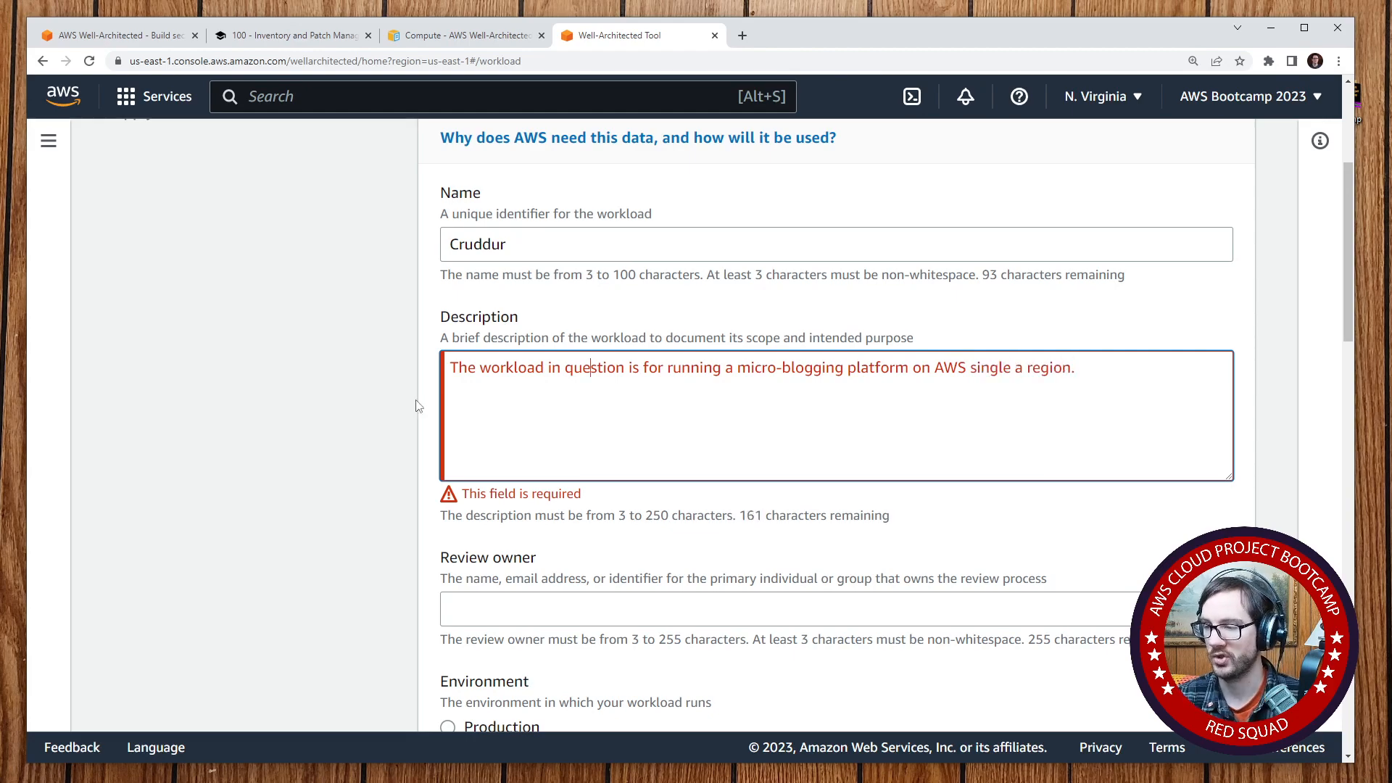
scroll(down, 3)
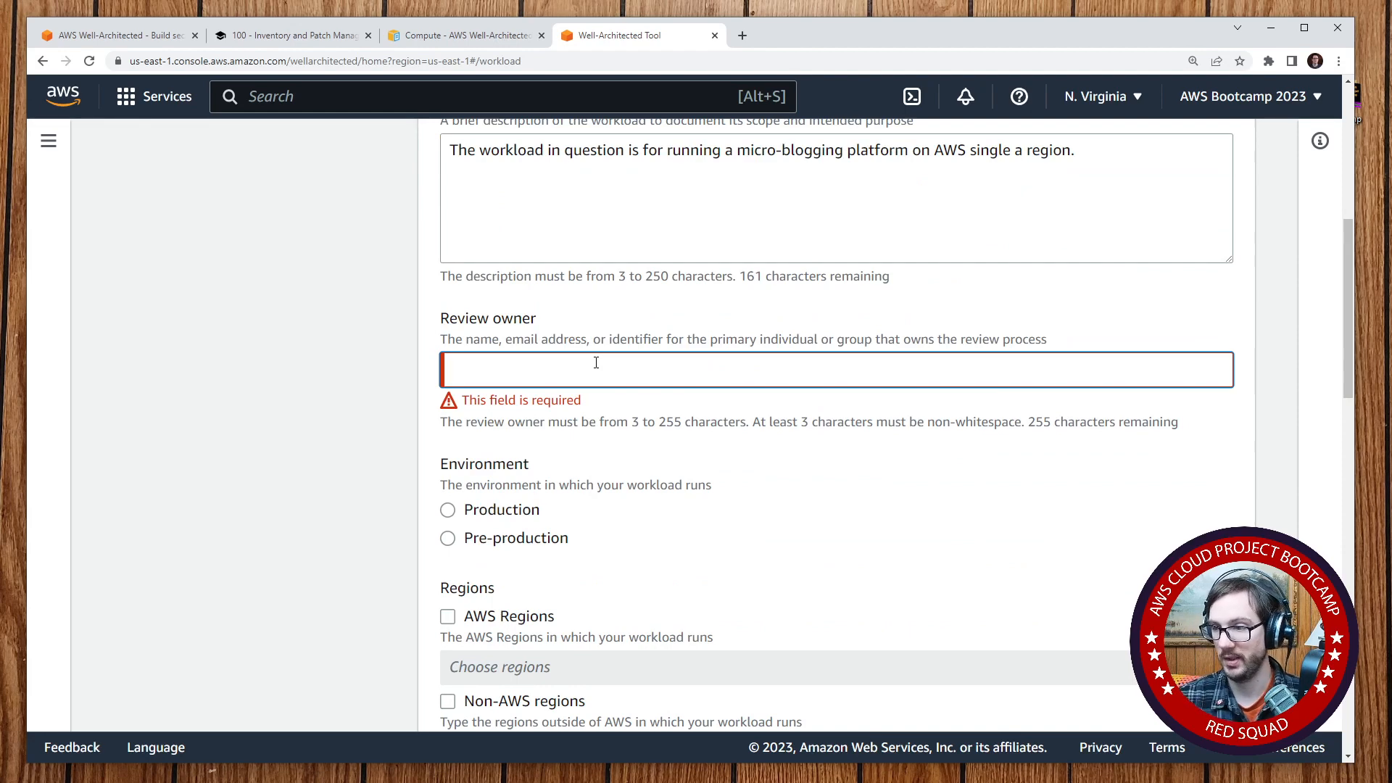
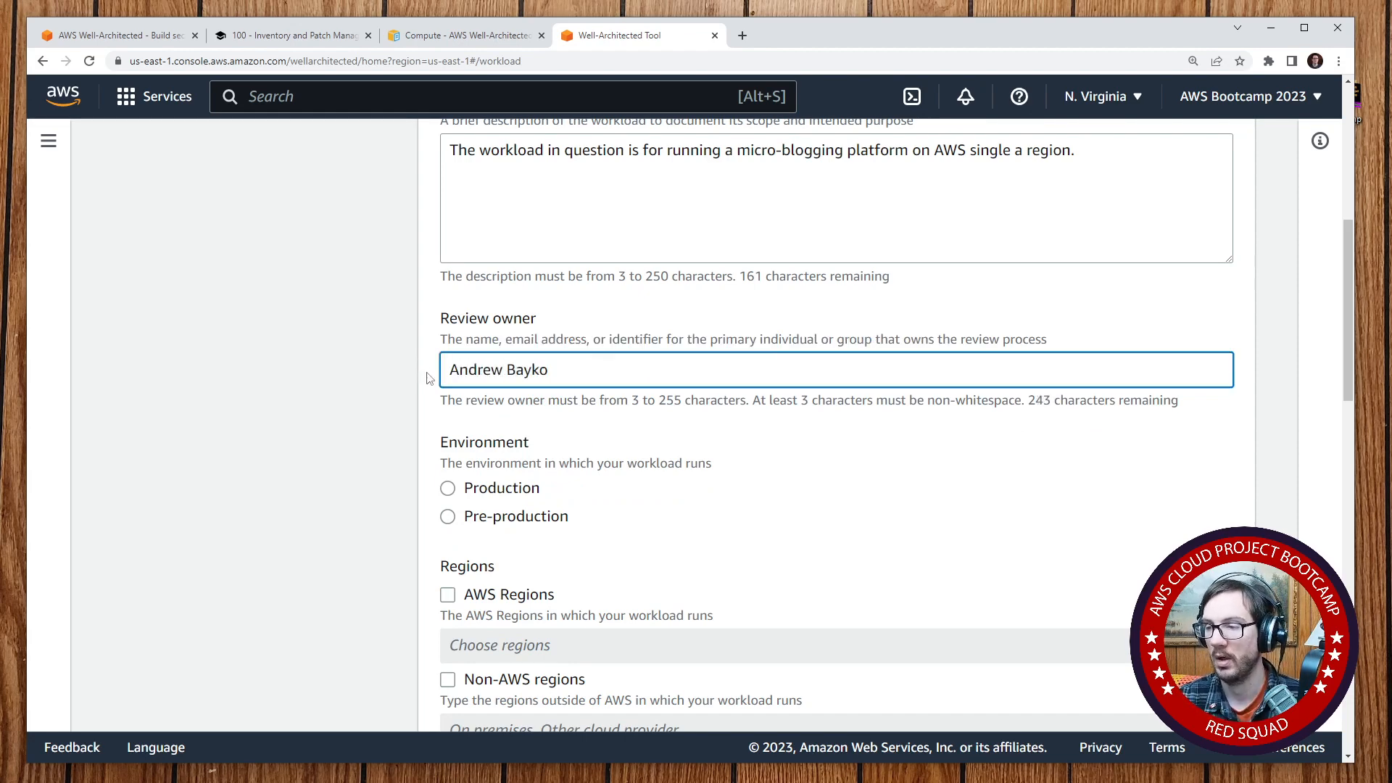
scroll(down, 3)
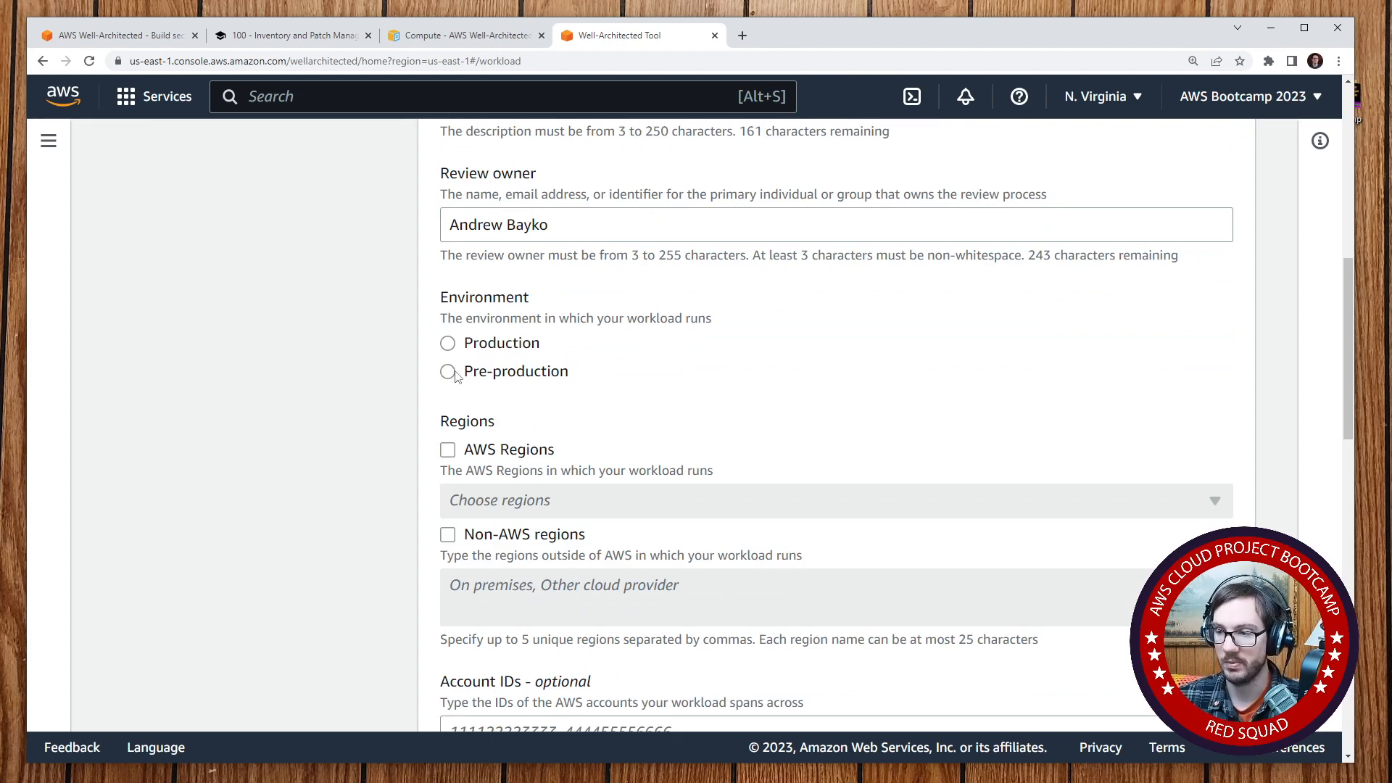
click(448, 371)
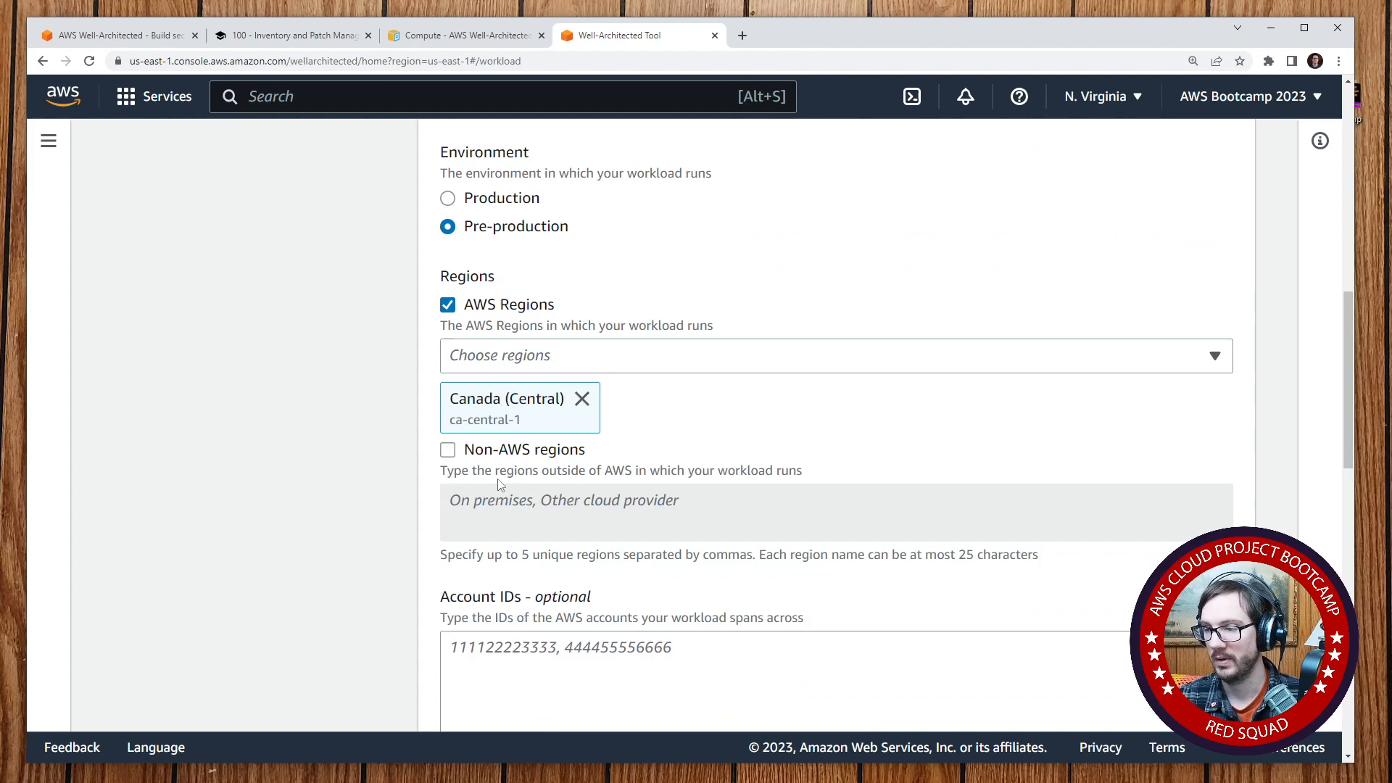
click(448, 451)
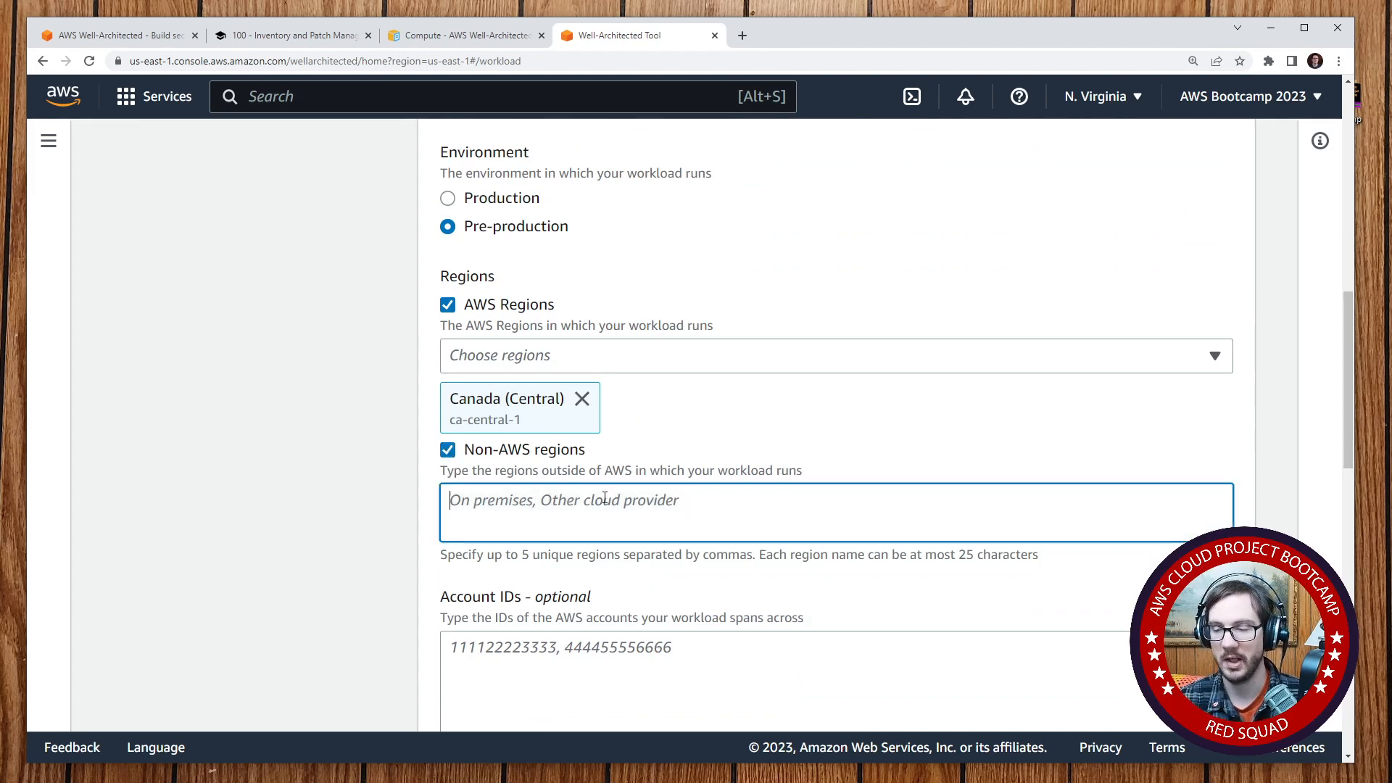
text(With)
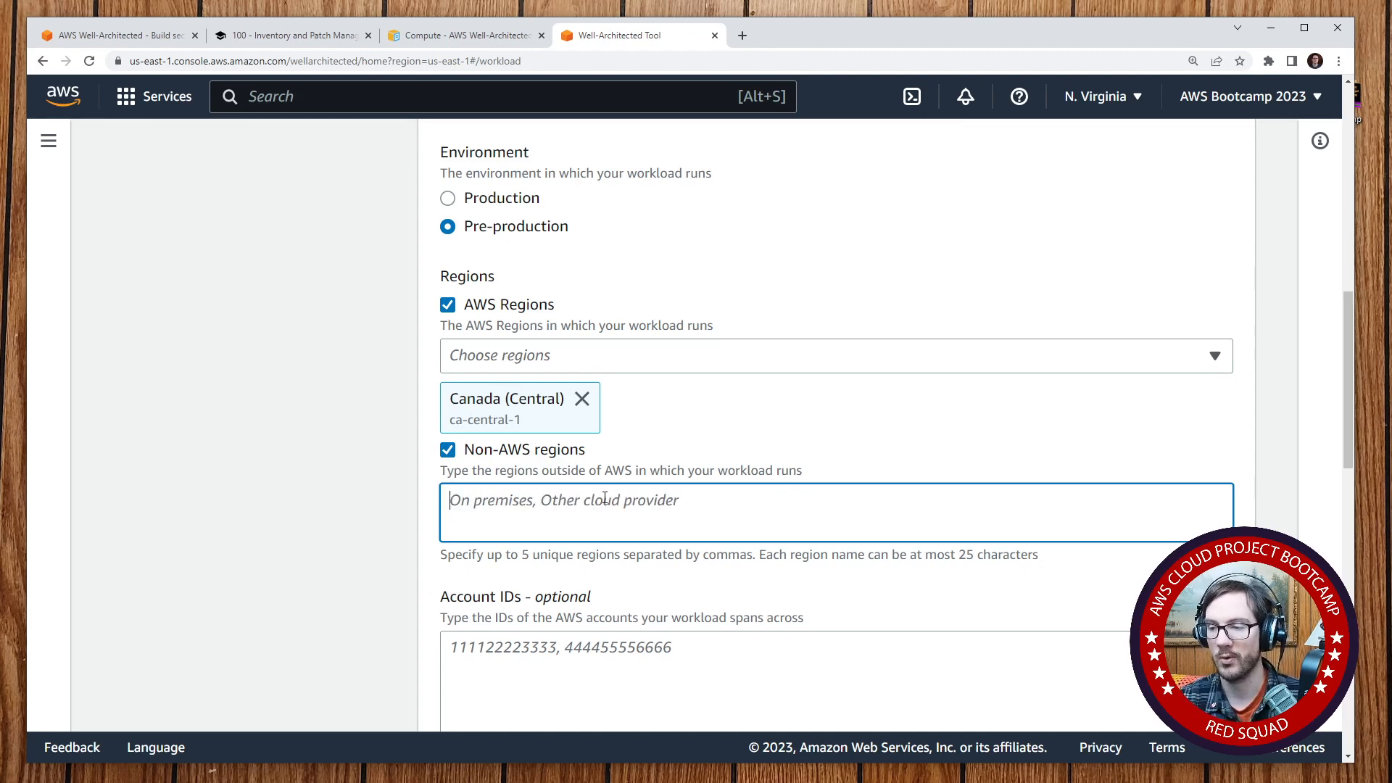
click(448, 449)
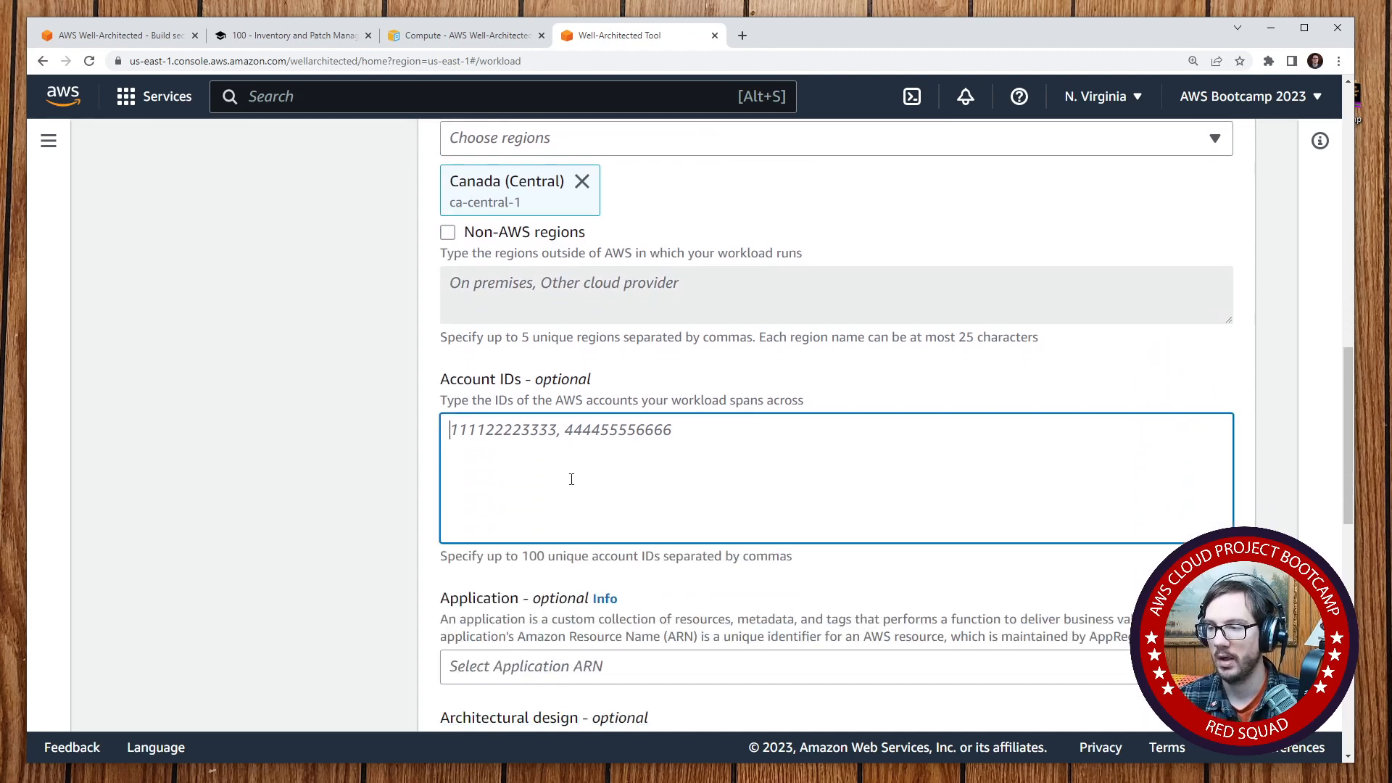
text(123456)
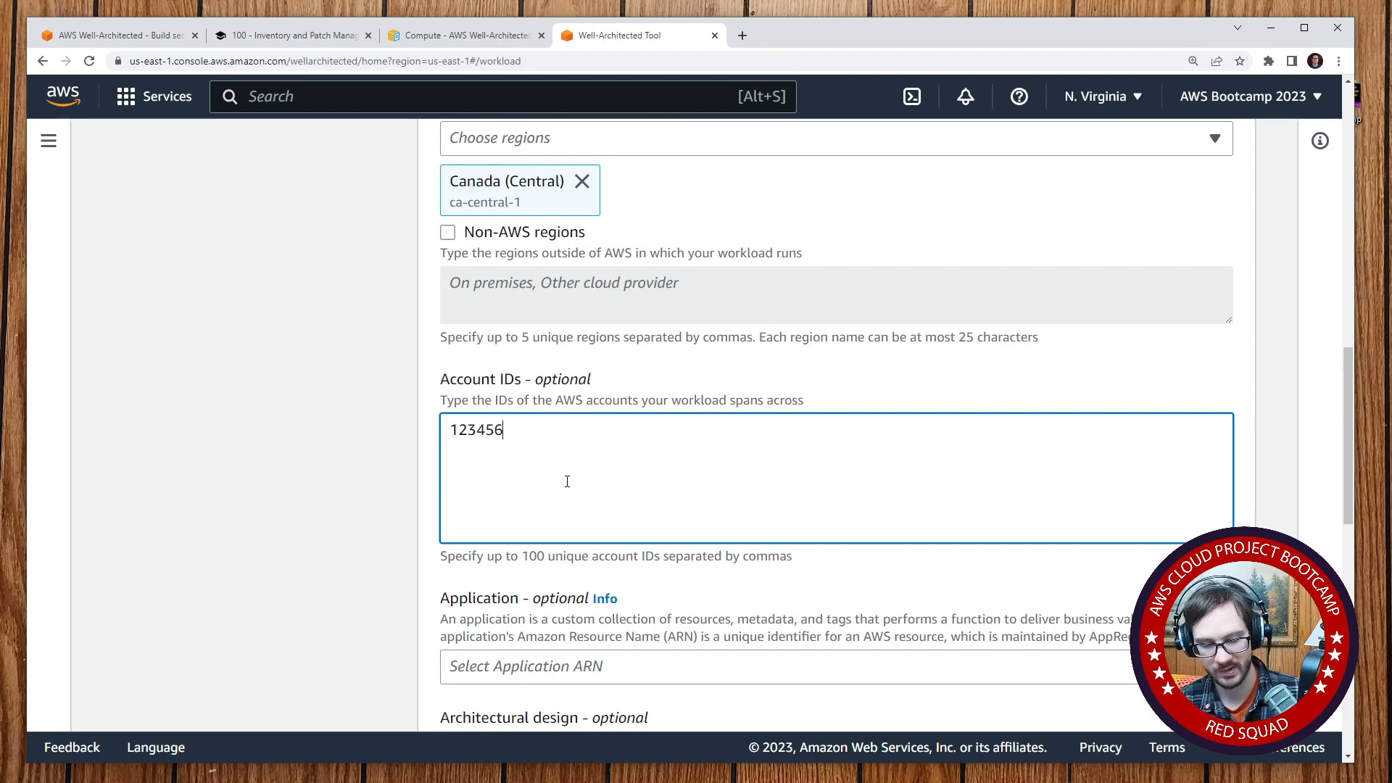
text(789012)
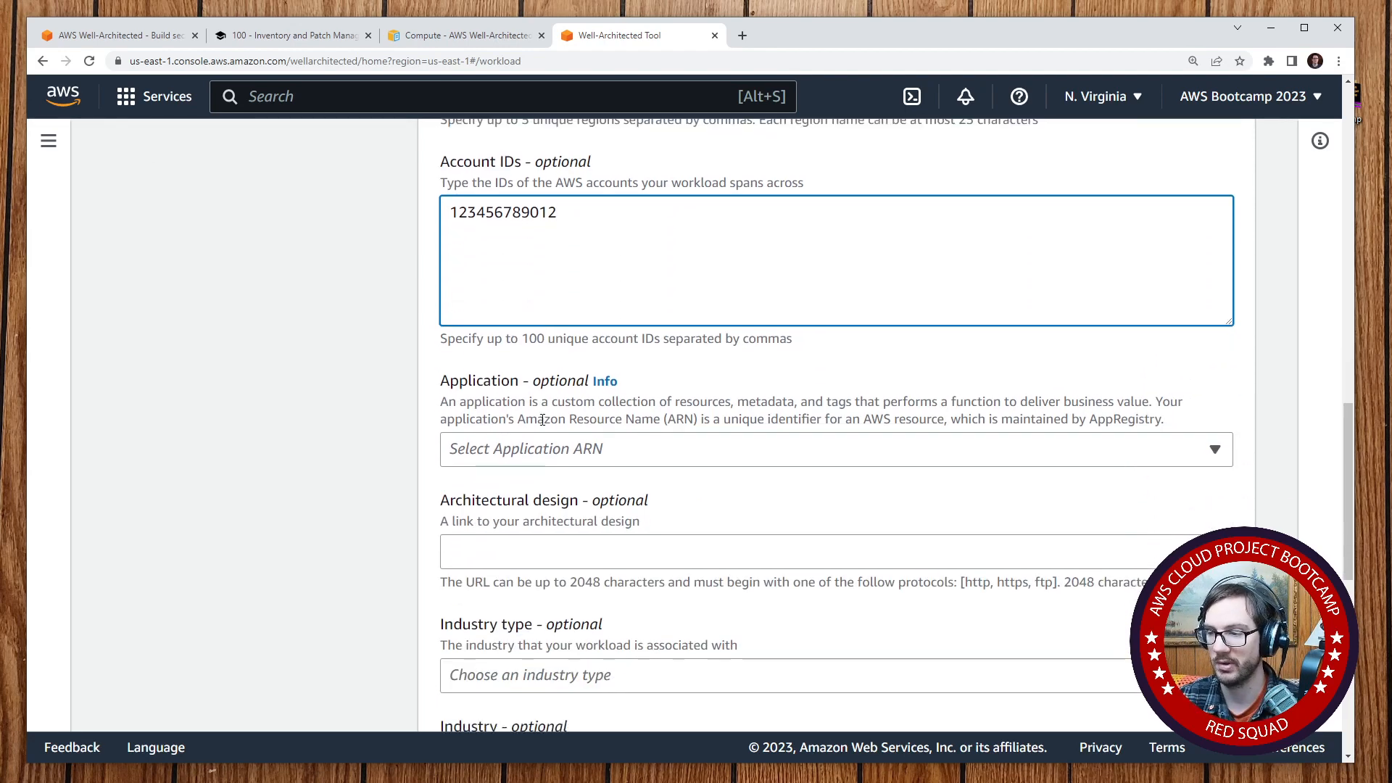
Highlight and read the application description, then clear the highlight
drag(444, 400, 608, 400)
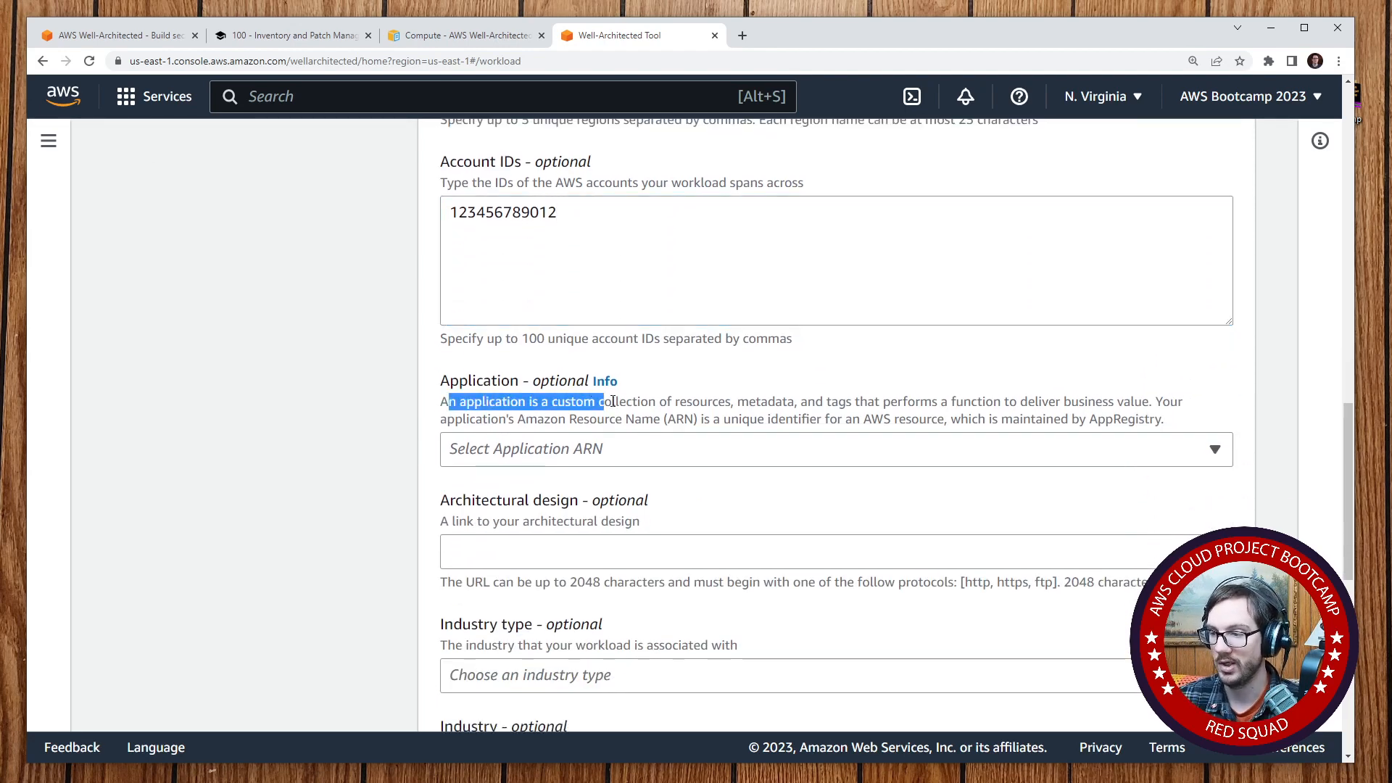
drag(609, 401, 930, 401)
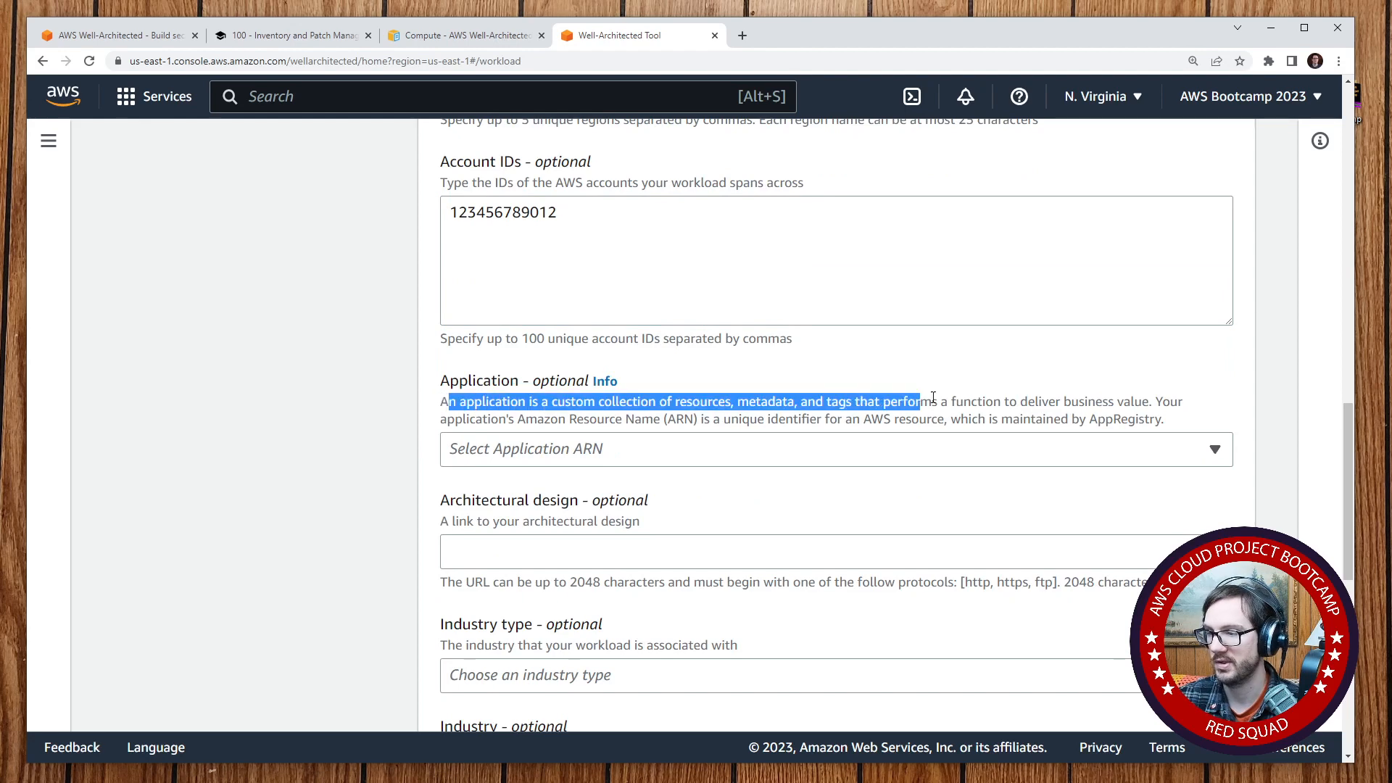
click(372, 455)
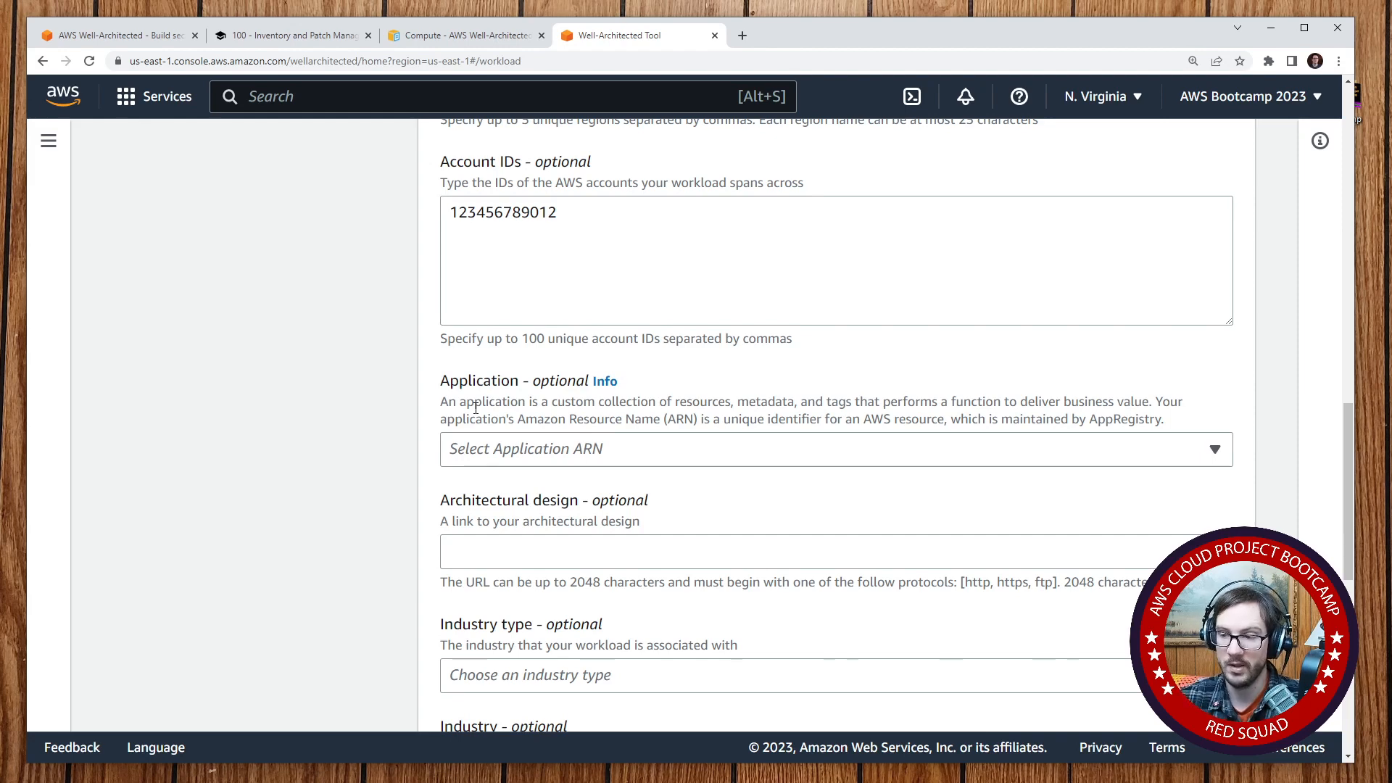
click(835, 448)
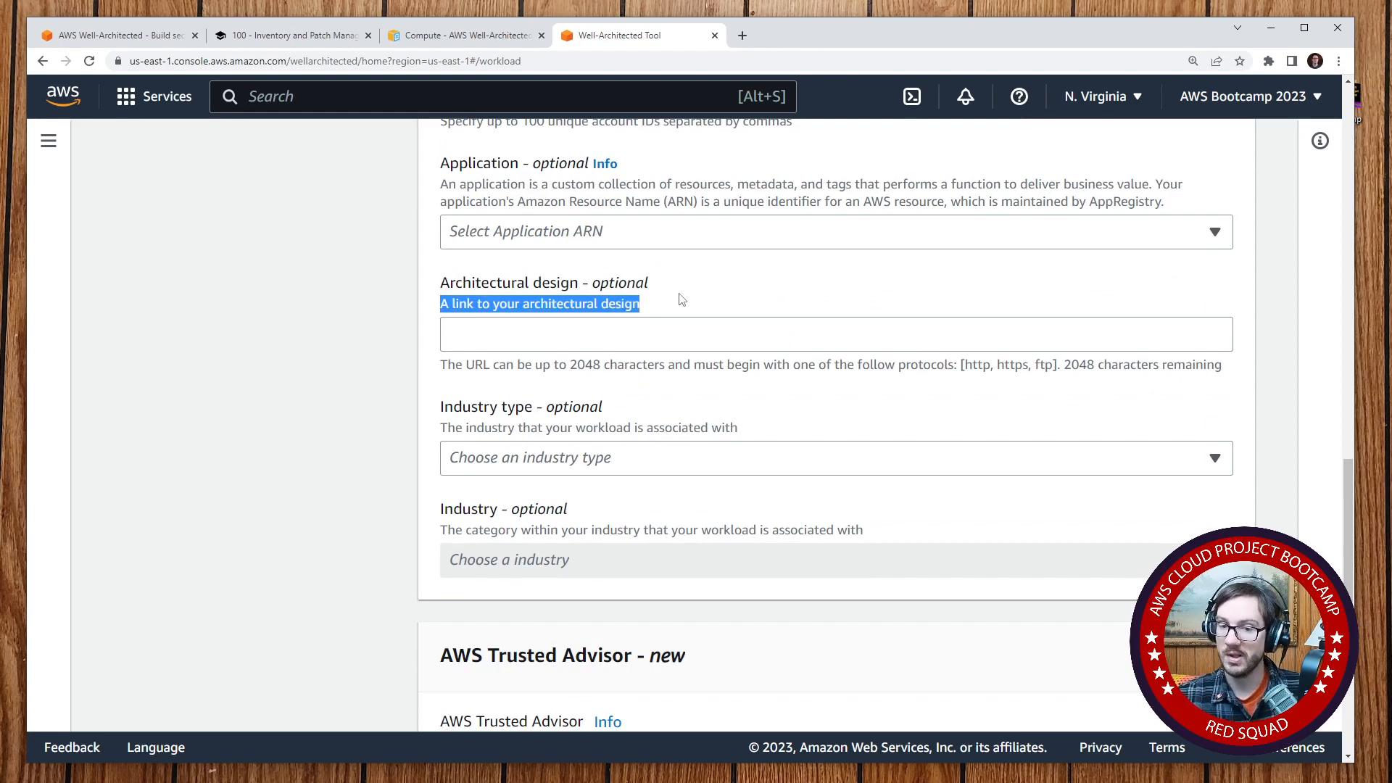
Choose industry type Other and enter 'Social Media' as the industry
click(835, 334)
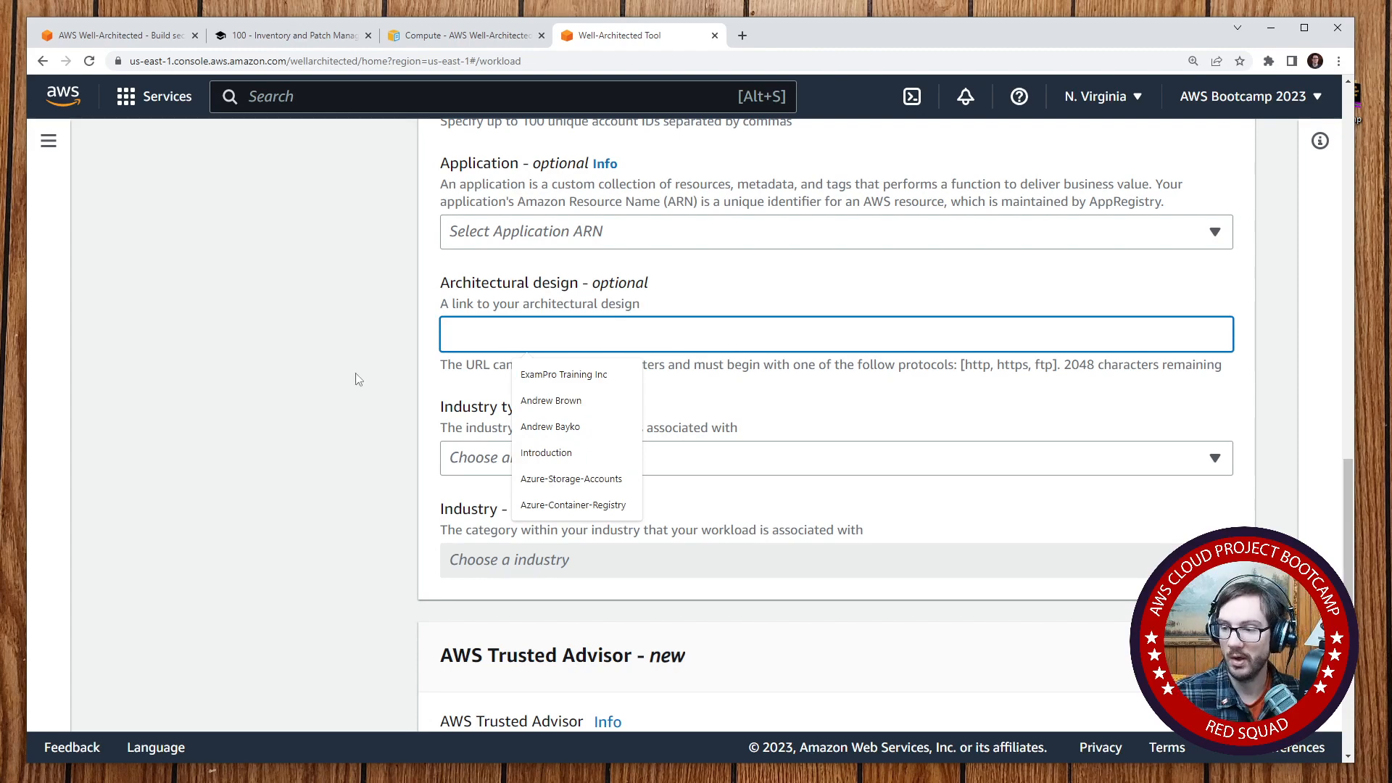
click(834, 457)
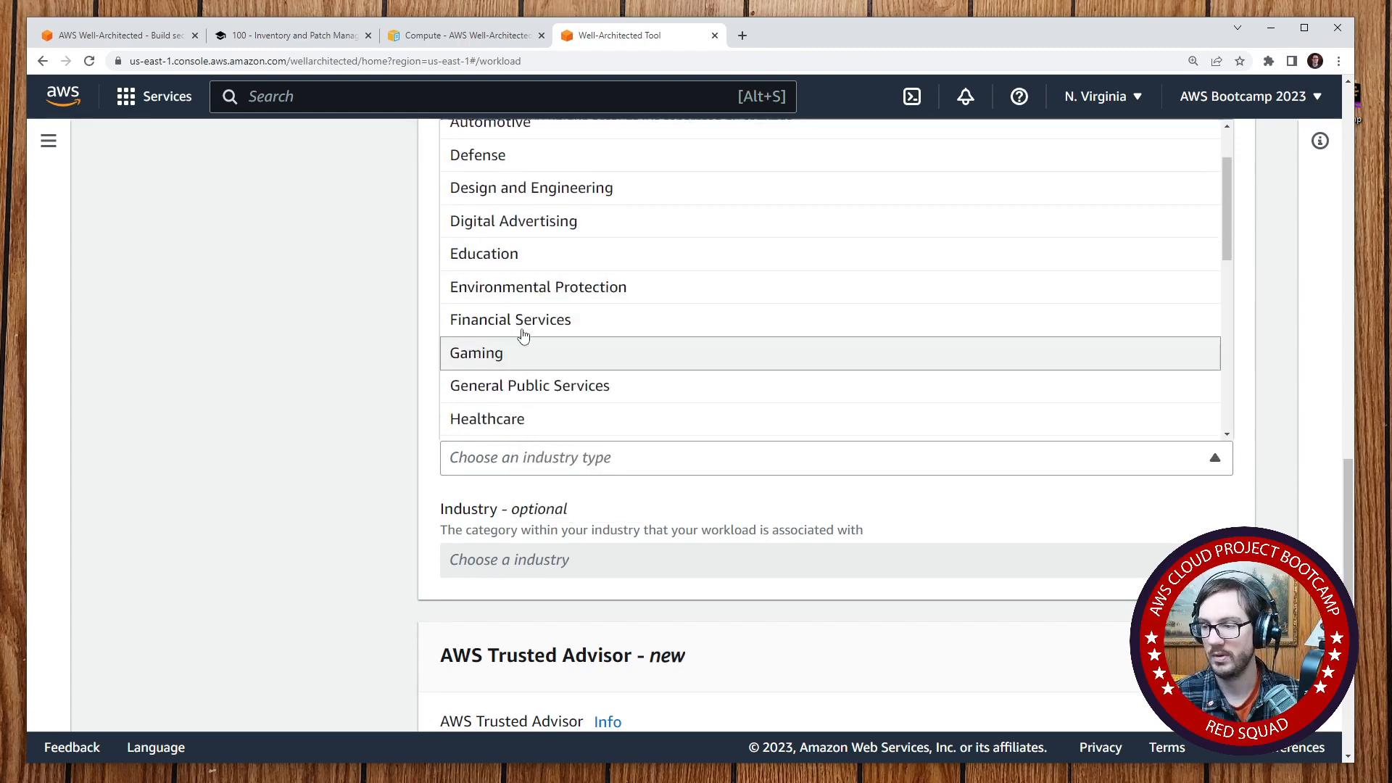
scroll(down, 3)
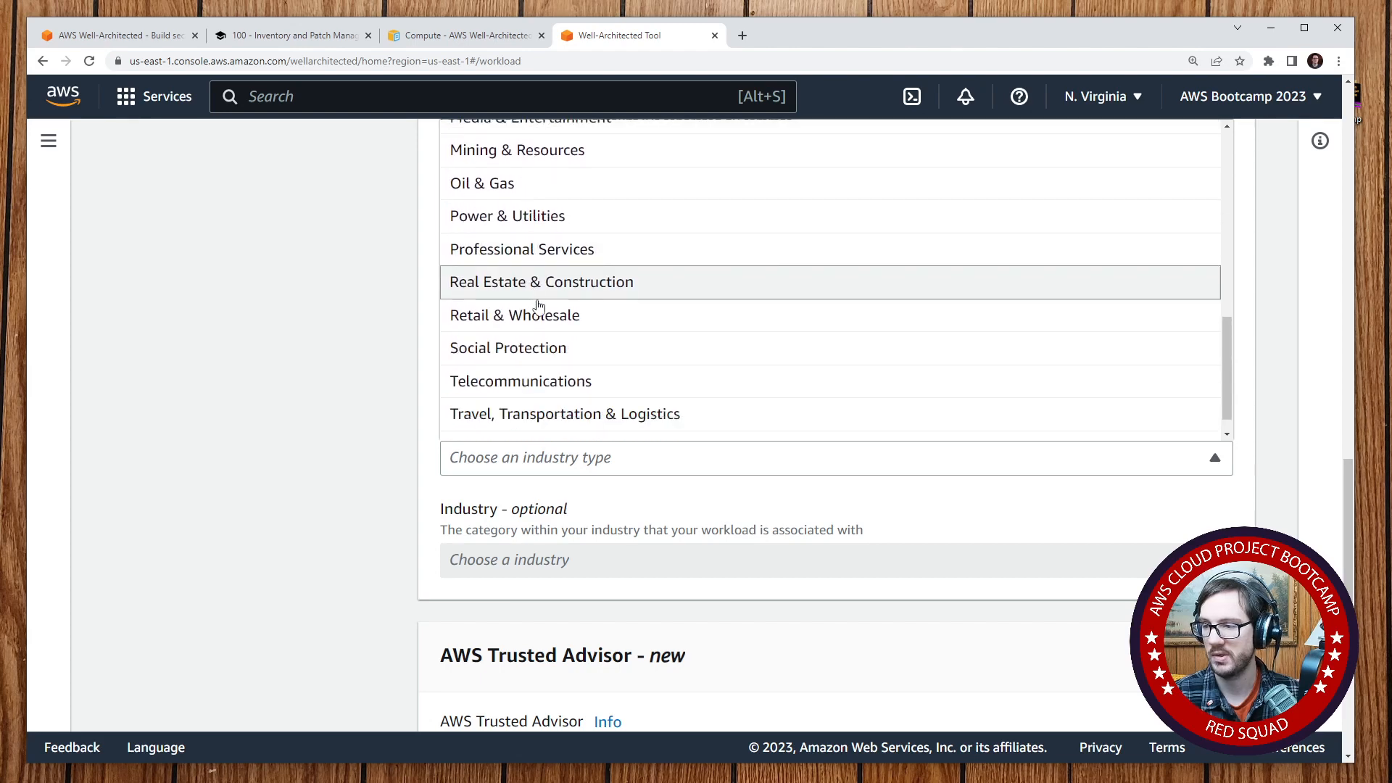
scroll(down, 3)
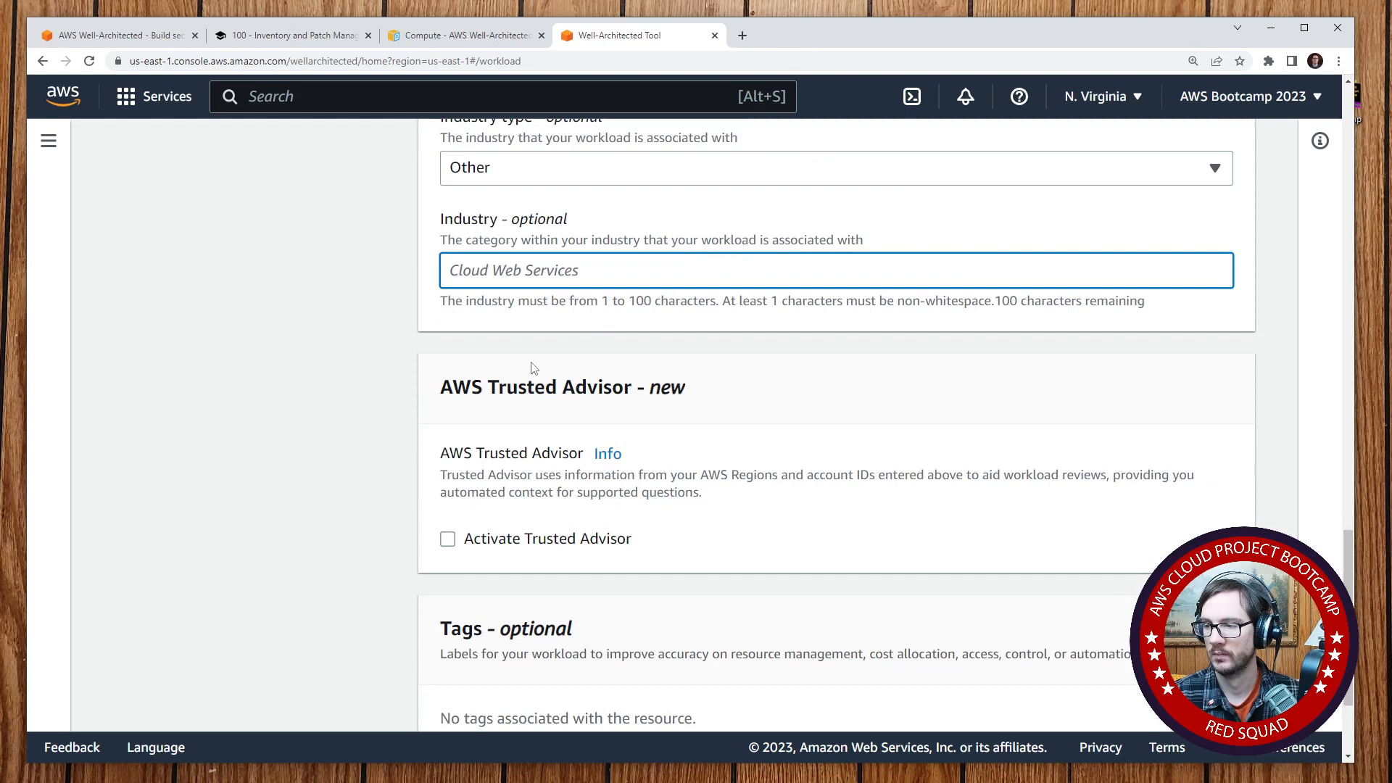
text(S)
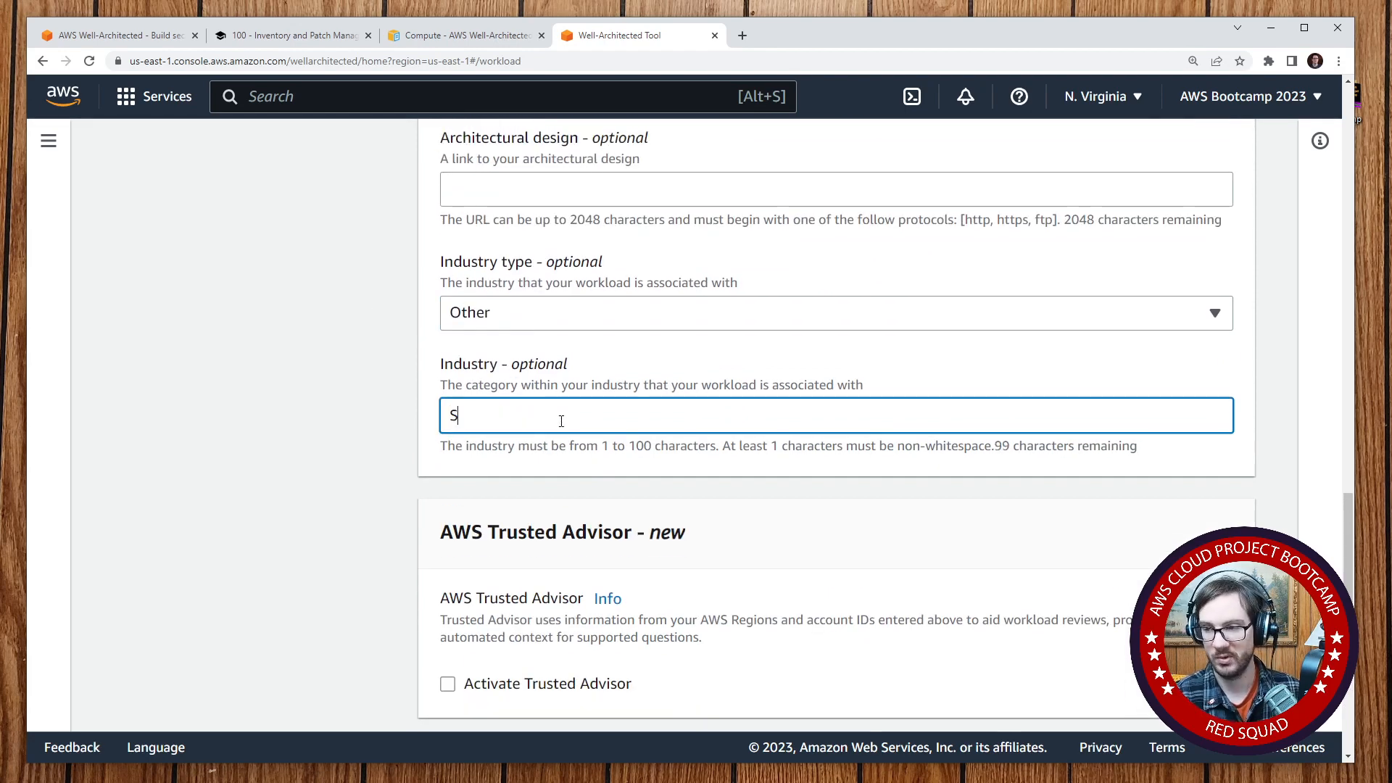
text(ocial Media)
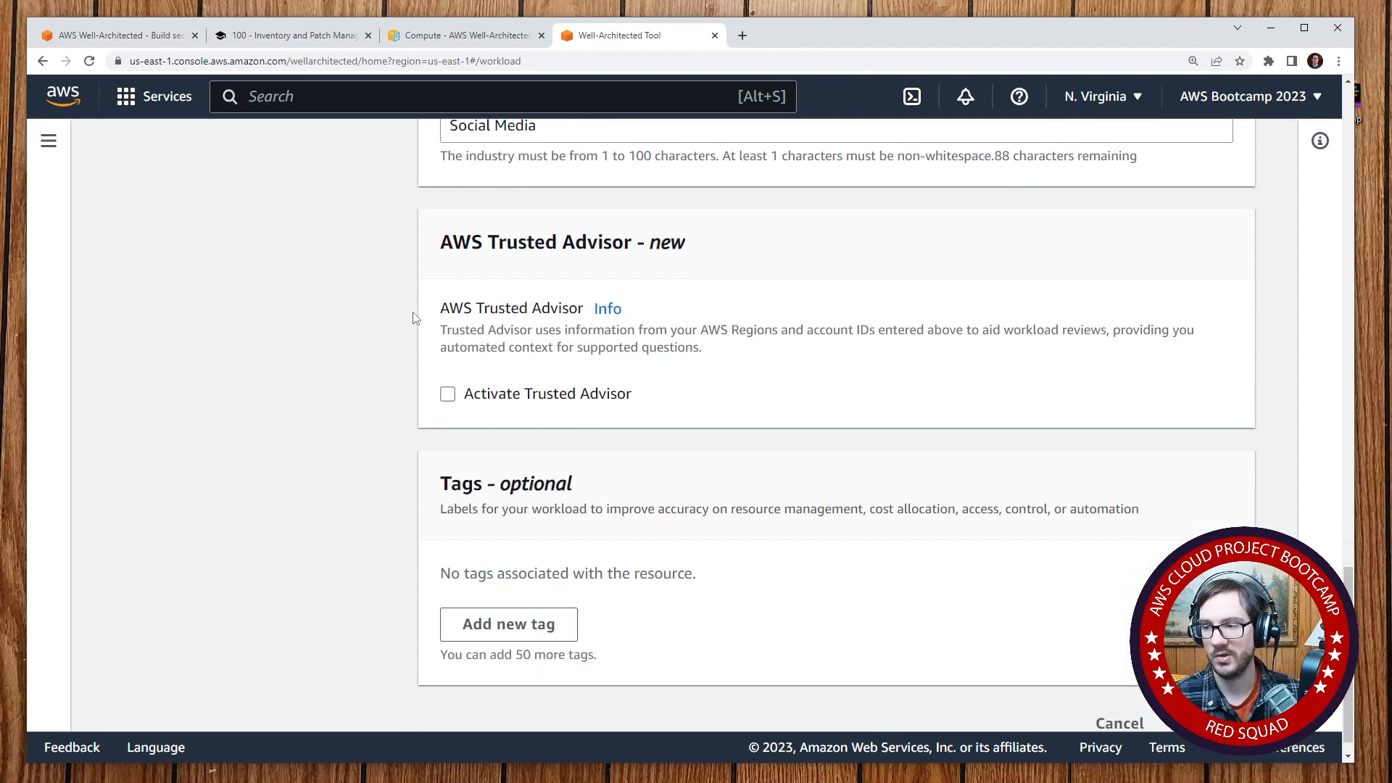
drag(564, 330, 885, 329)
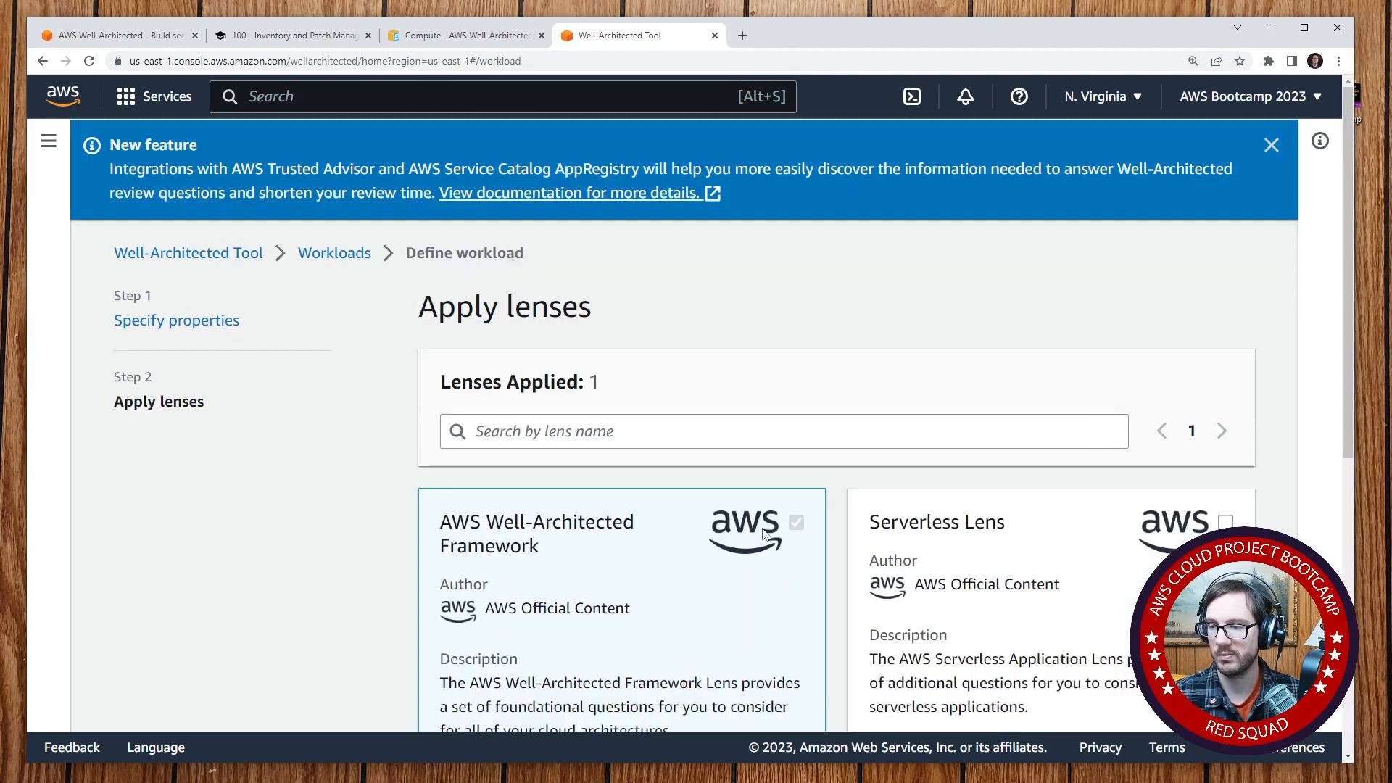
mouse_move(746, 509)
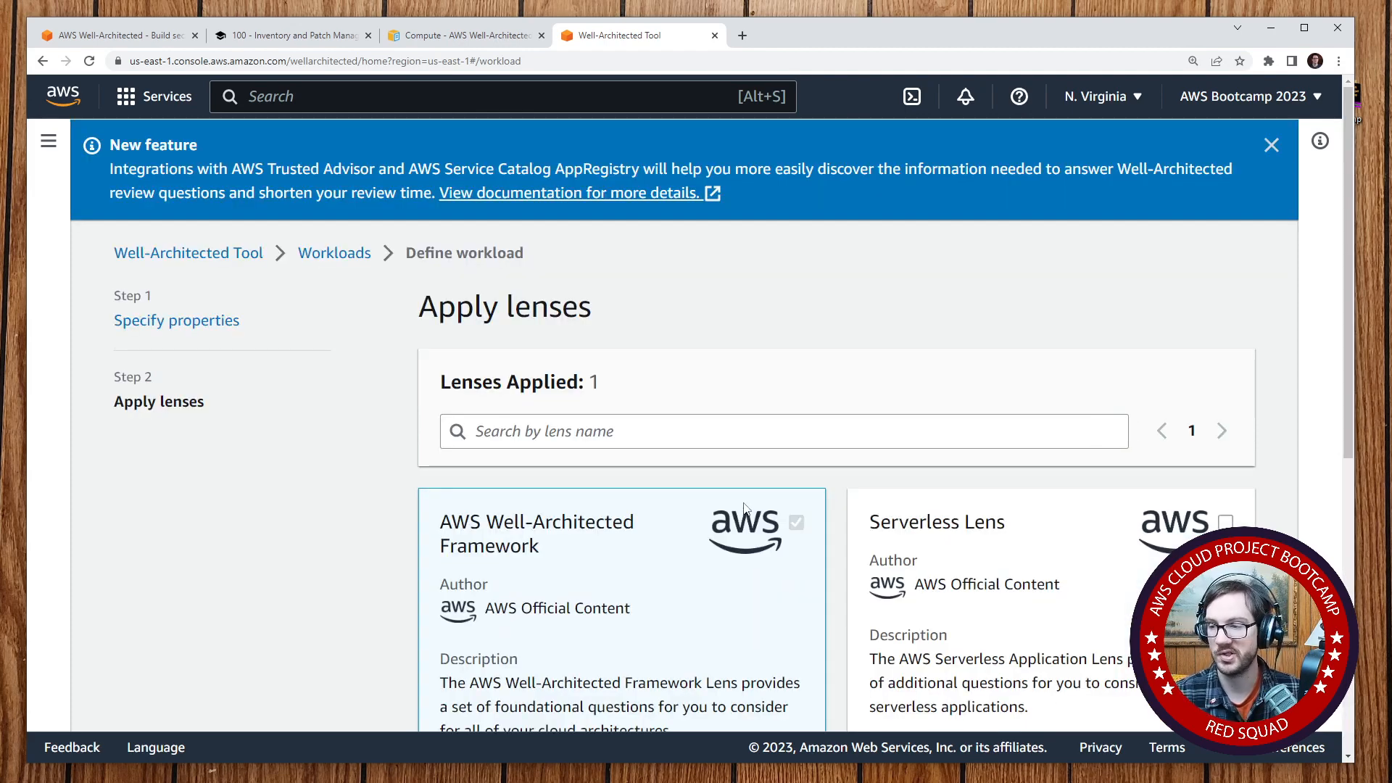
Keep the AWS Well-Architected Framework lens checked and click Define workload
scroll(down, 3)
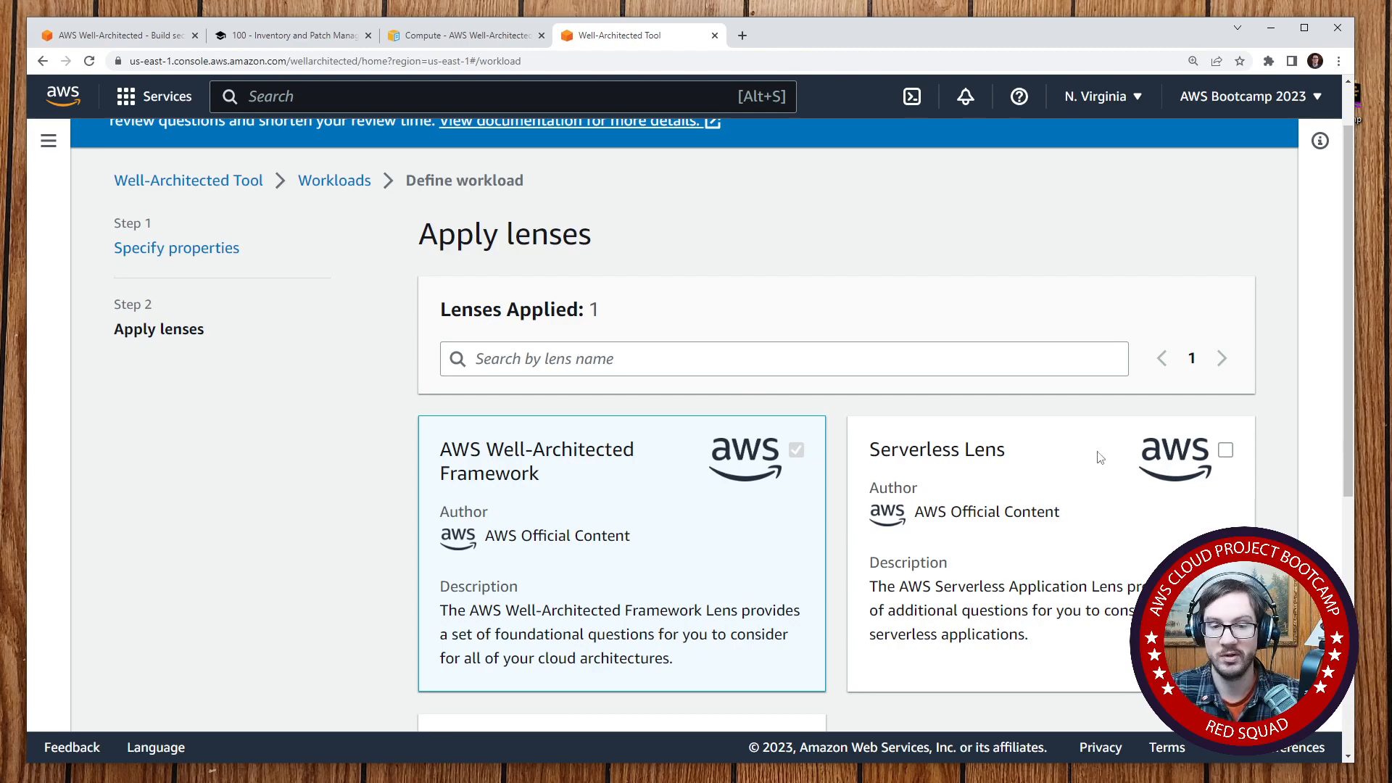
scroll(down, 3)
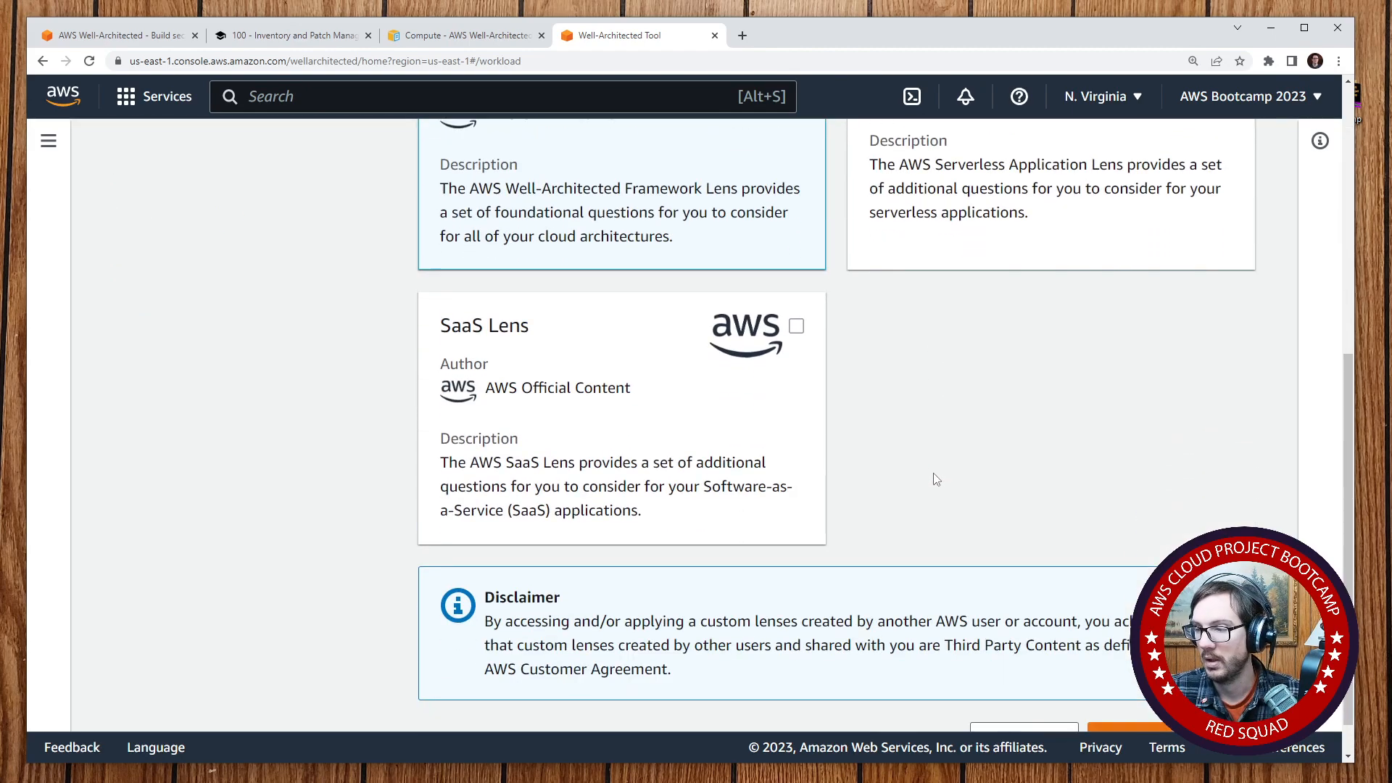
scroll(down, 3)
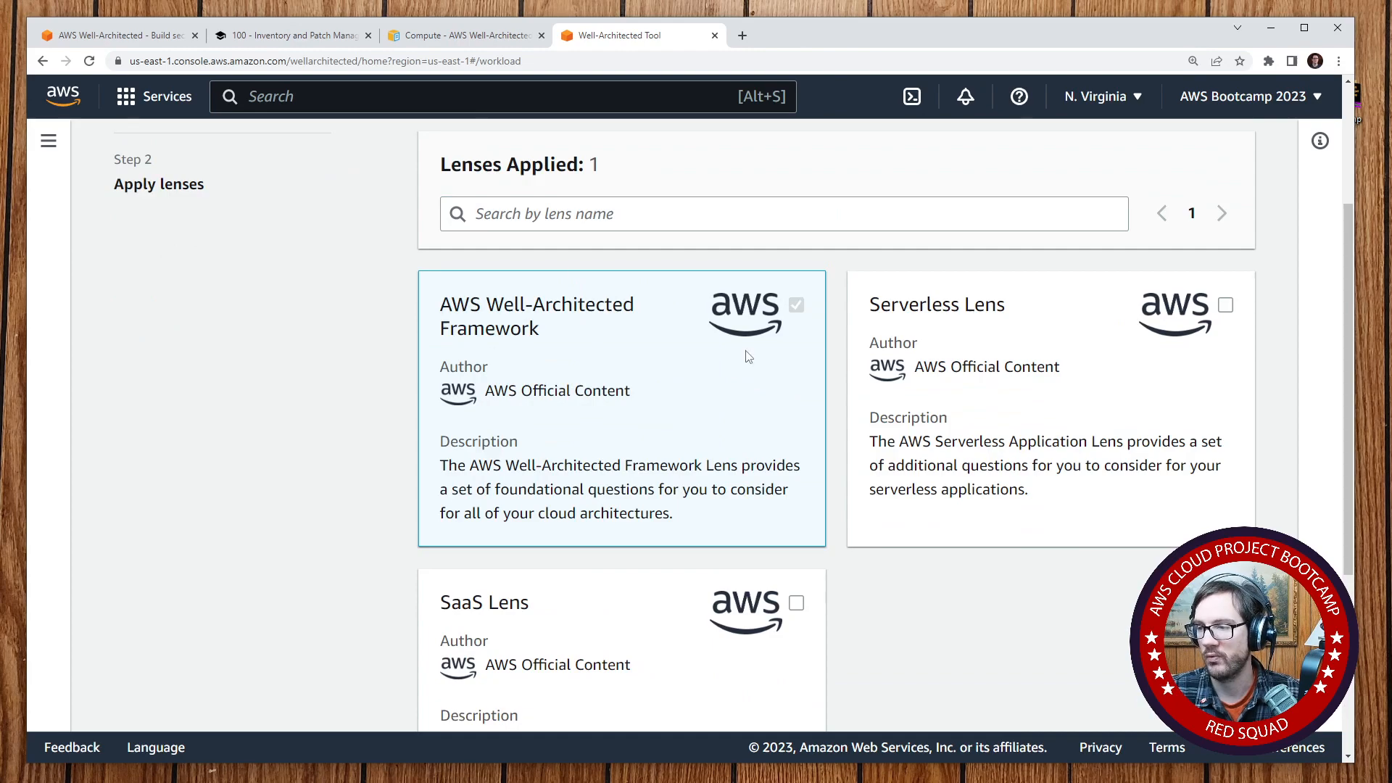
scroll(down, 3)
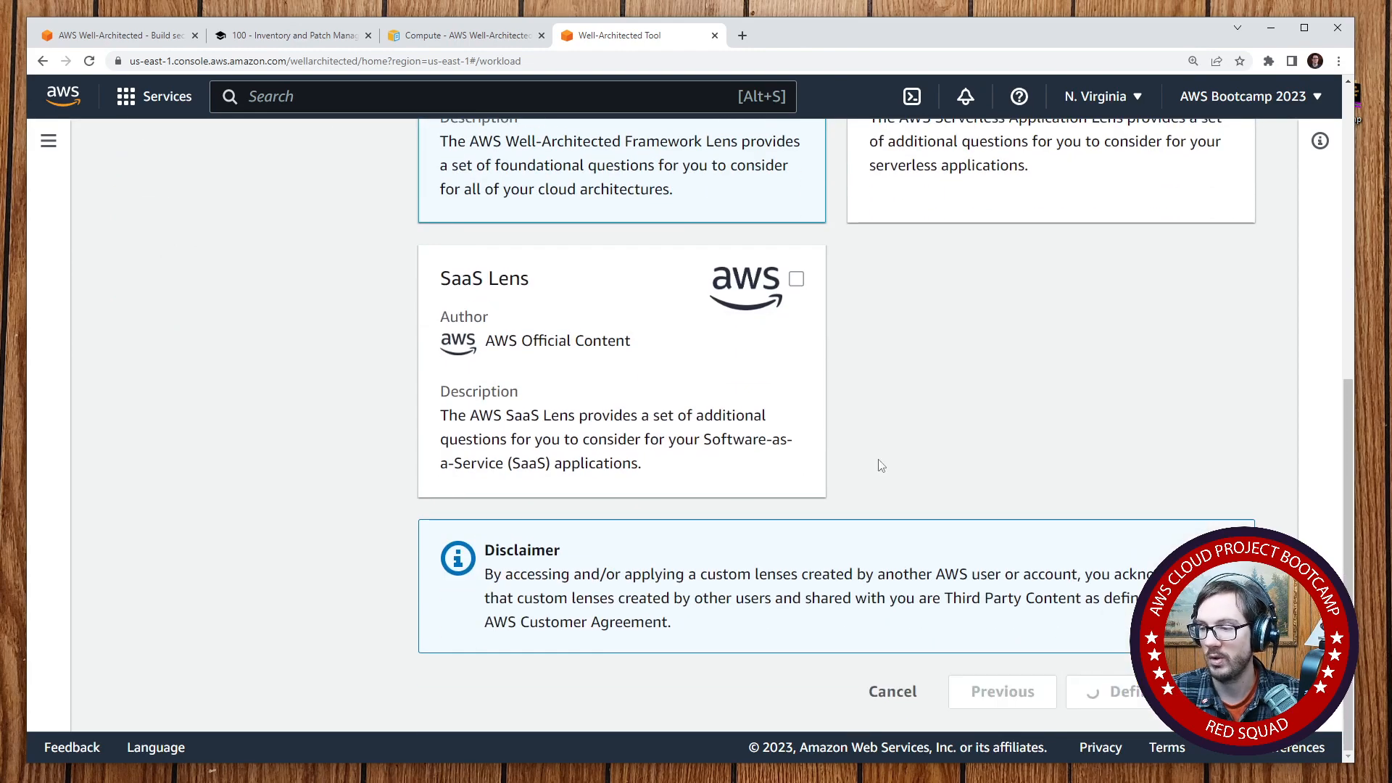
click(1125, 692)
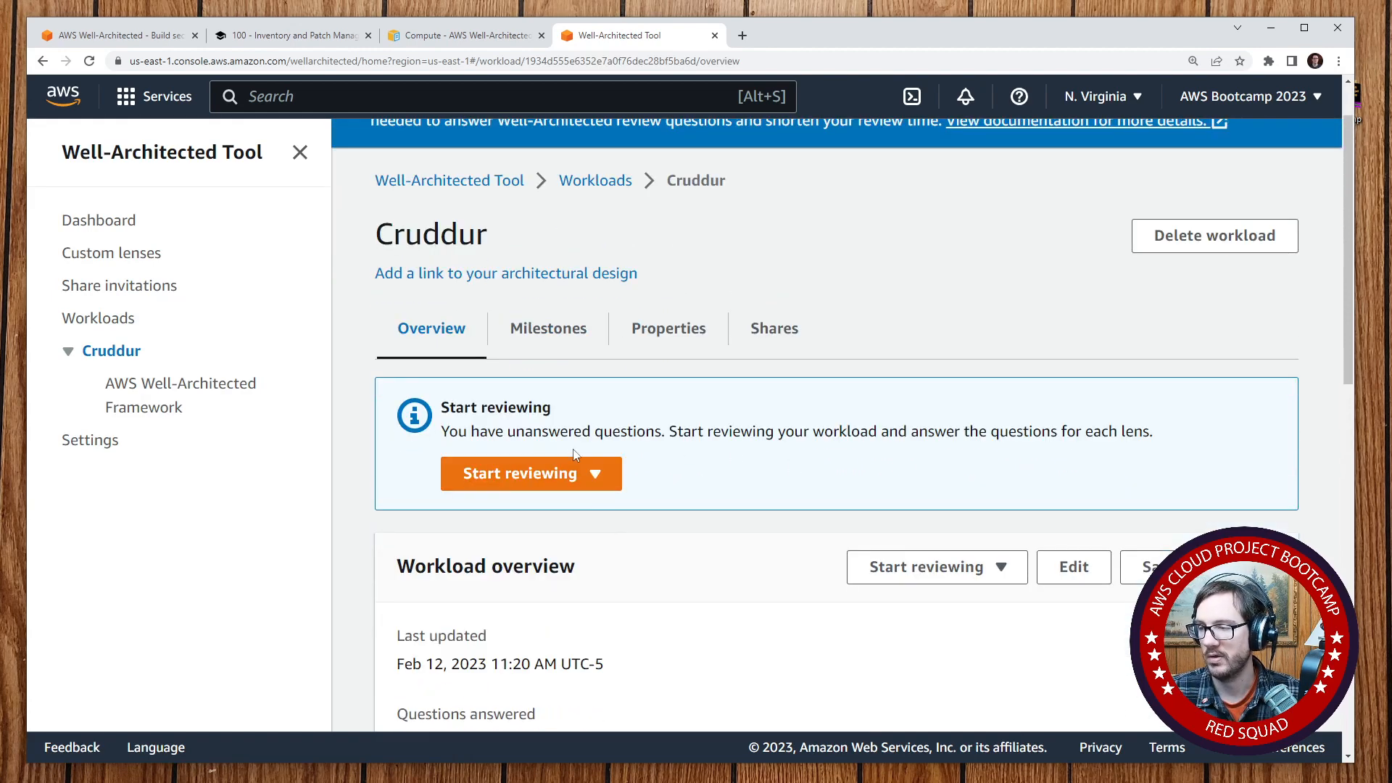
Start the Cruddur workload review and scroll through question OPS 1
click(519, 473)
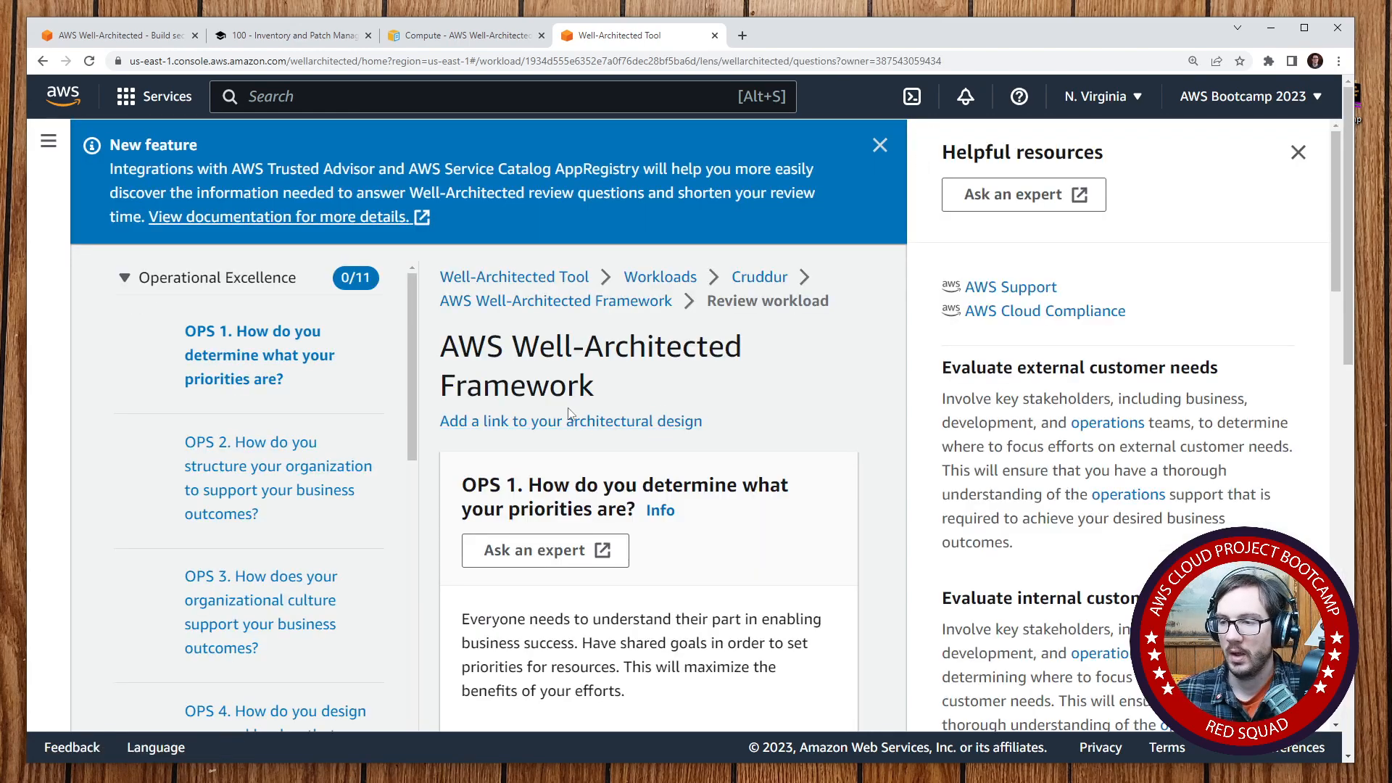
scroll(down, 3)
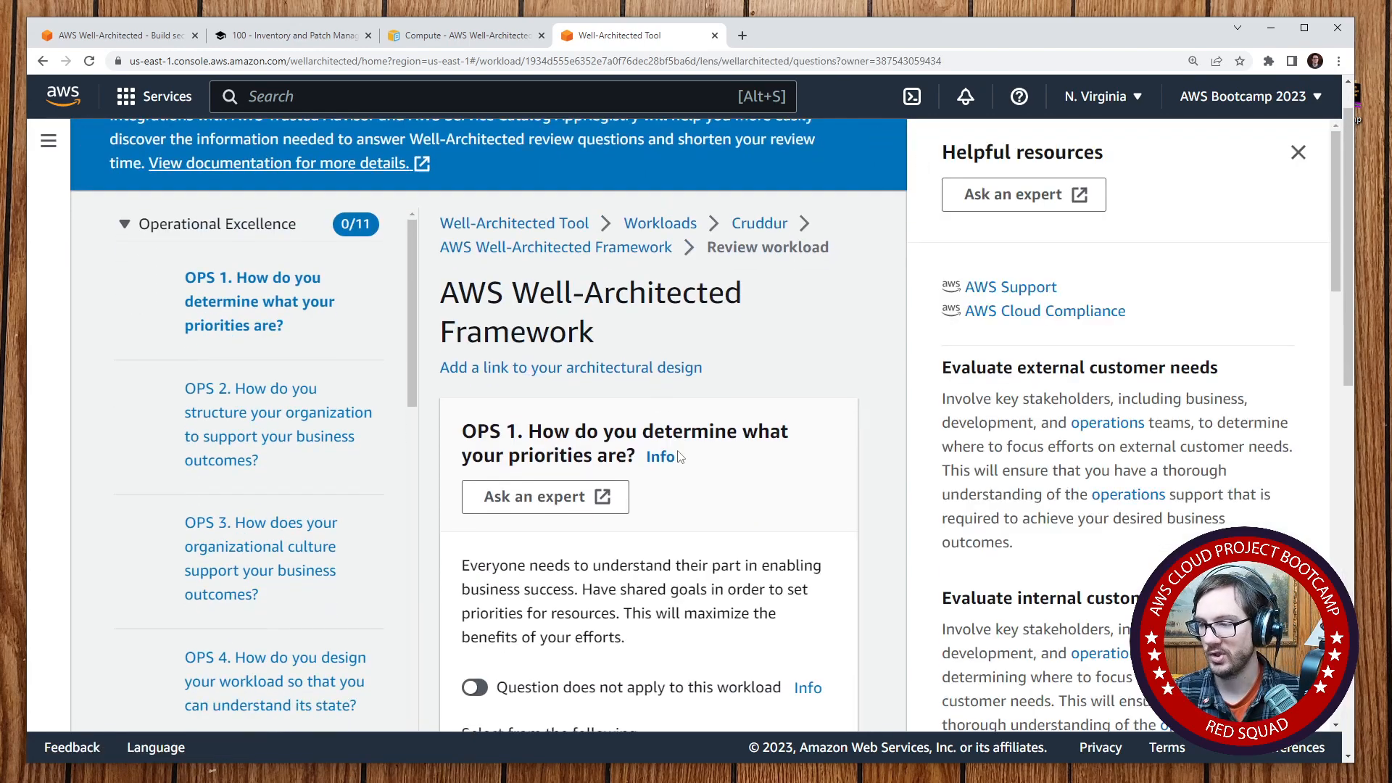
scroll(down, 3)
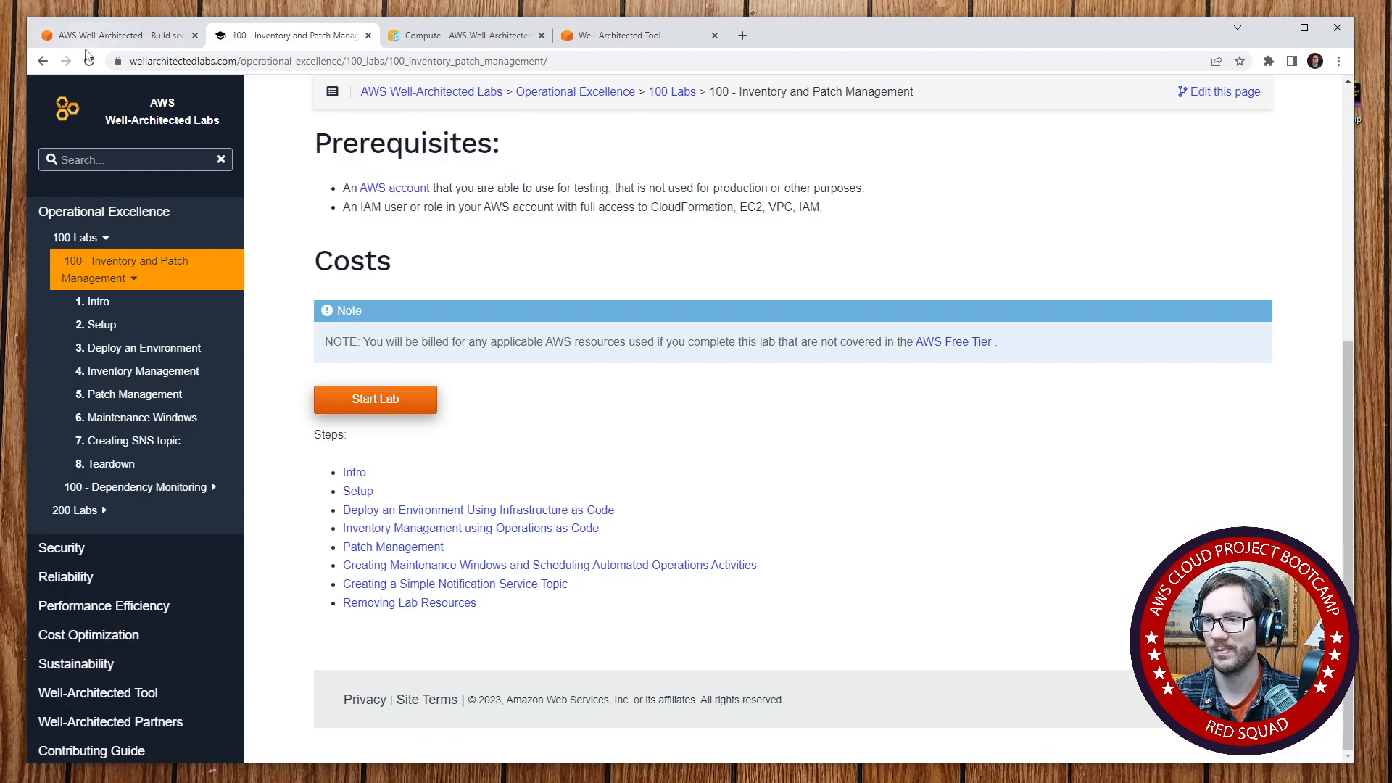
Look up the operational excellence Organization best practices in the framework docs, then return to OPS 1
click(432, 91)
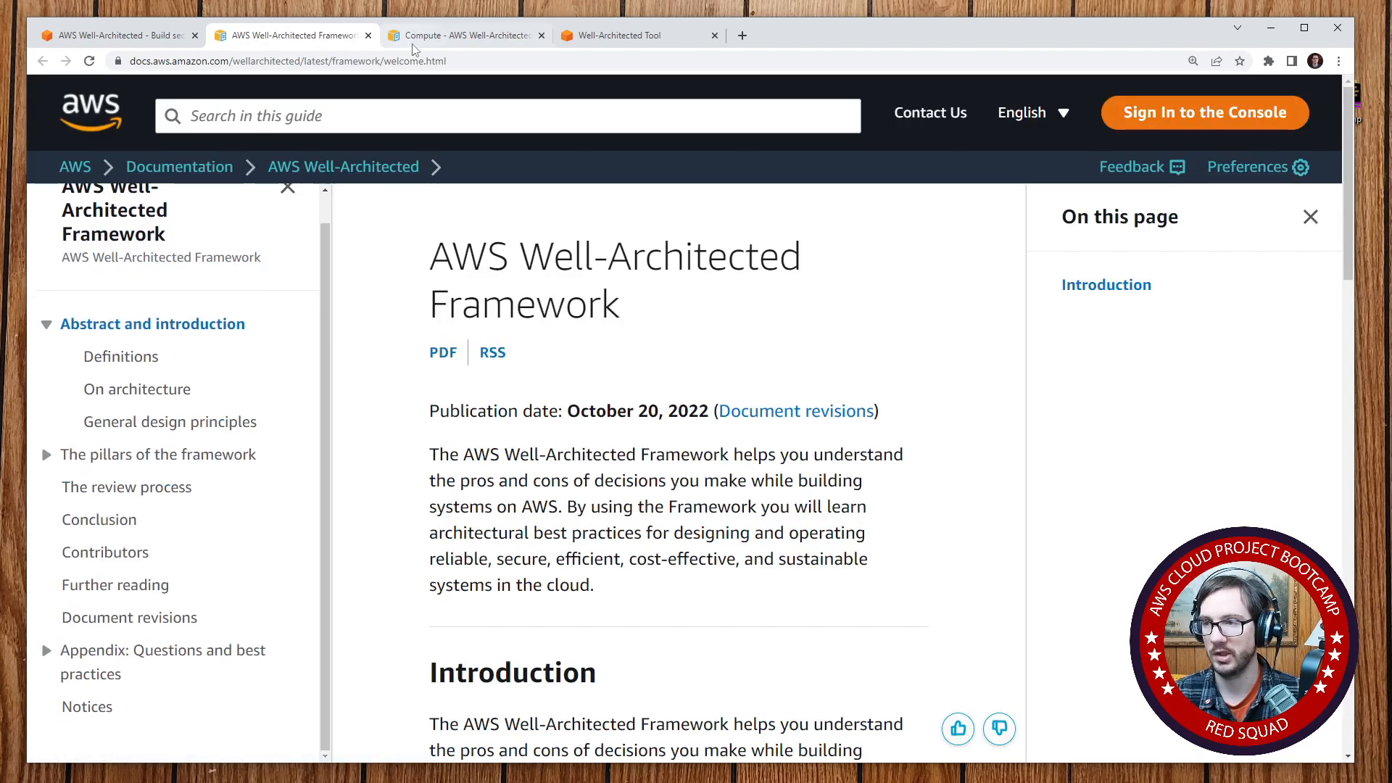
click(622, 36)
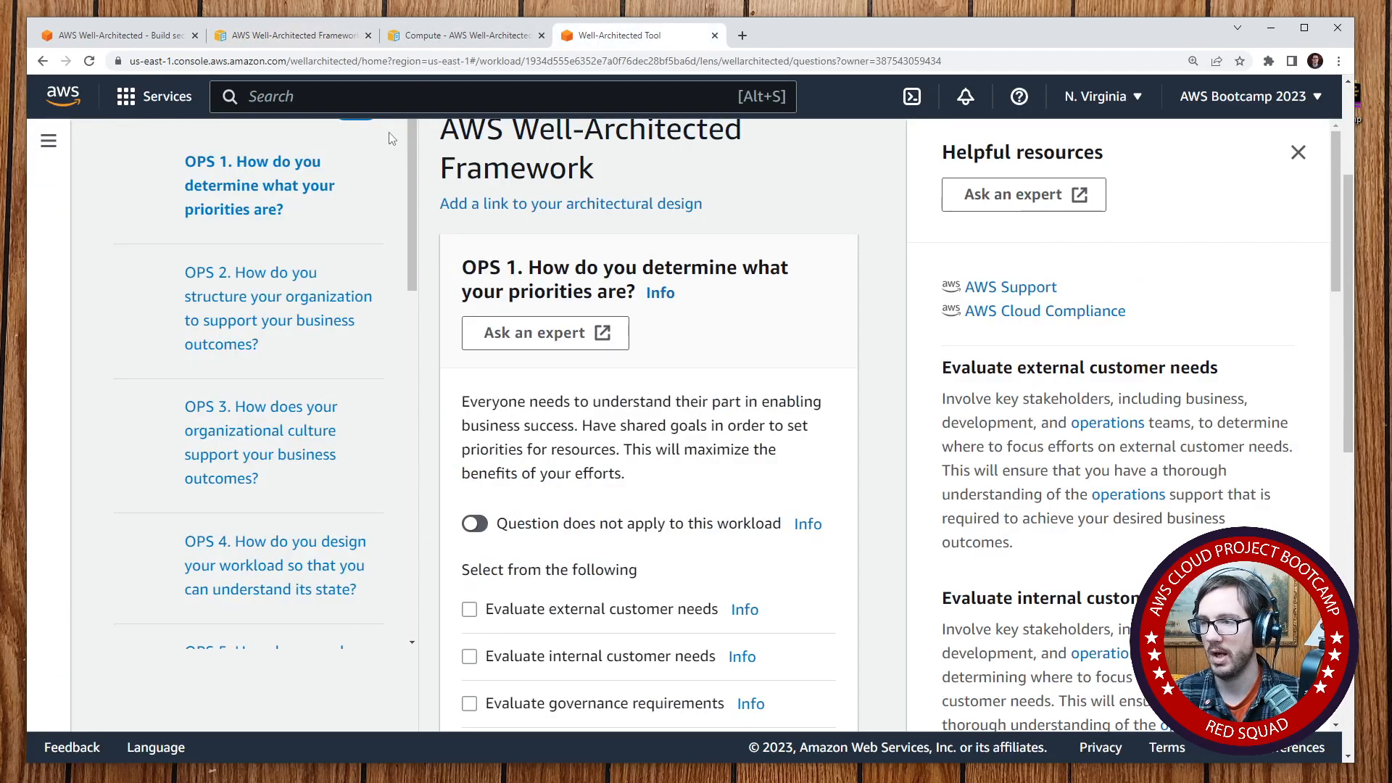
click(292, 36)
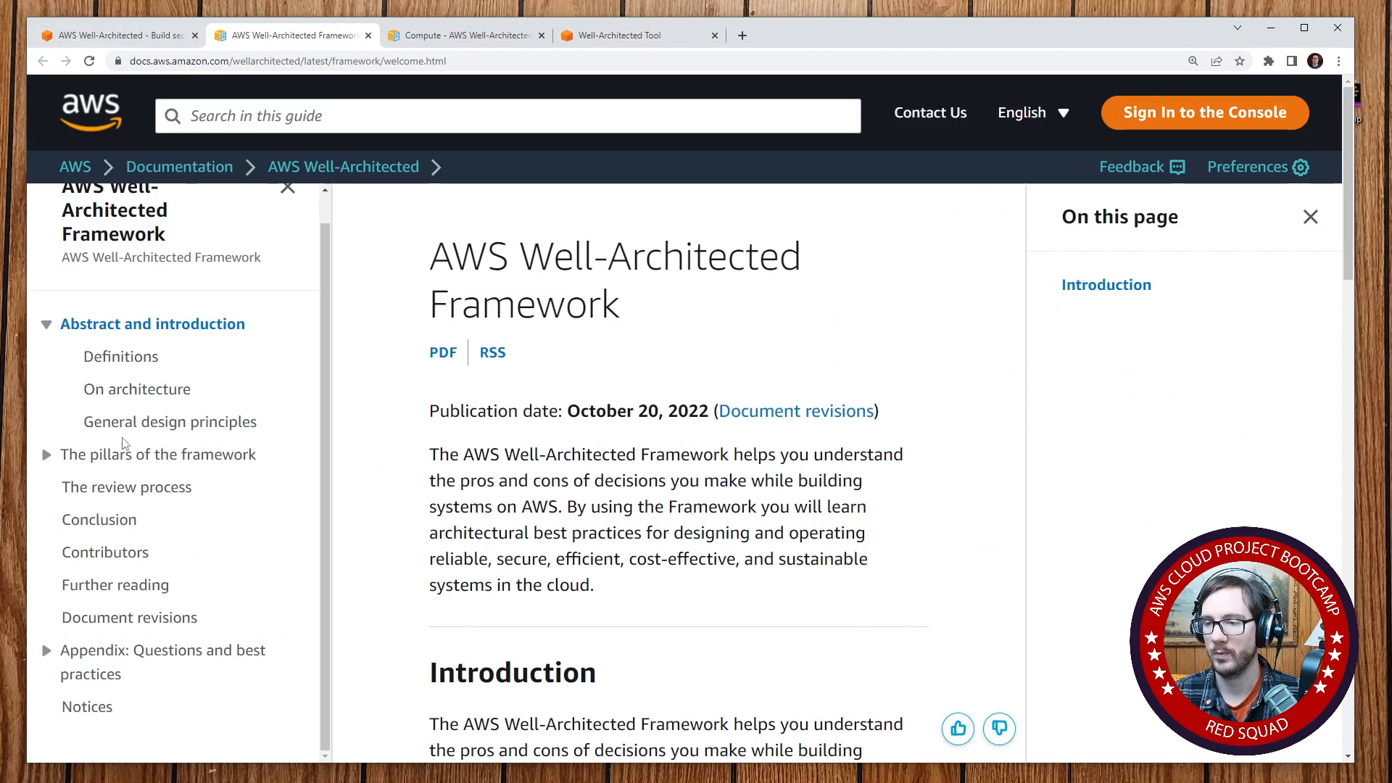
click(159, 454)
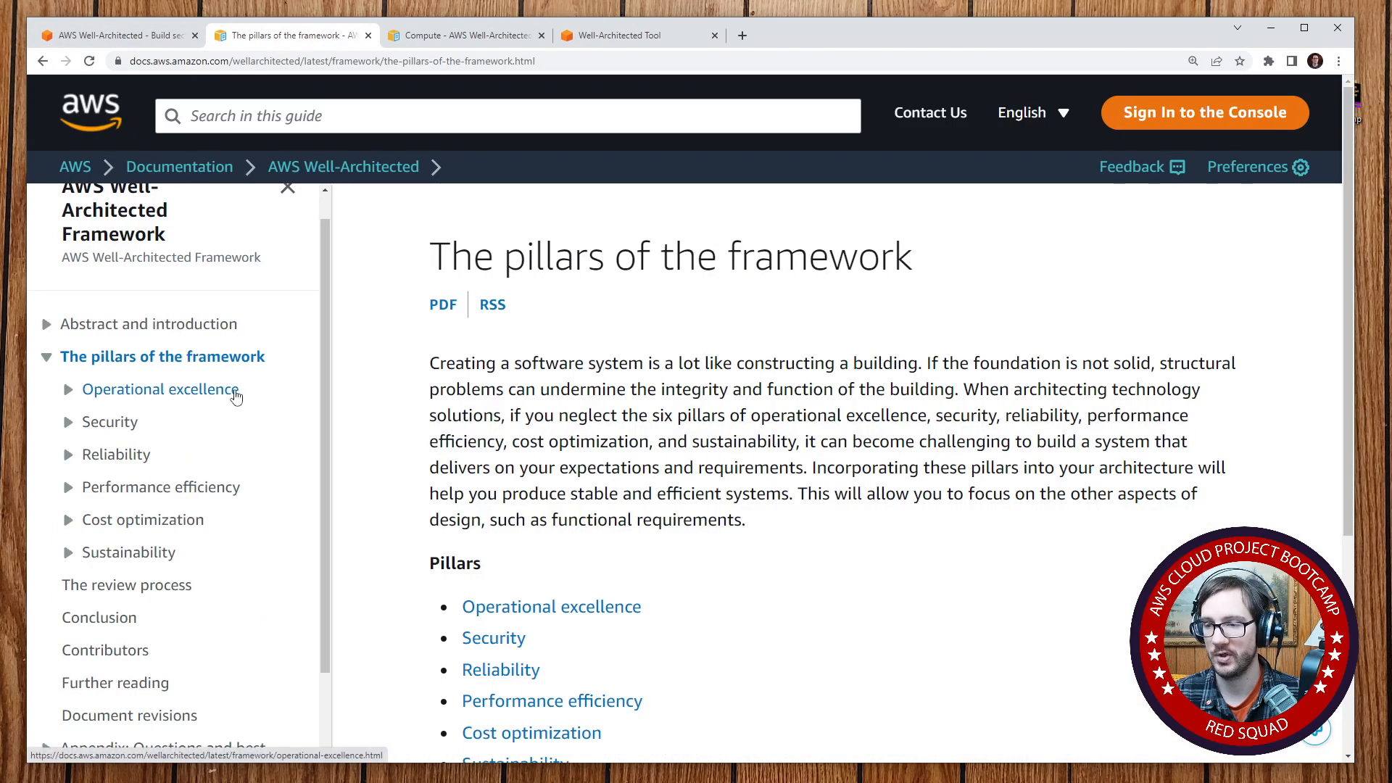
click(159, 389)
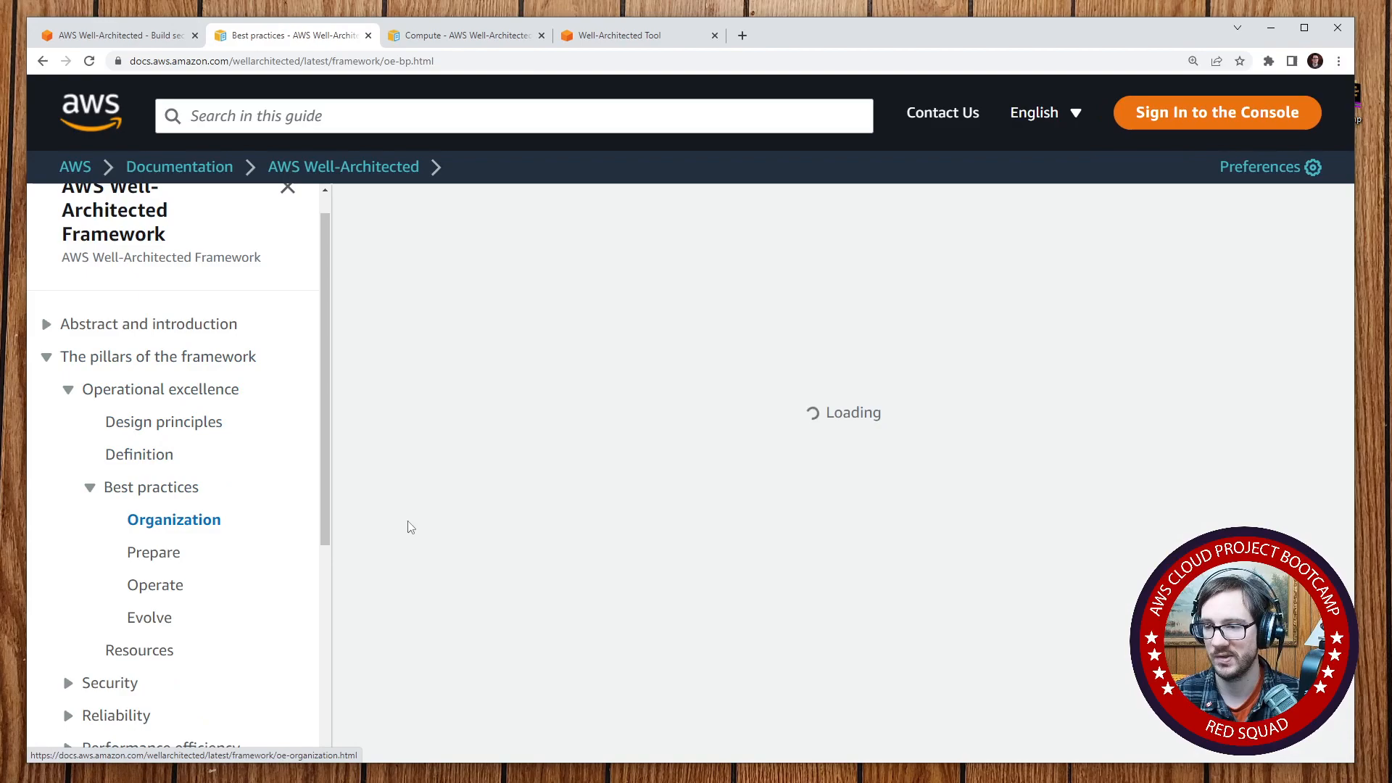
click(174, 519)
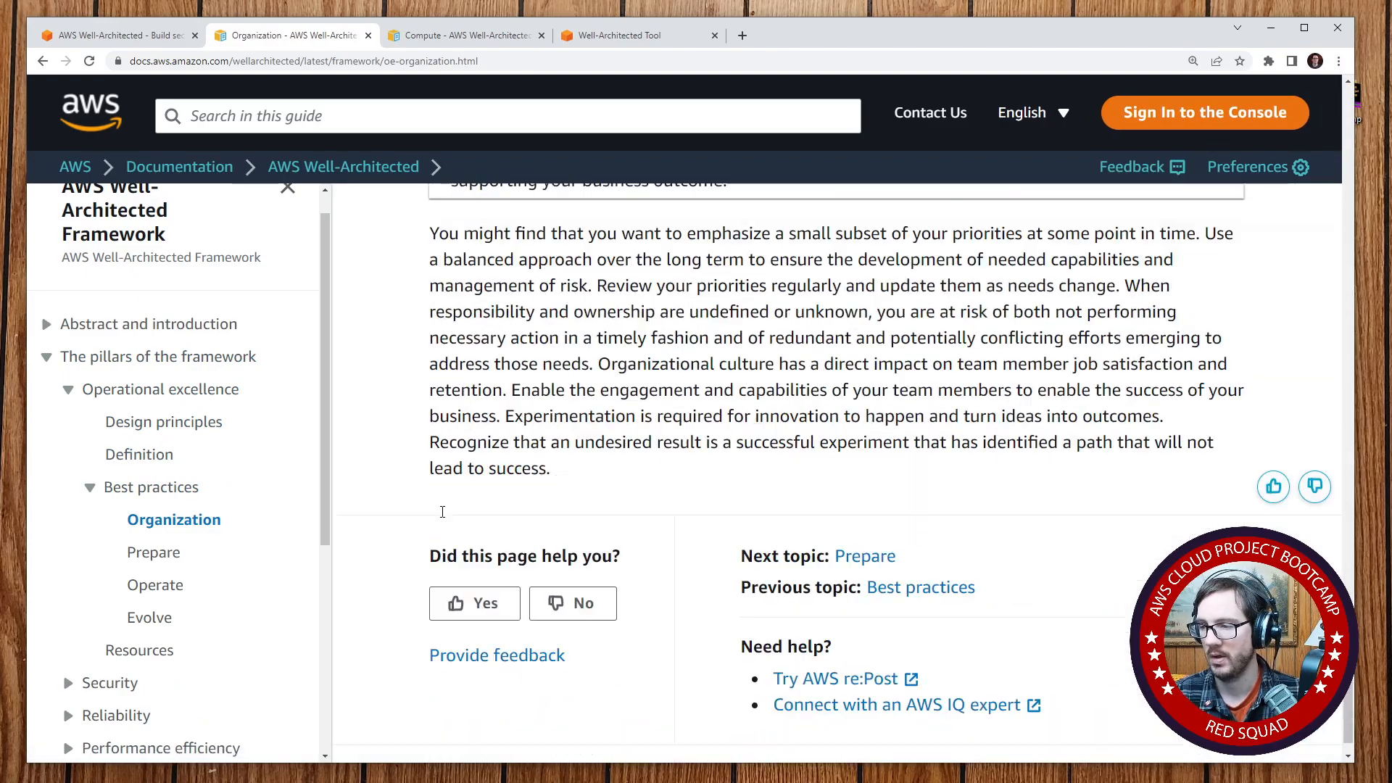
scroll(down, 3)
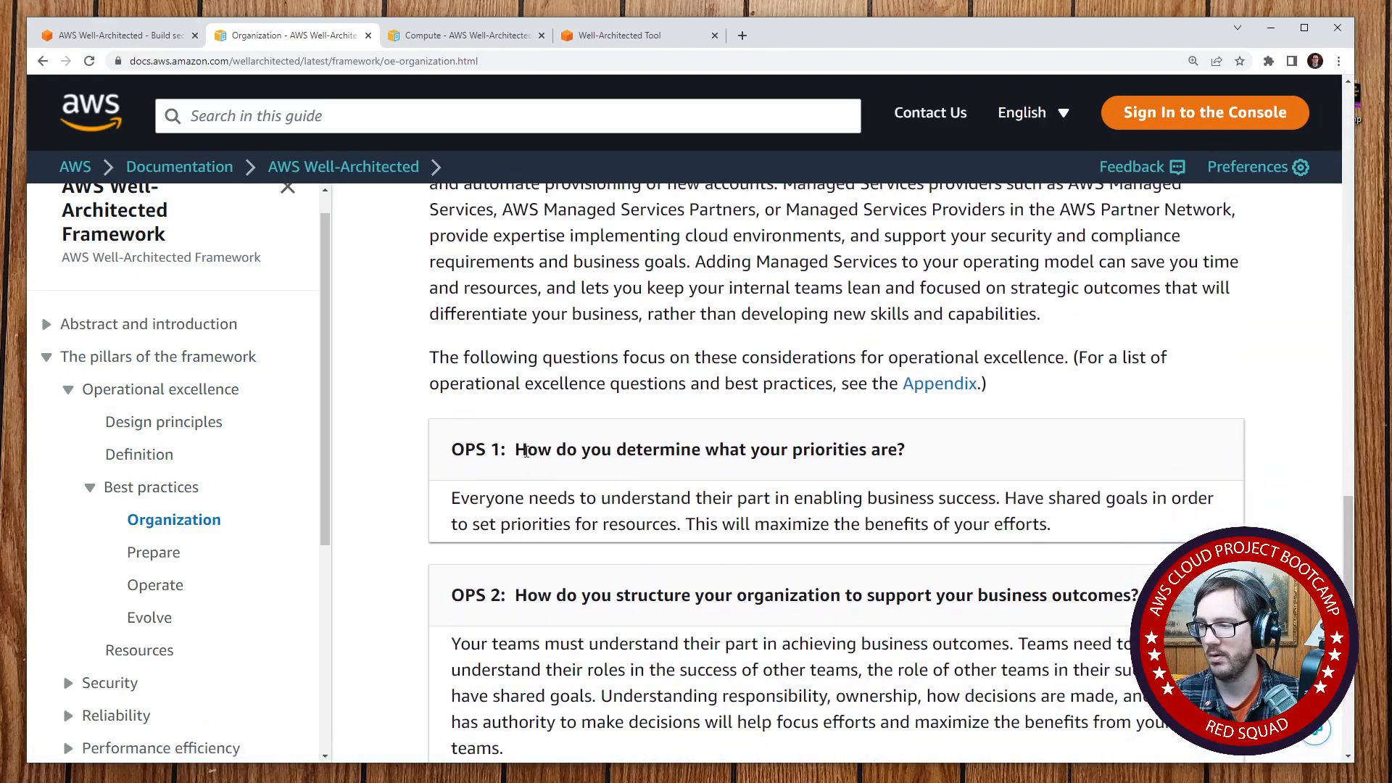
click(621, 35)
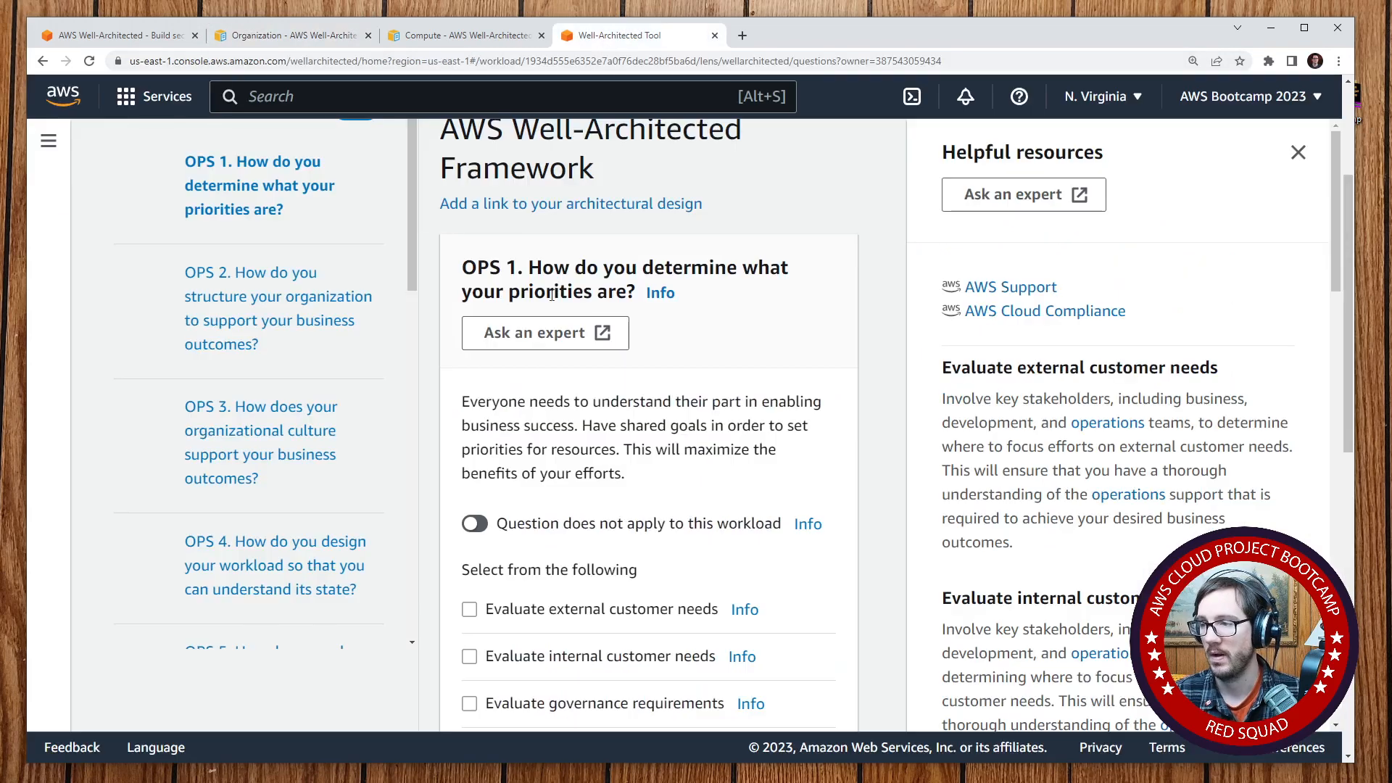
Highlight the OPS 1 wording and mark it 'Question does not apply to this workload'
drag(530, 267, 635, 292)
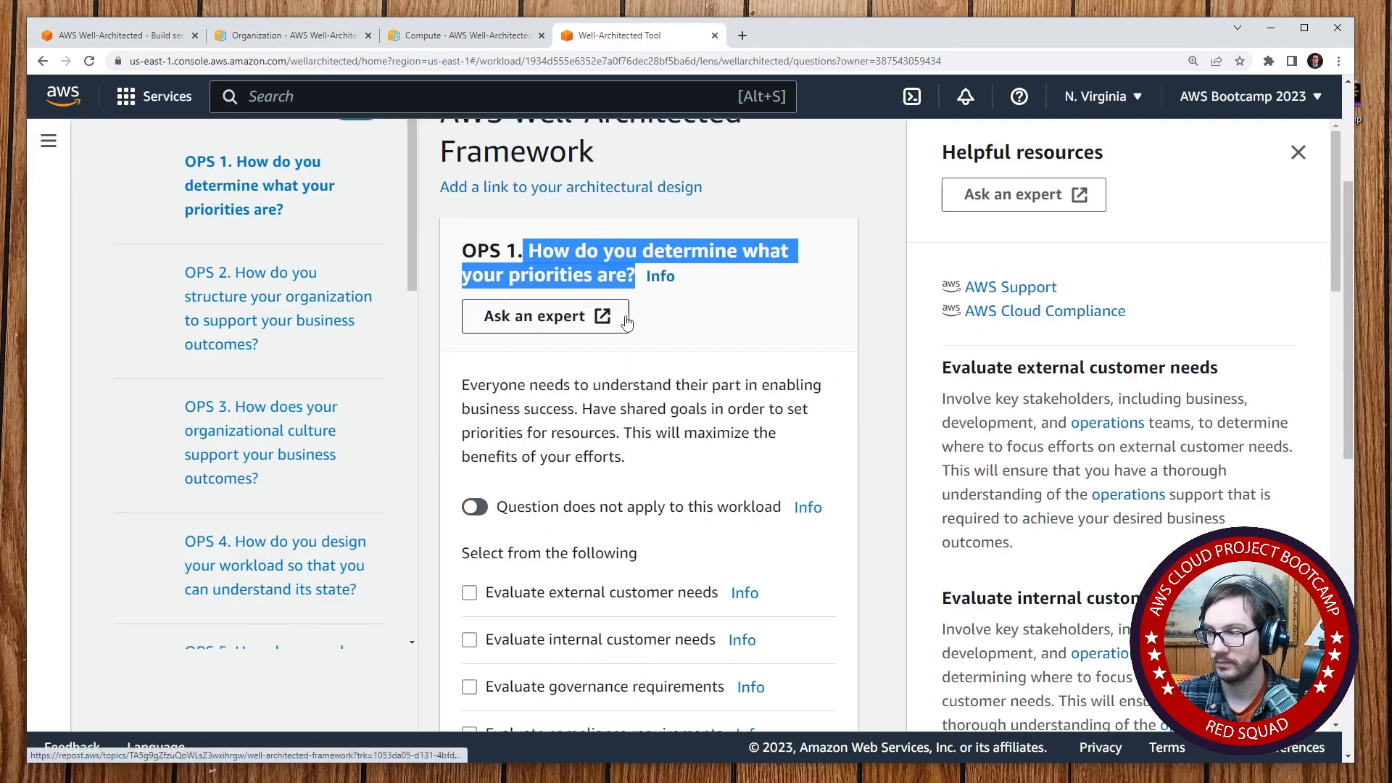
scroll(down, 3)
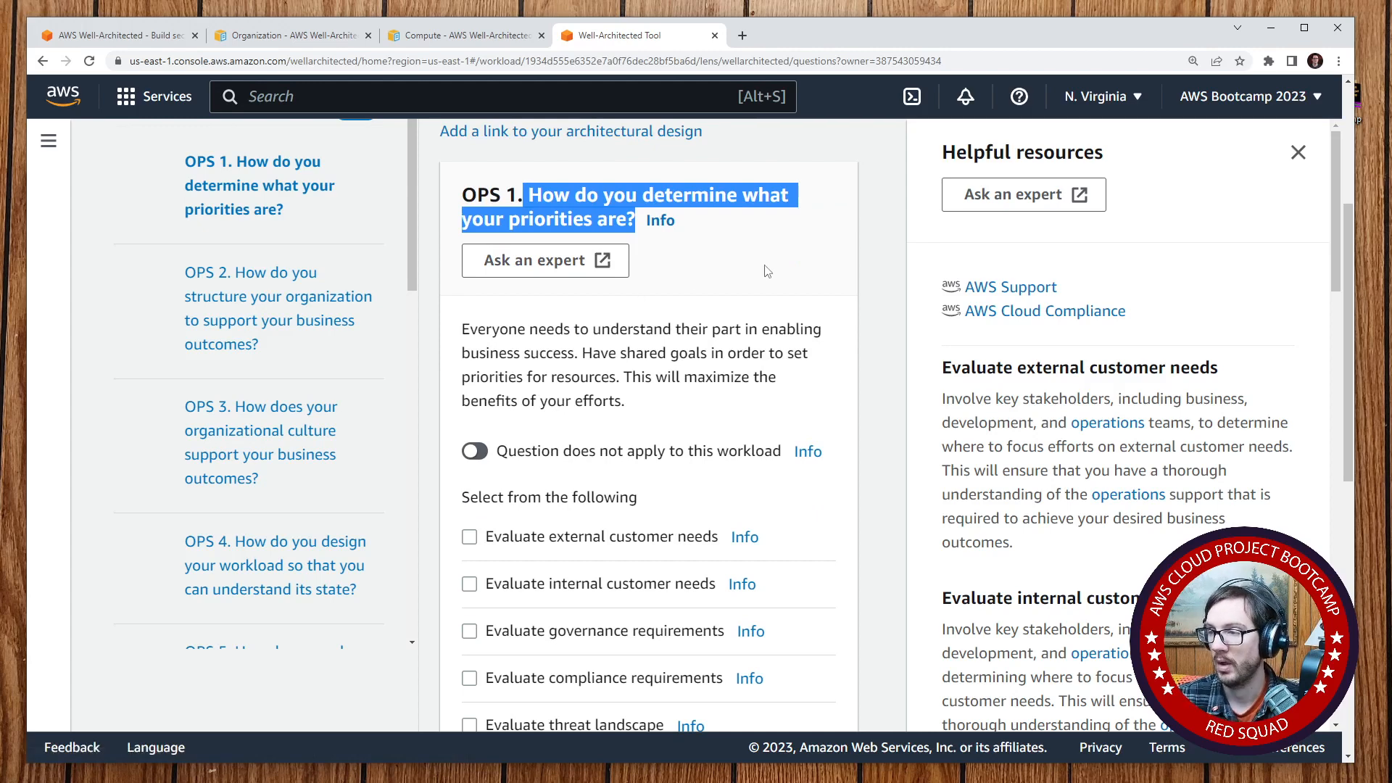
scroll(down, 3)
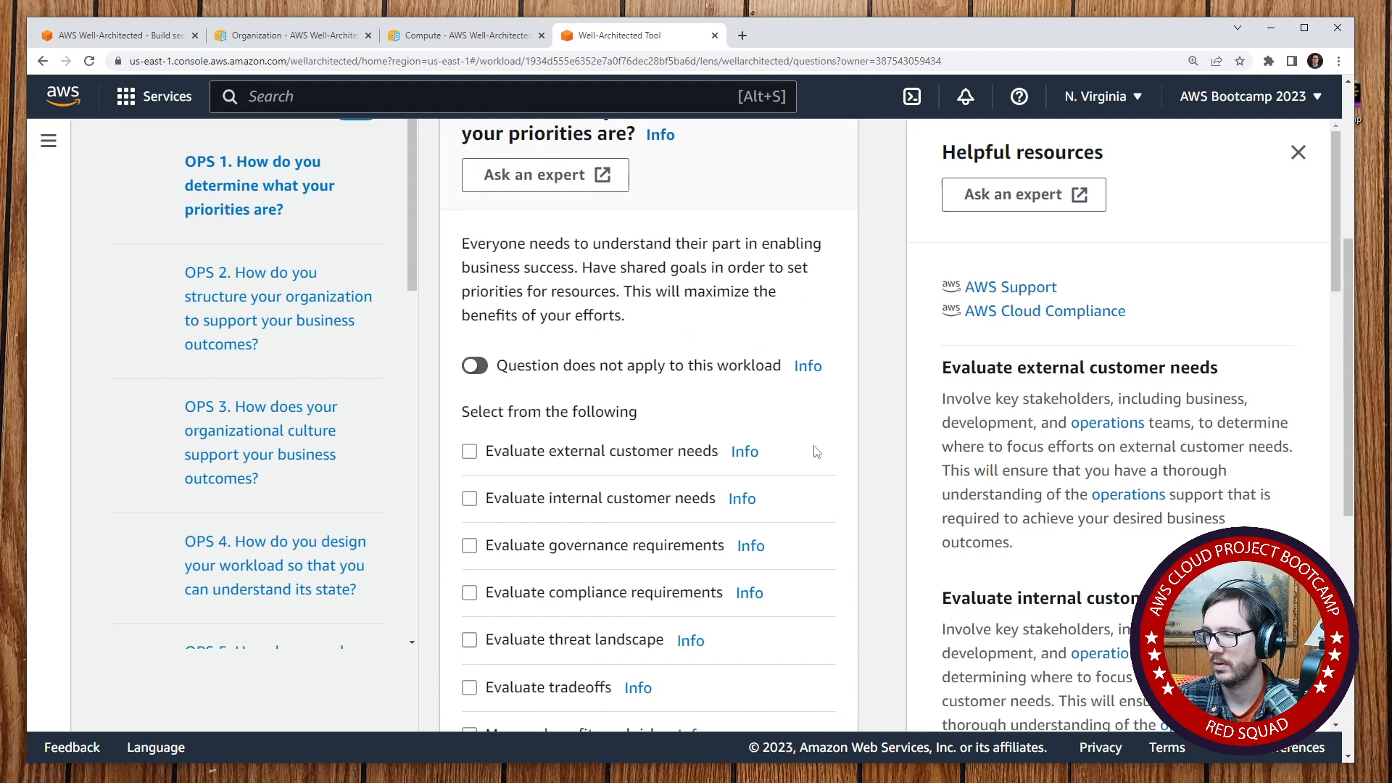
click(1297, 152)
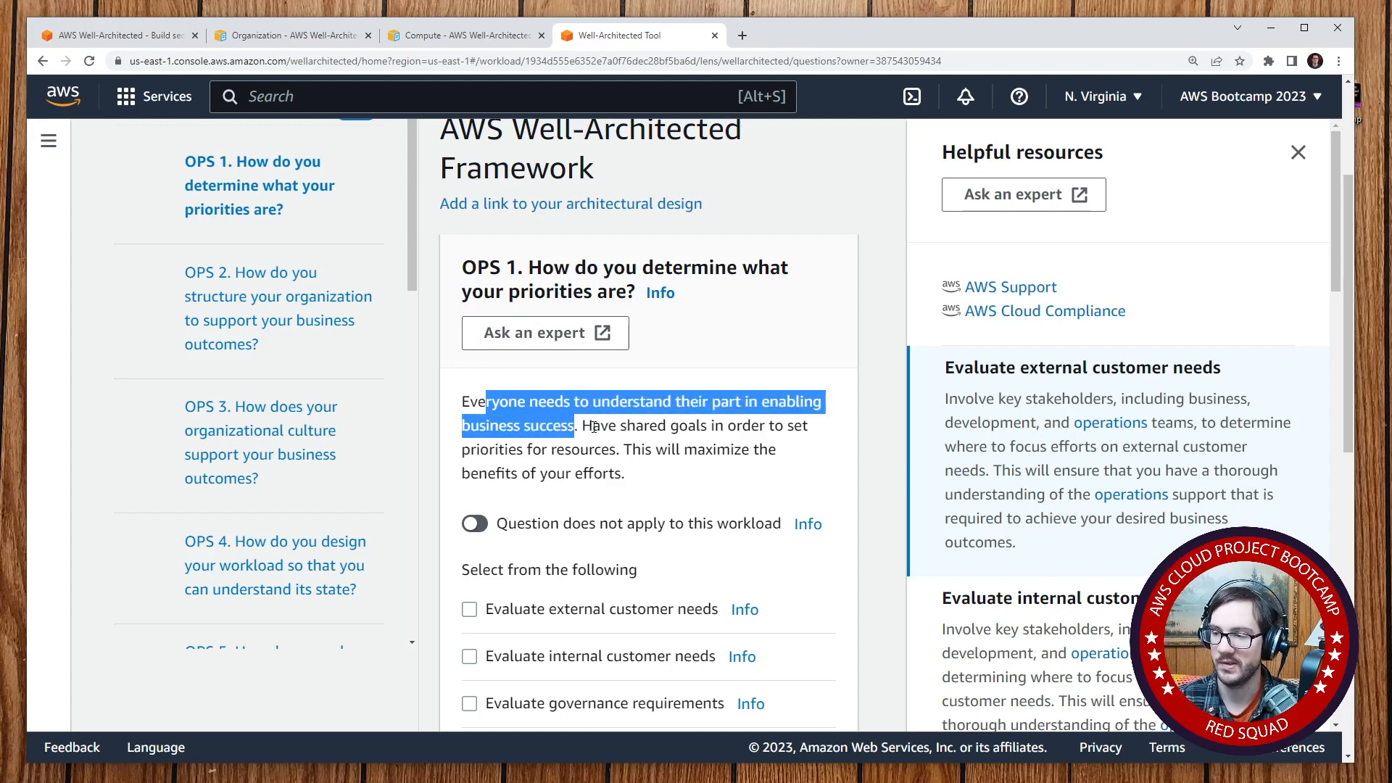
drag(586, 424, 726, 449)
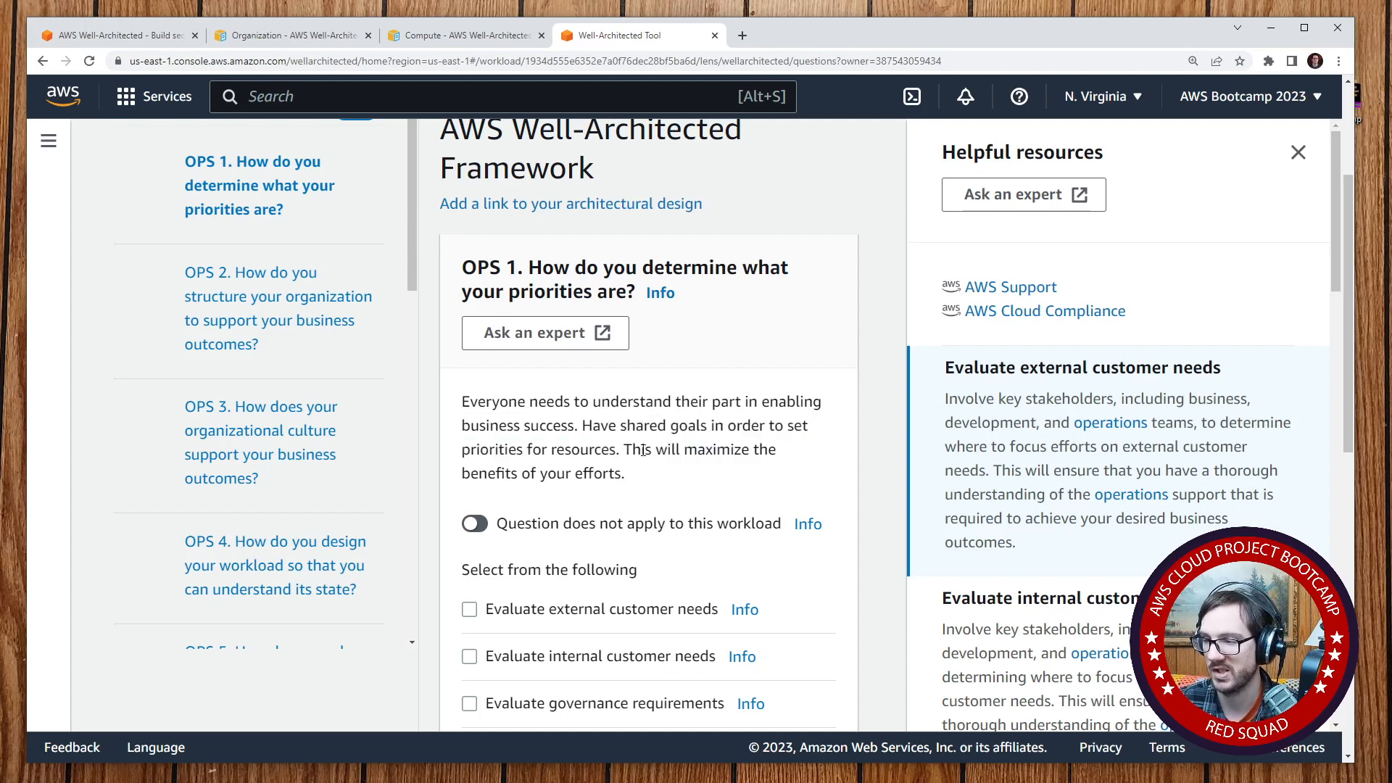
scroll(down, 3)
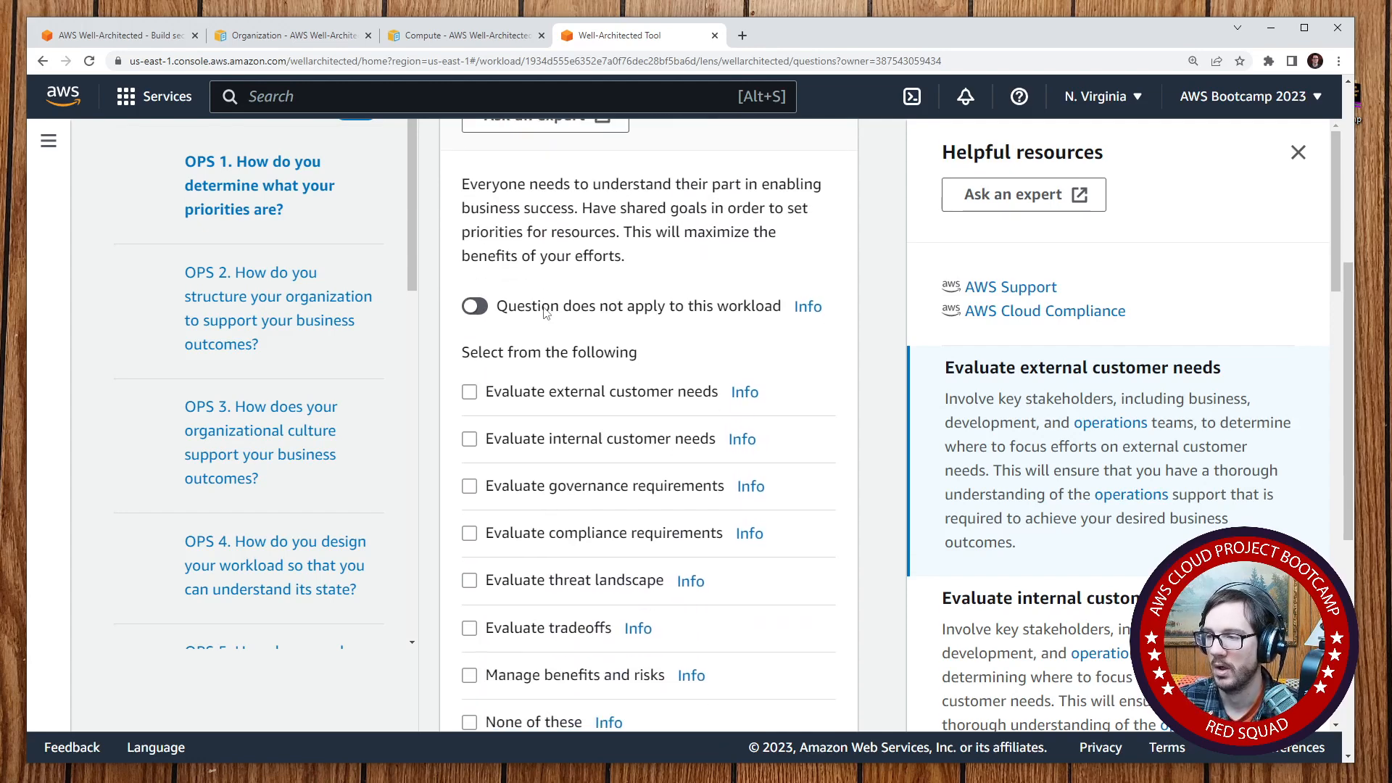
click(475, 305)
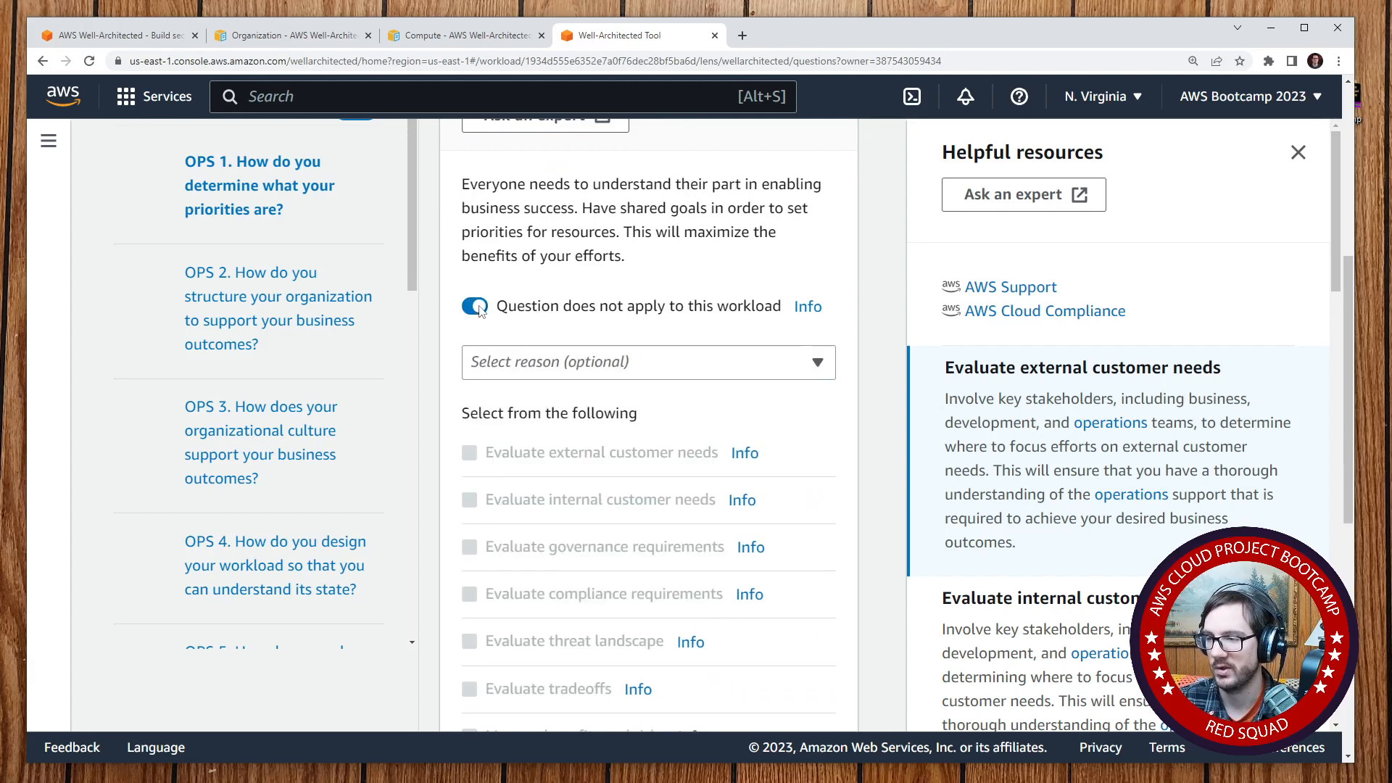
Untoggle not-applicable, tick external, internal, governance and compliance evaluations, and continue to OPS 2
click(474, 306)
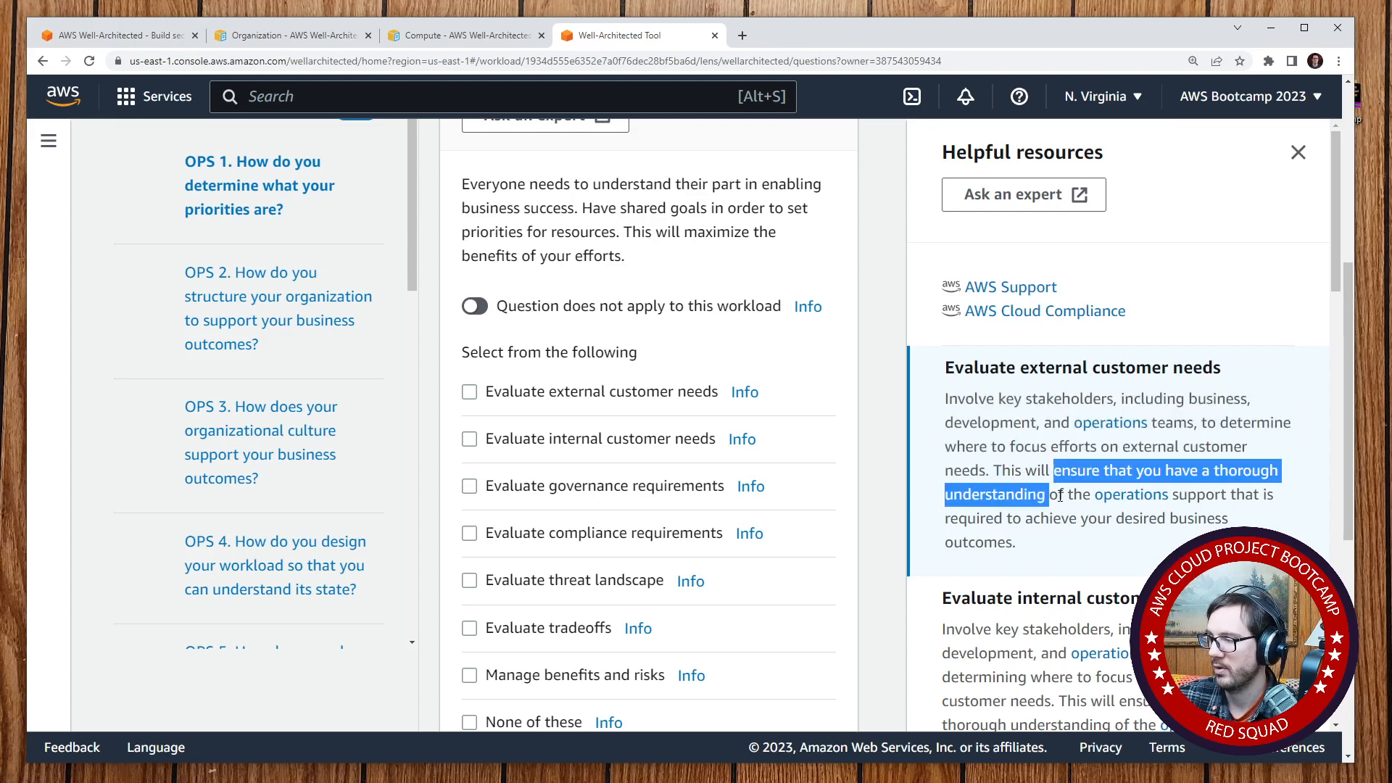
click(470, 392)
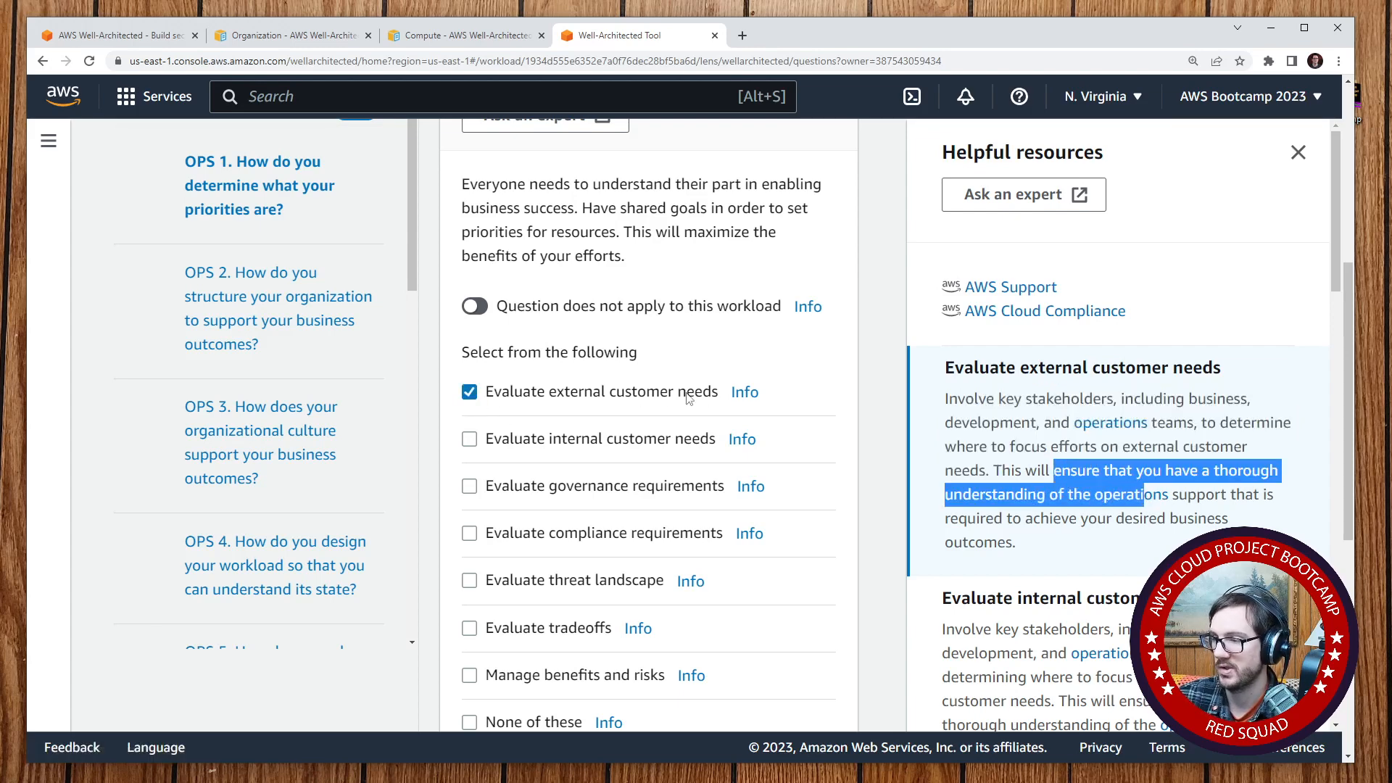
mouse_move(799, 396)
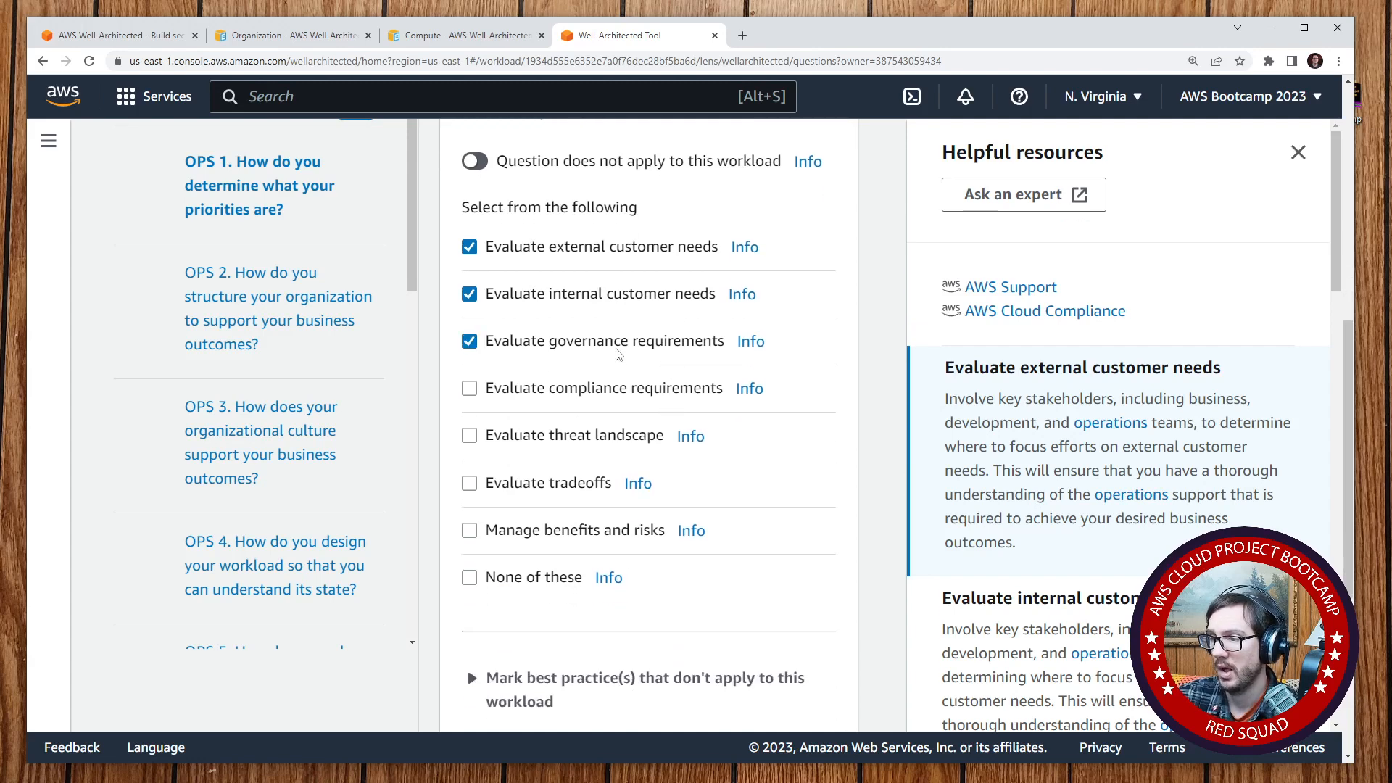
mouse_move(608, 435)
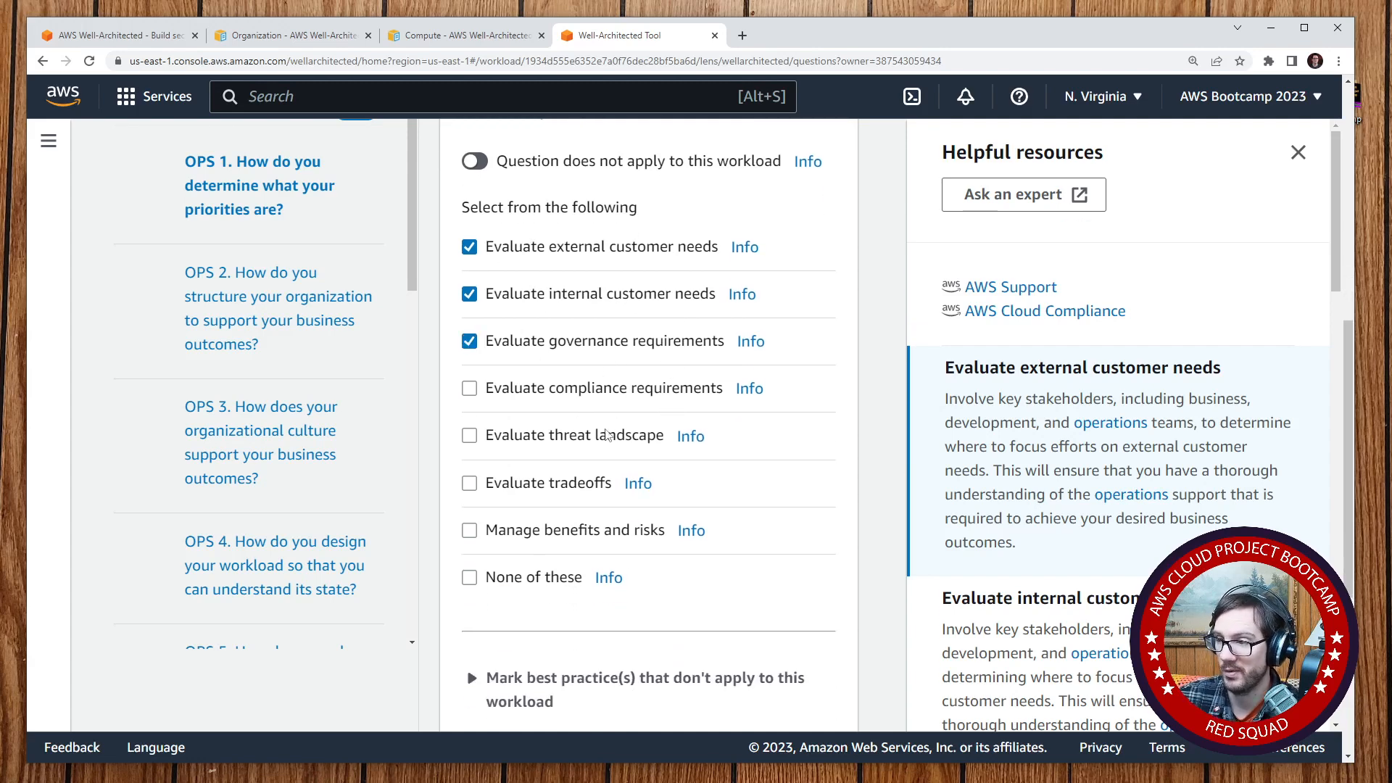
scroll(down, 3)
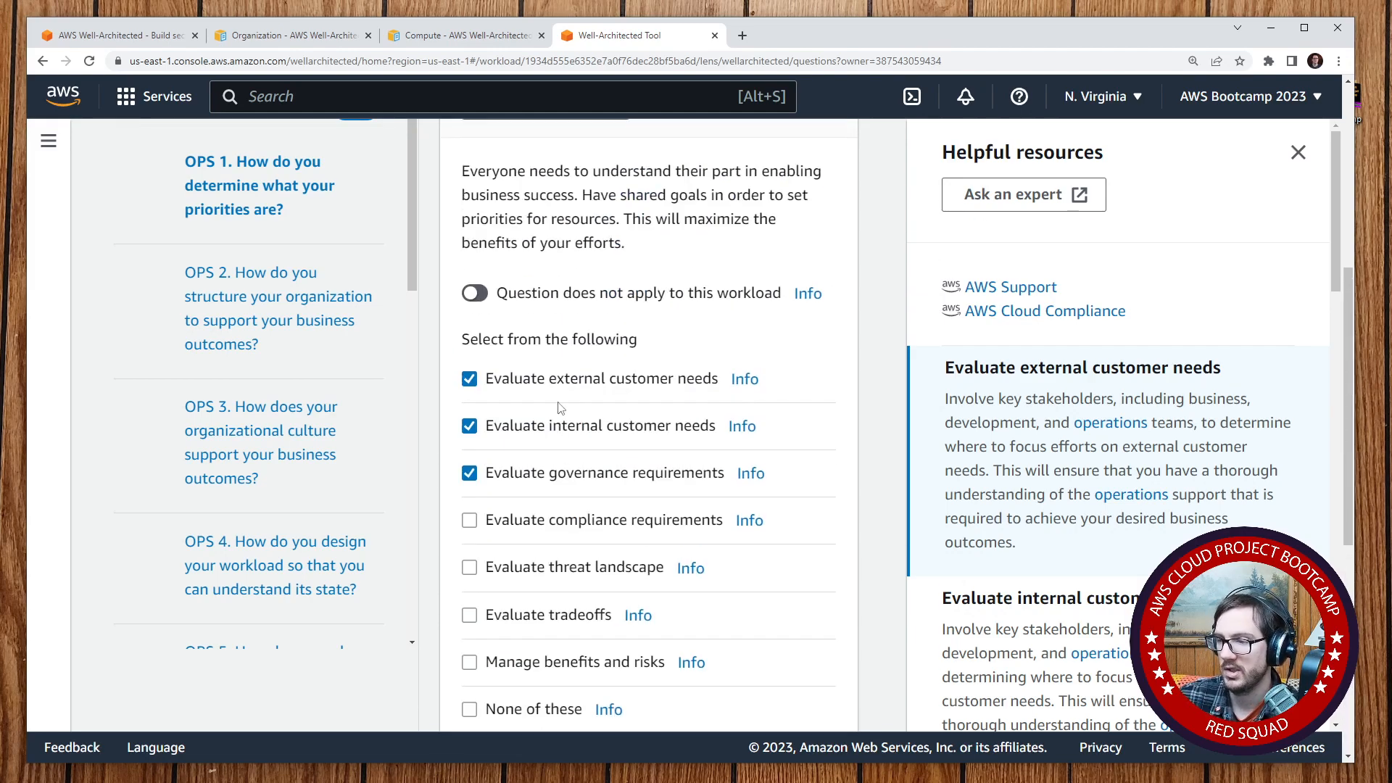
scroll(down, 3)
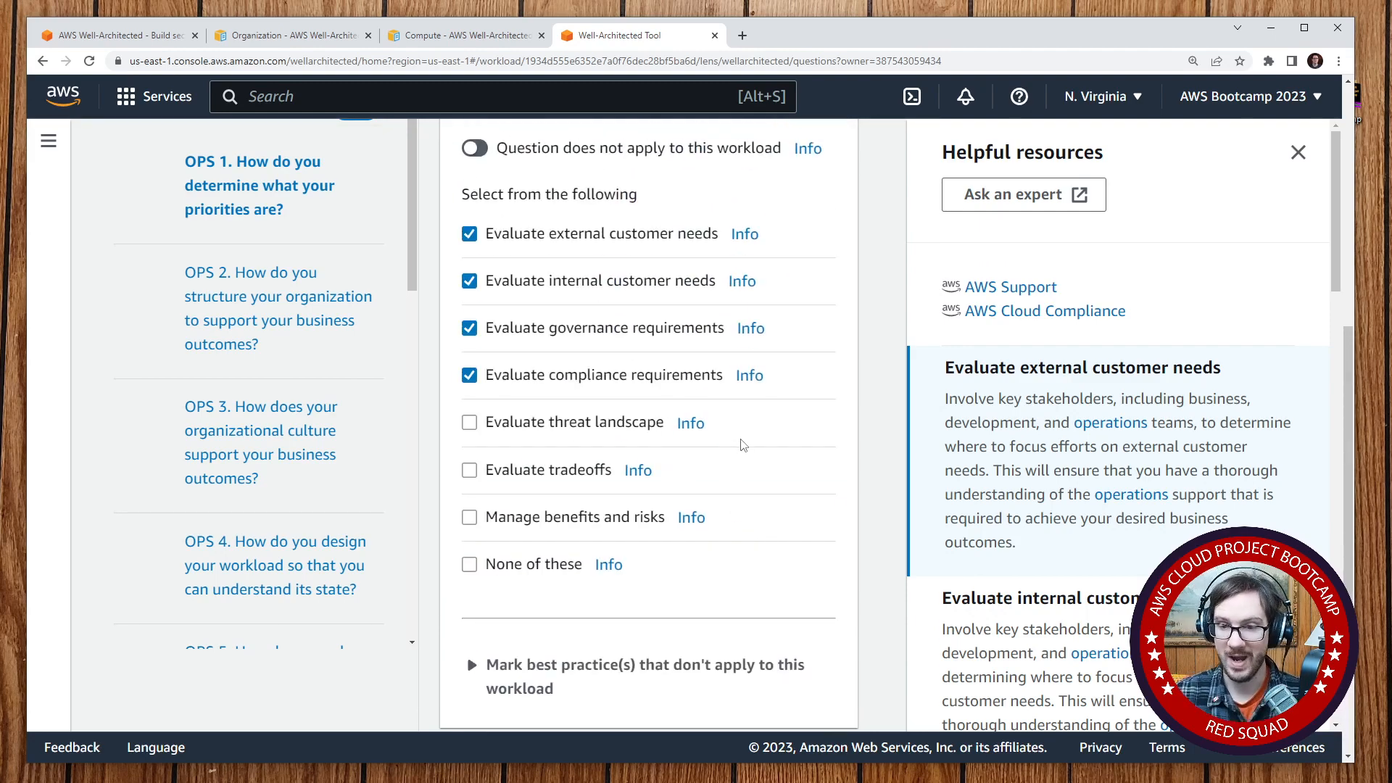
scroll(down, 3)
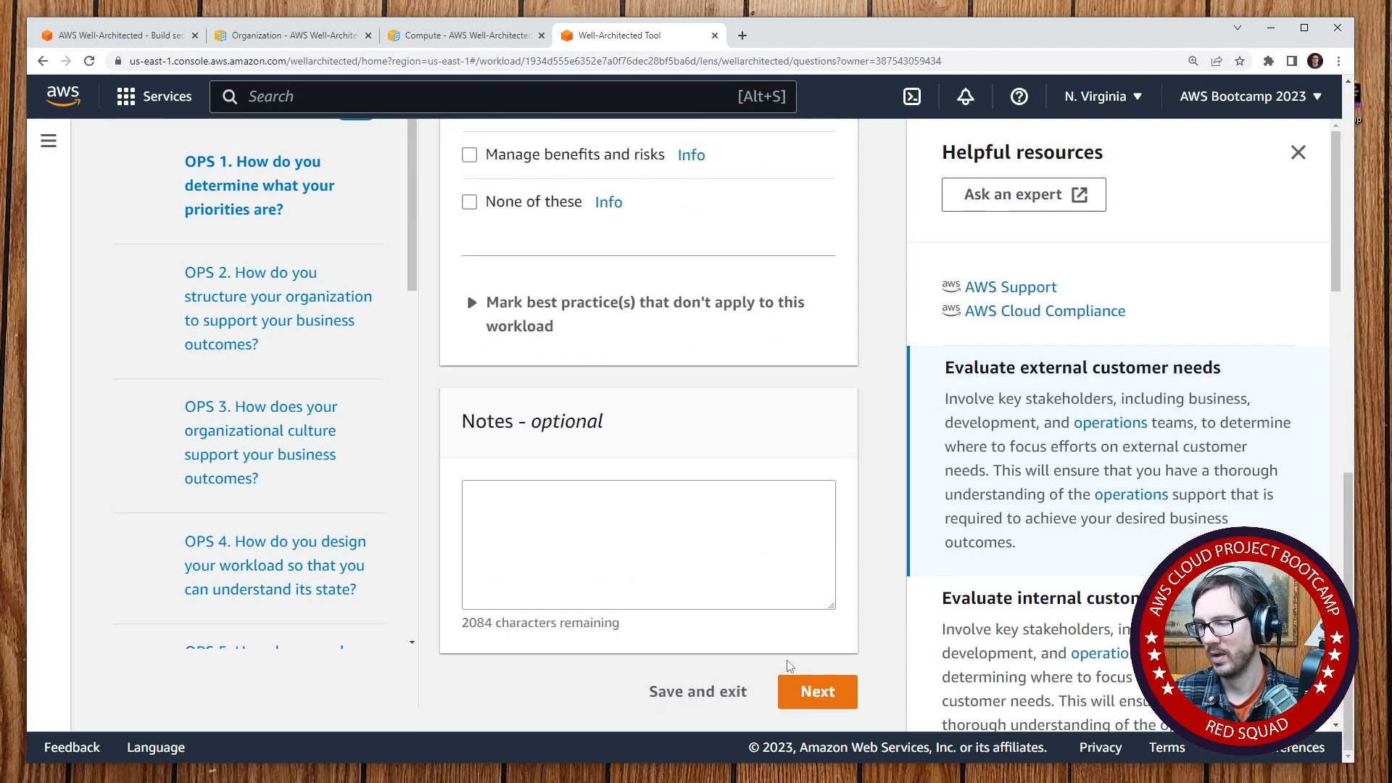
click(815, 691)
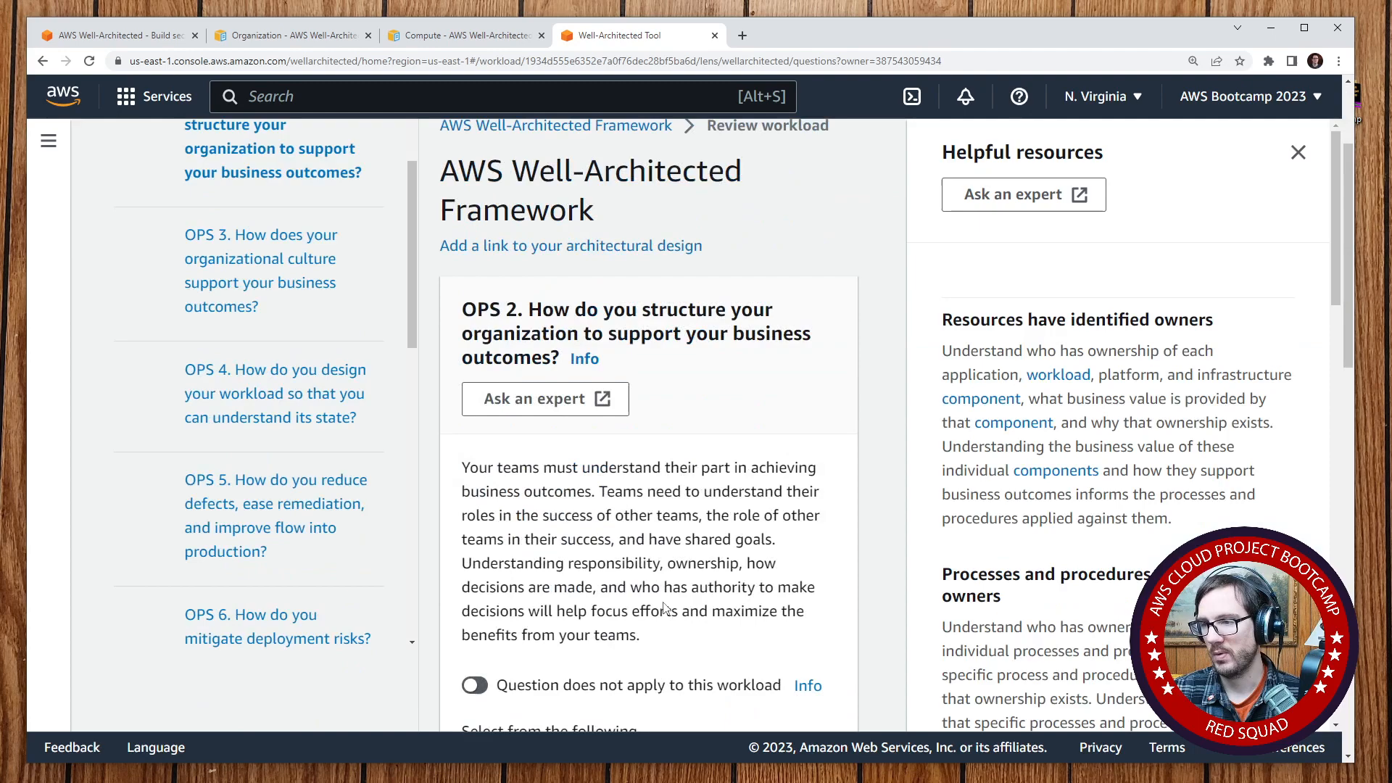
Scroll the Cruddur overview to confirm 1 of 58 questions answered and one medium risk
scroll(down, 3)
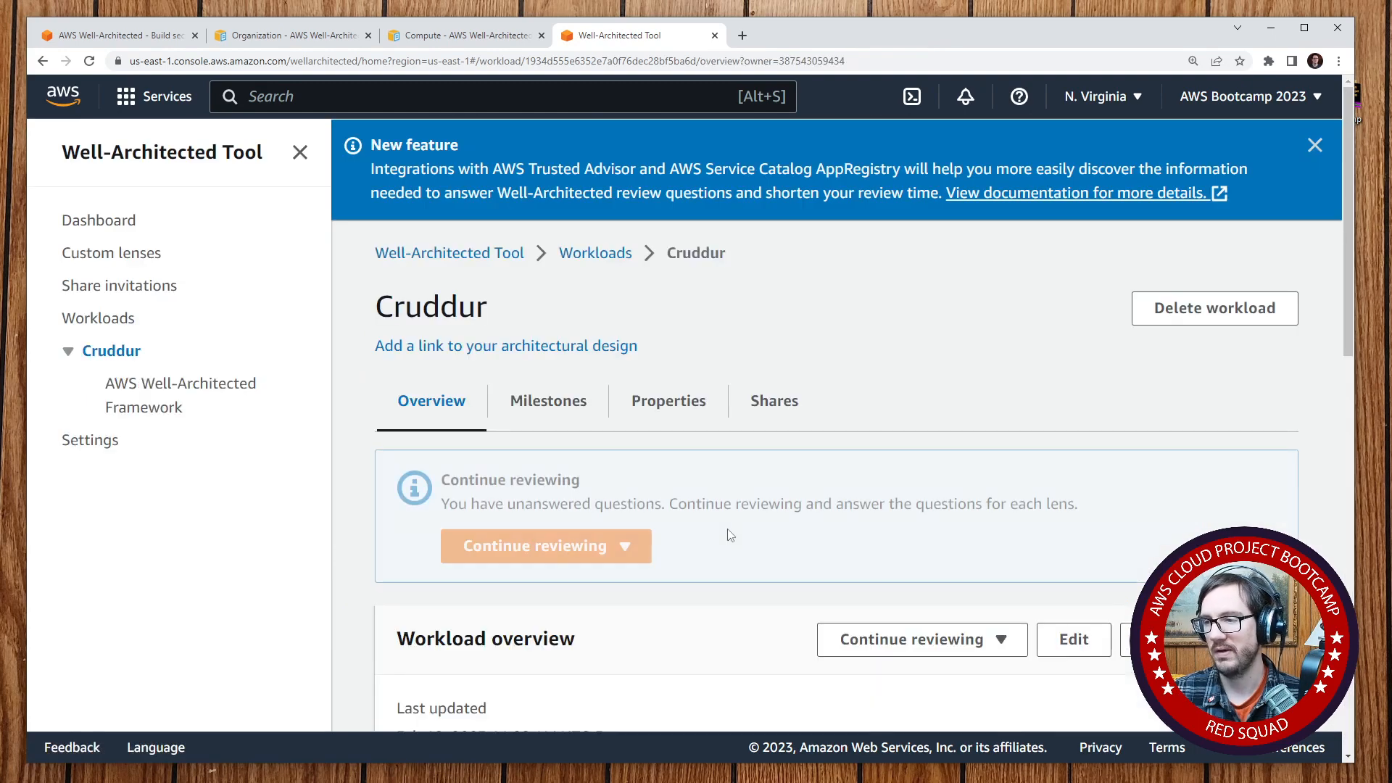
scroll(down, 3)
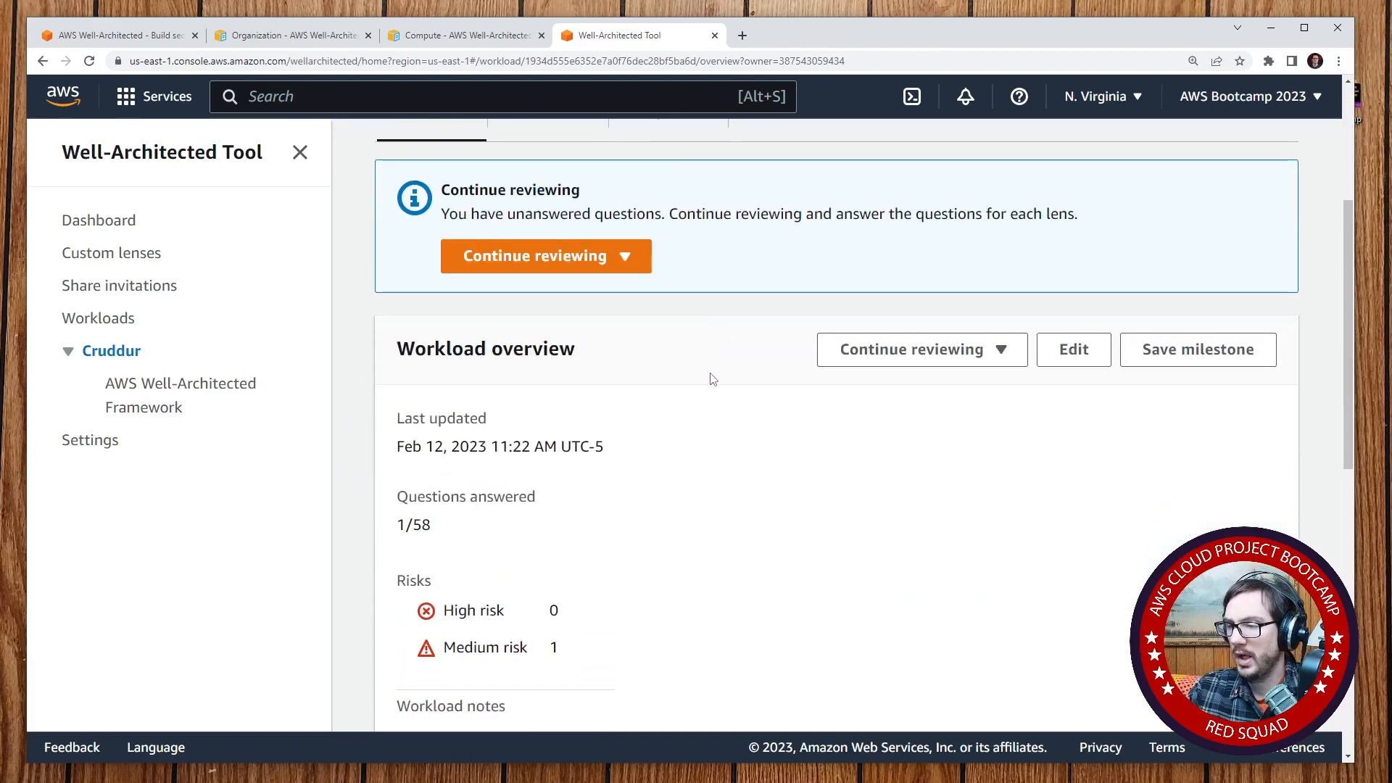
scroll(down, 3)
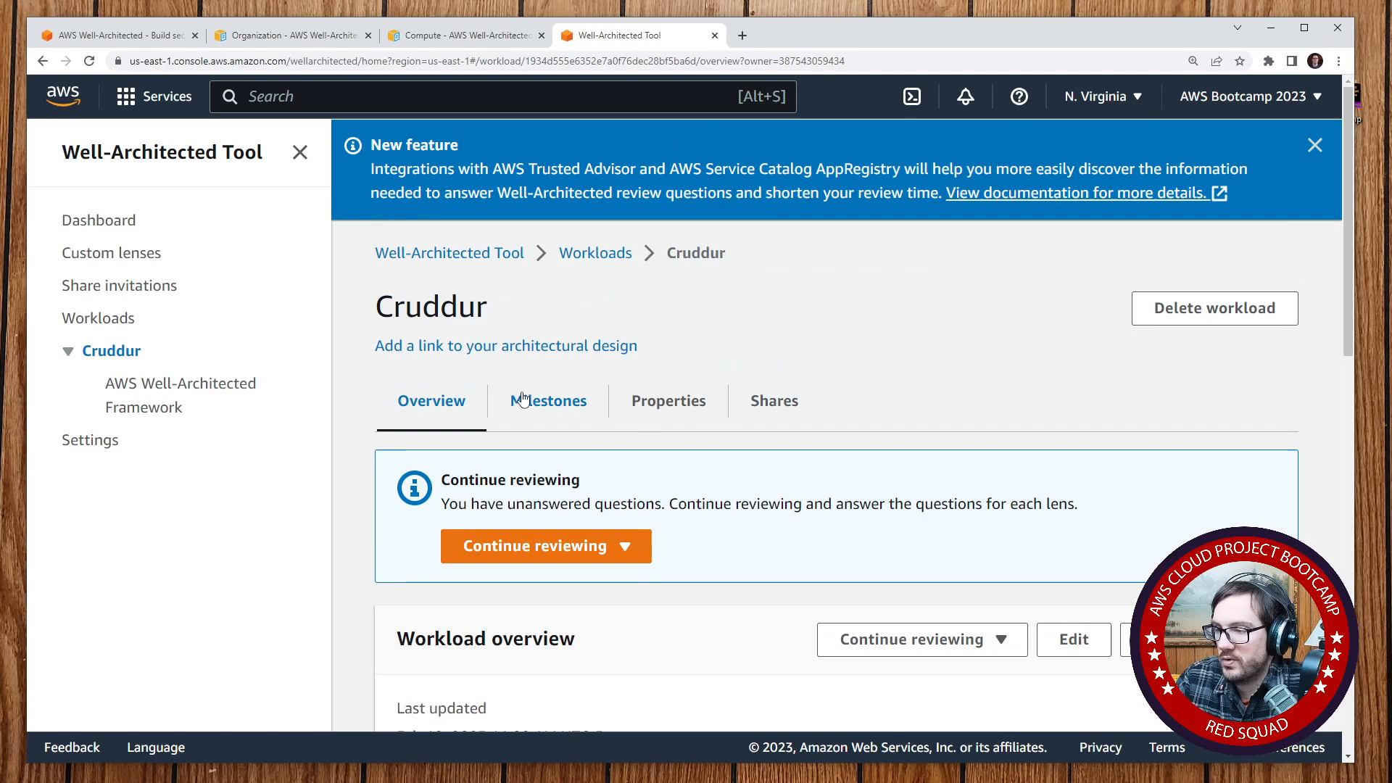
click(548, 400)
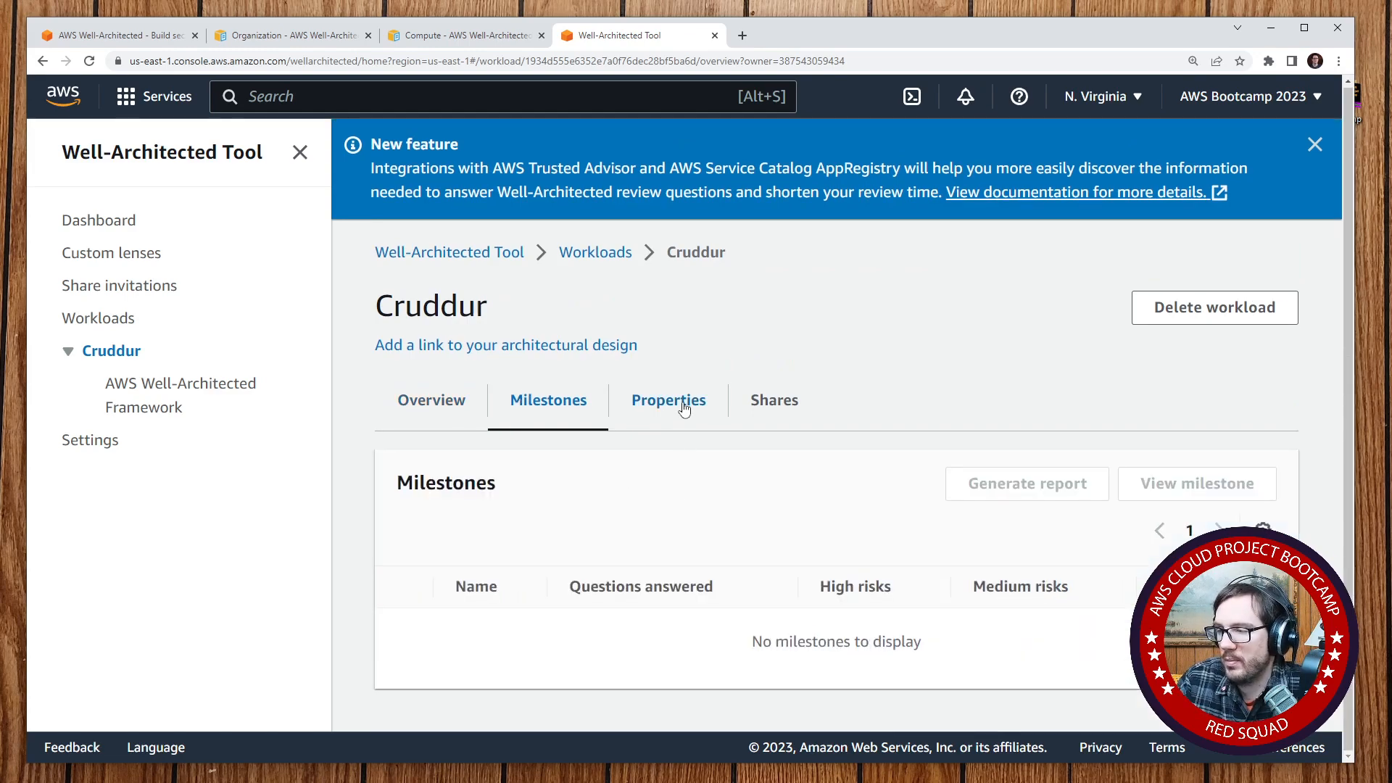
click(668, 400)
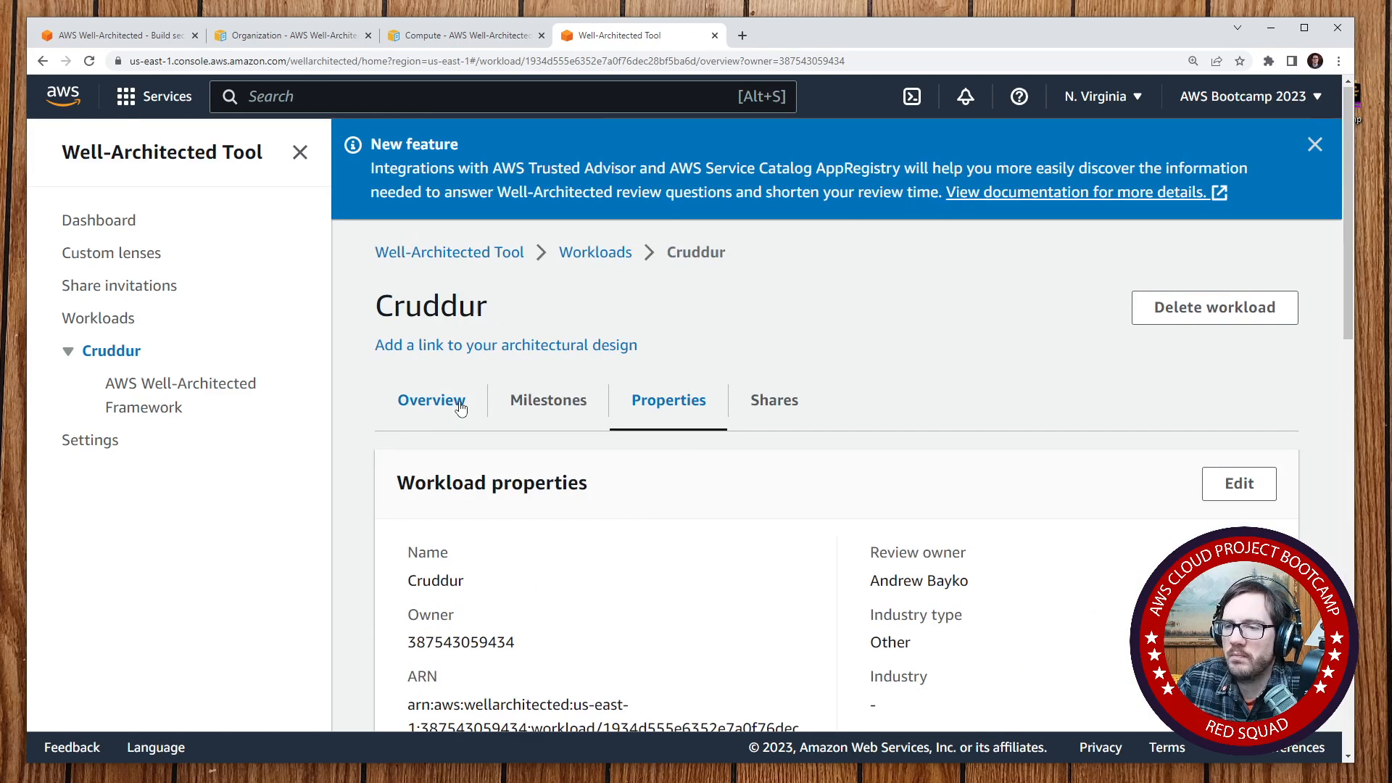
click(432, 399)
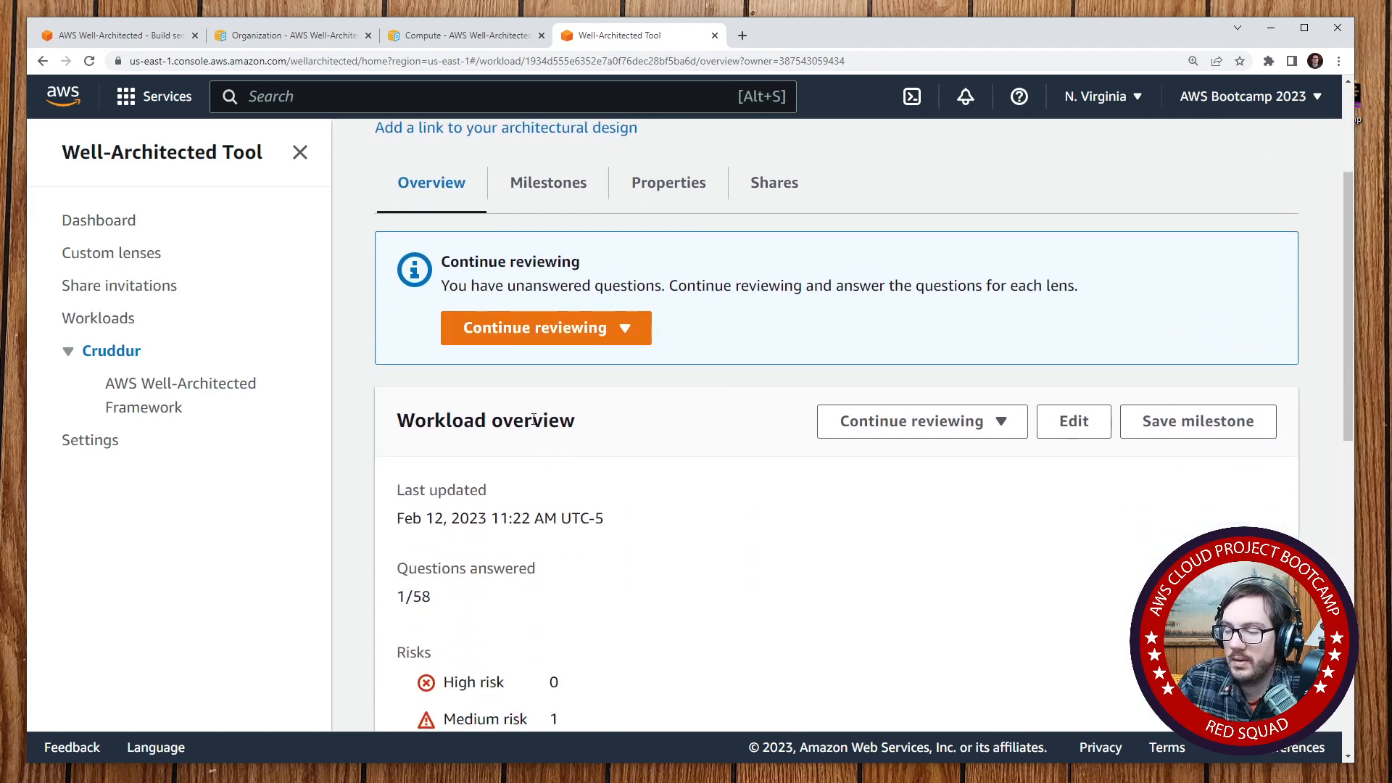
click(535, 327)
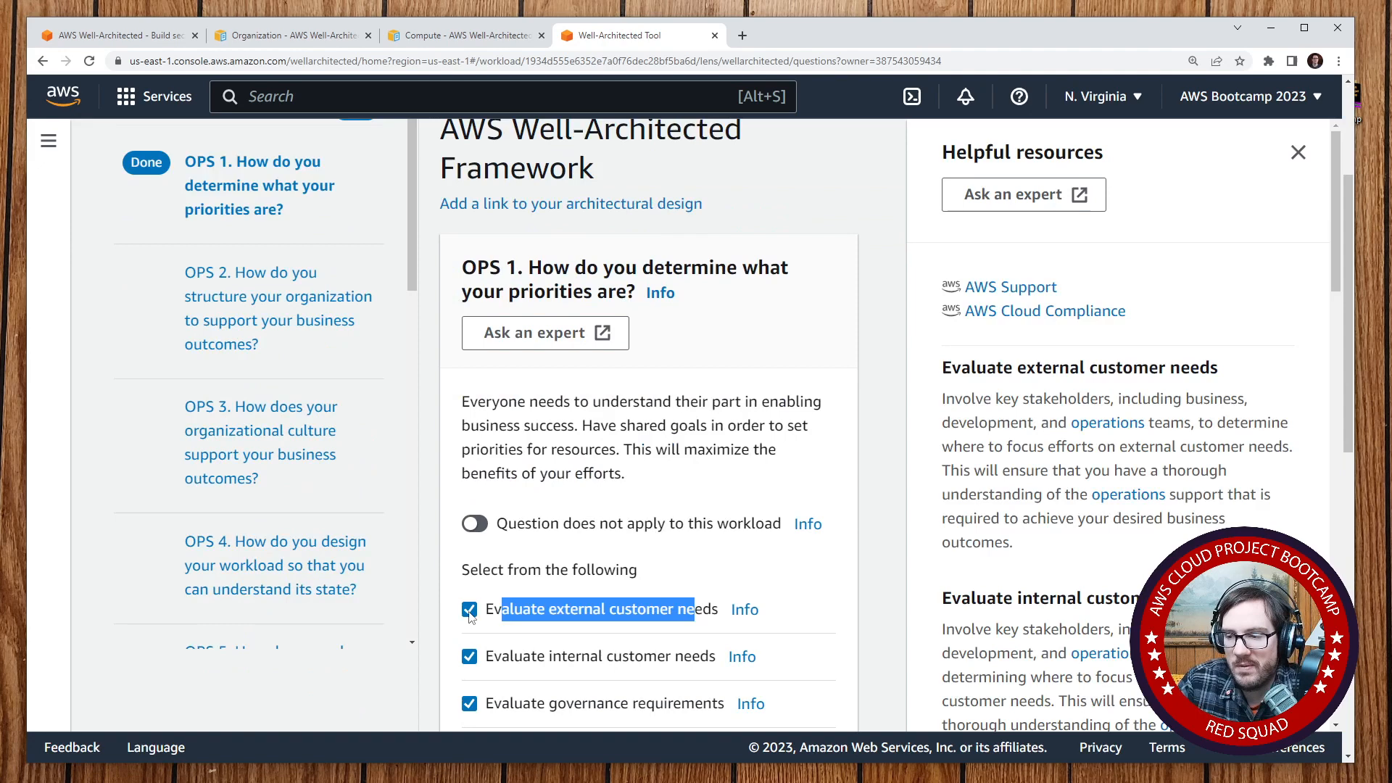
Scroll through OPS 1's four ticked evaluation practices down to the empty Notes box
scroll(down, 3)
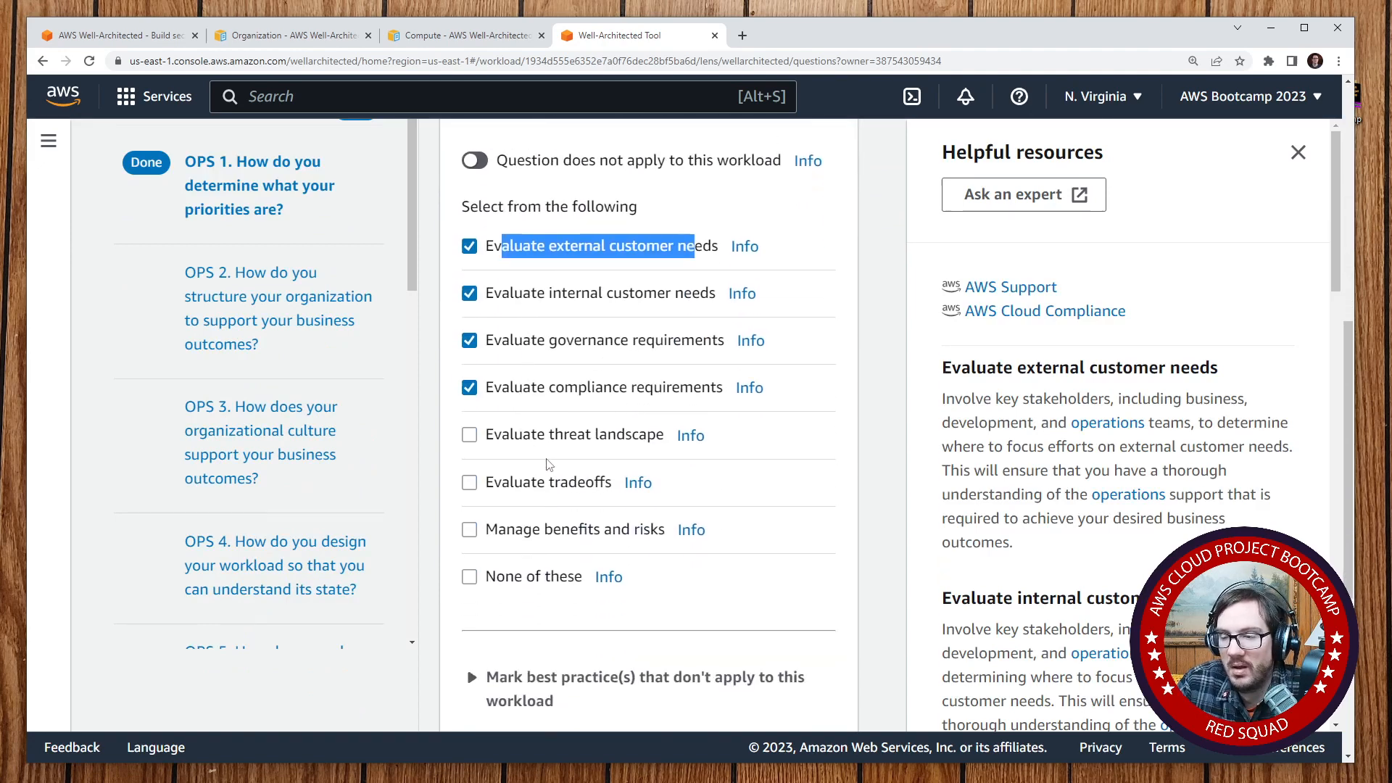
scroll(down, 3)
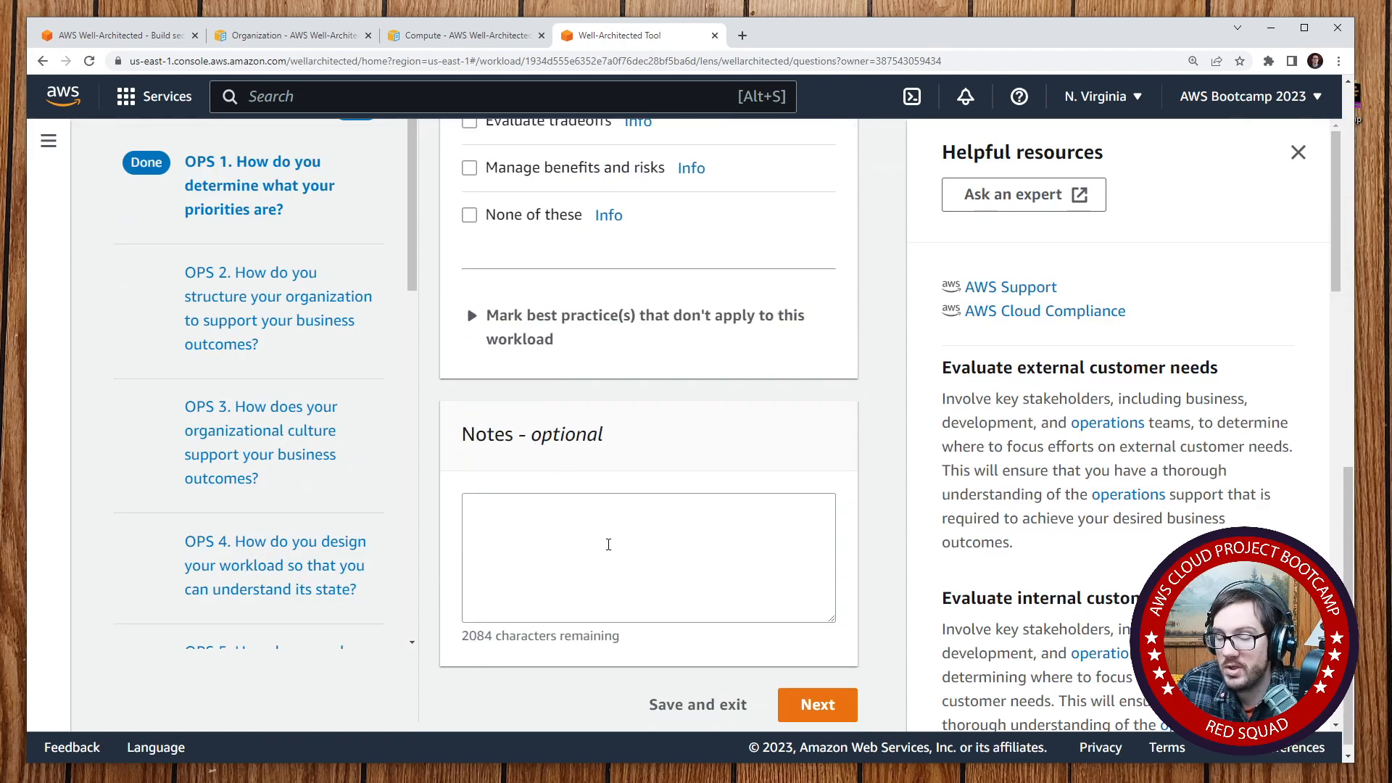